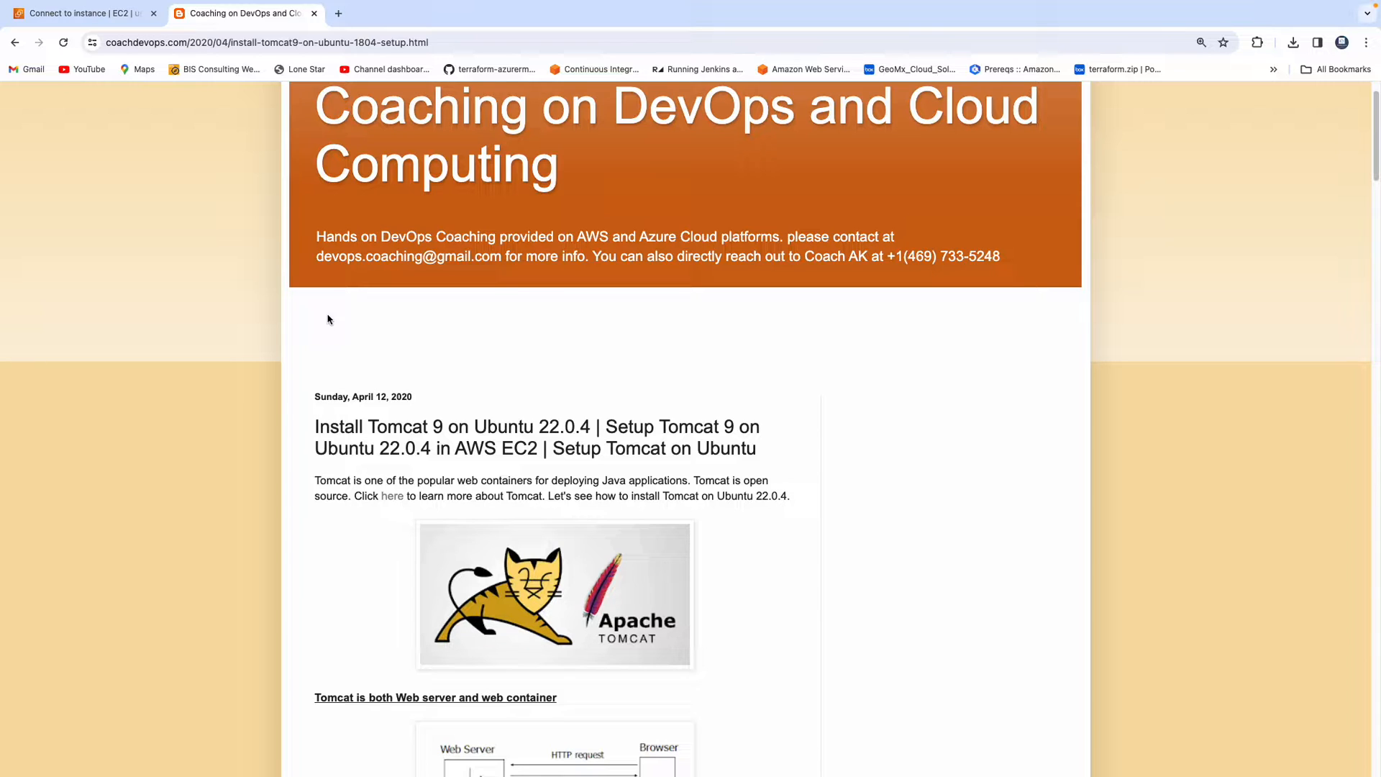
Scroll down the coachdevops Tomcat 9 on Ubuntu tutorial from the top
{"action": "scroll", "scroll_direction": "down", "scroll_amount": 3}
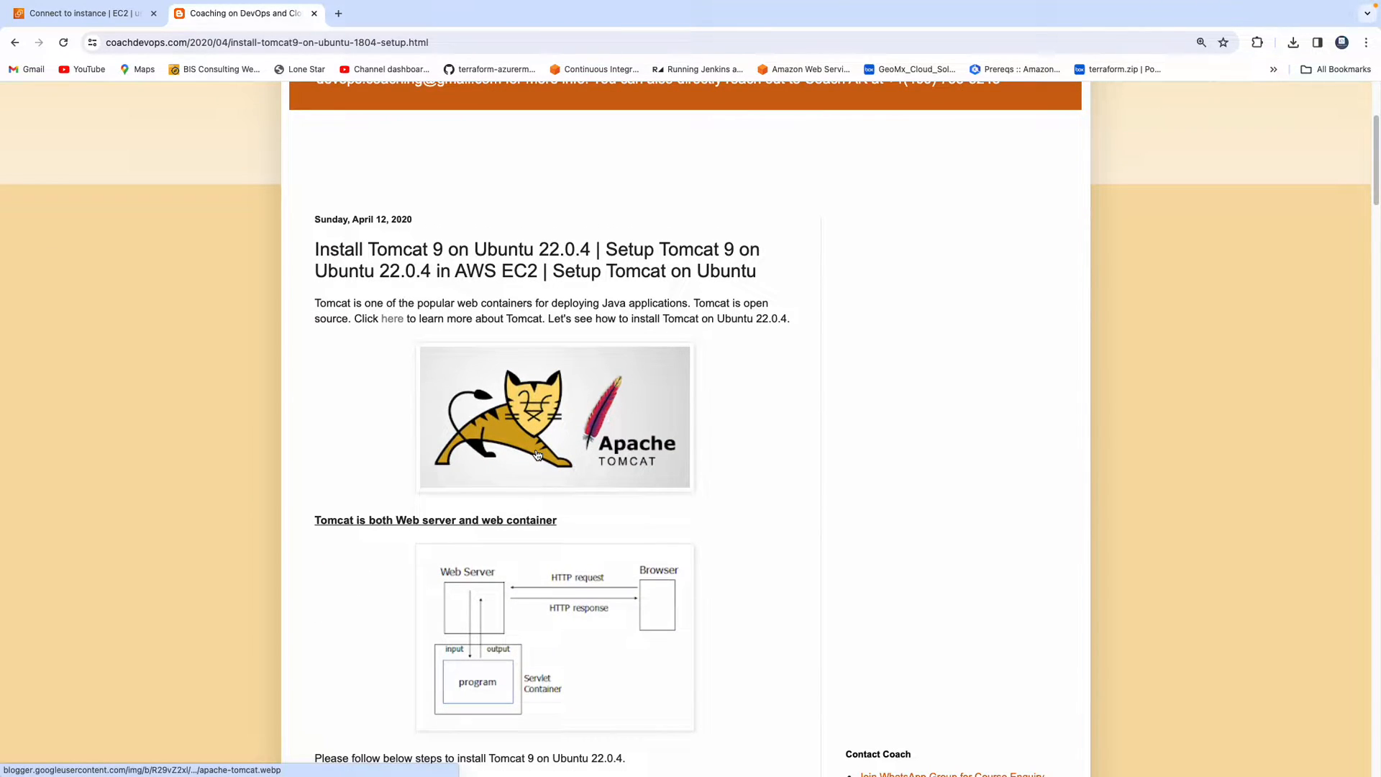
{"action": "mouse_move", "coordinate": [537, 454]}
{"action": "type", "text": "install tom"}
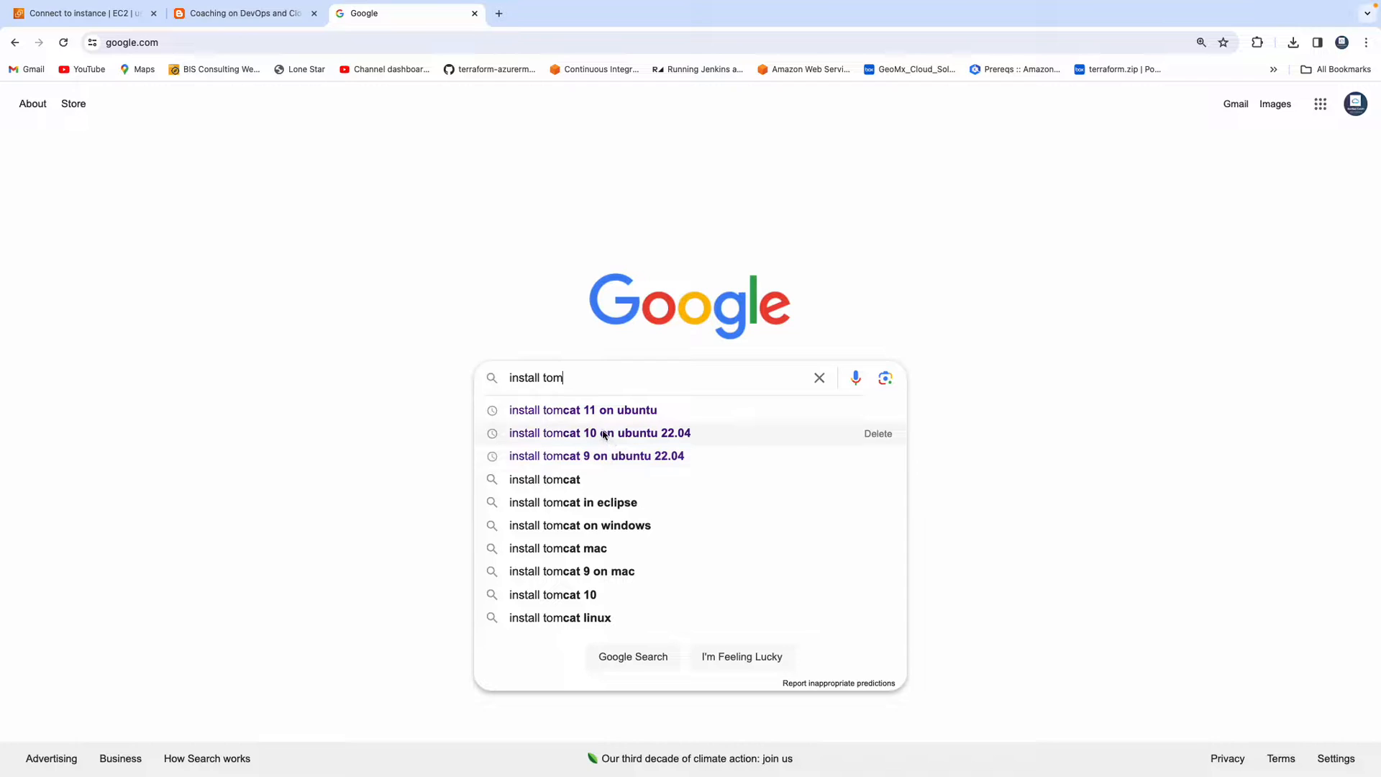
Search 'install tomcat 9 on ubuntu 22.04' and open the RoseHosting installation guide
{"action": "left_click", "coordinate": [596, 455]}
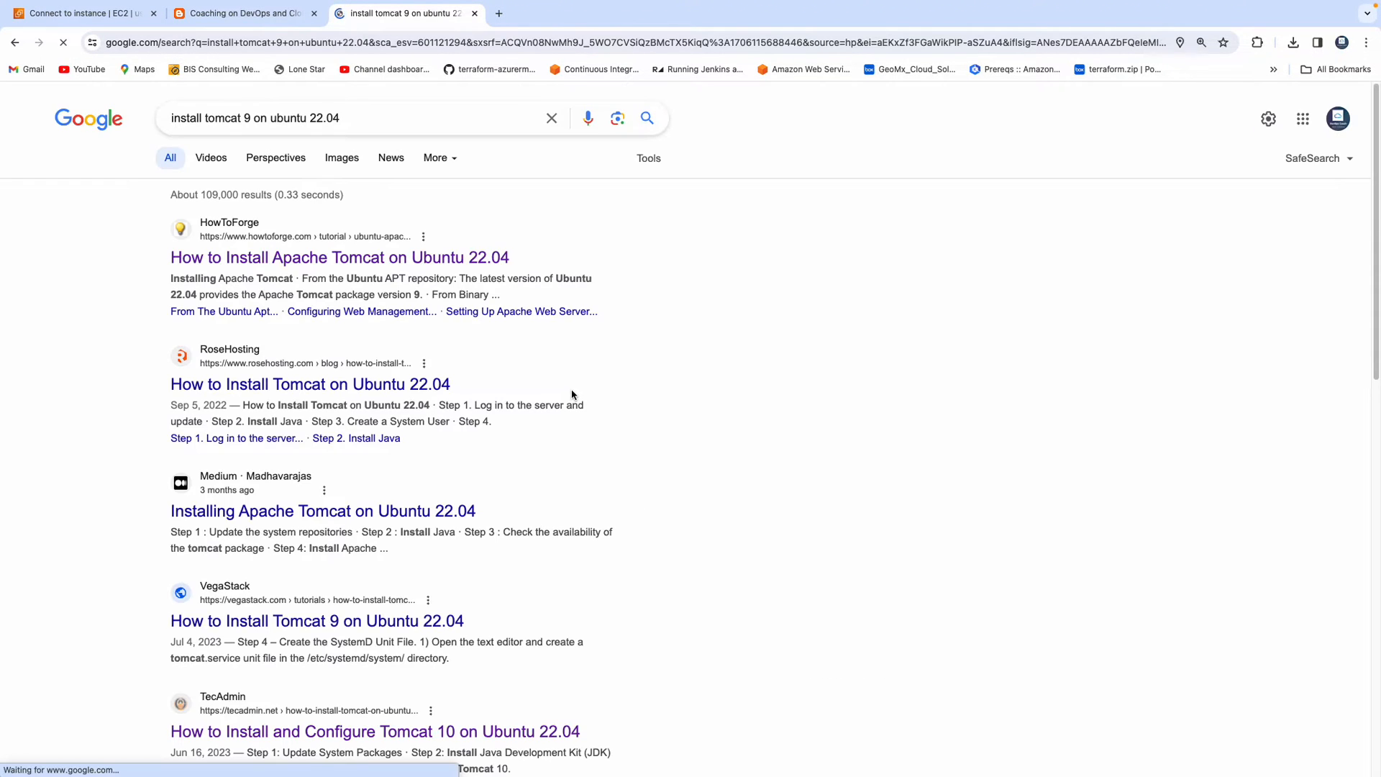
{"action": "scroll", "scroll_direction": "down", "scroll_amount": 3}
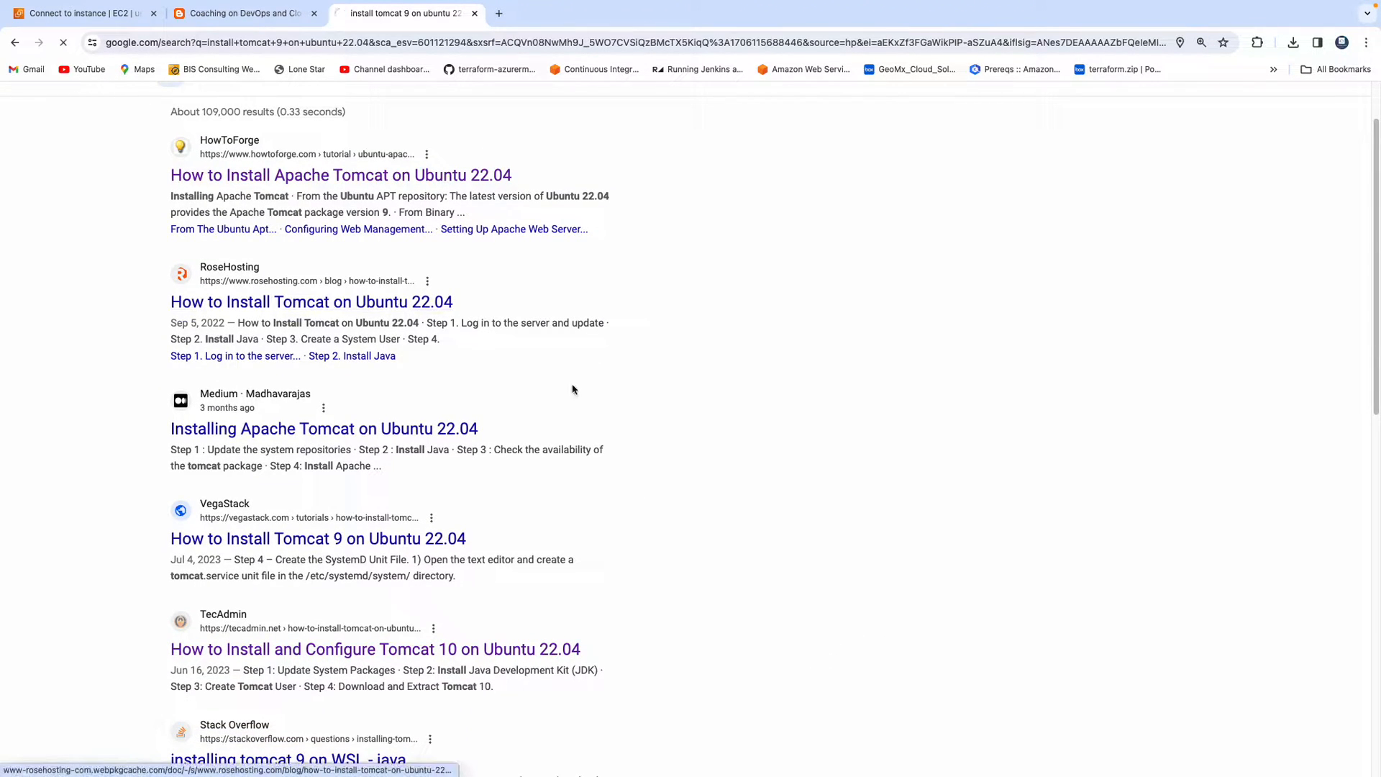
{"action": "left_click", "coordinate": [311, 302]}
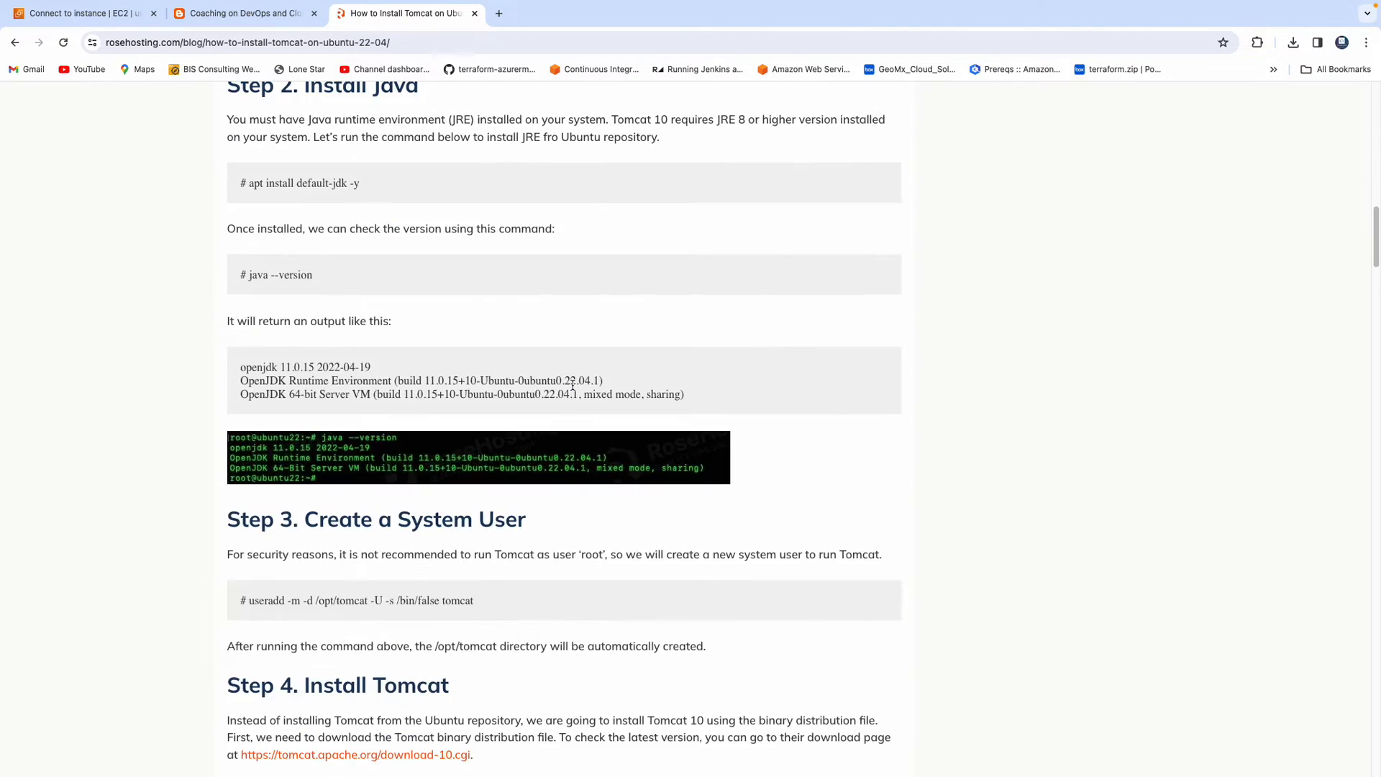
{"action": "scroll", "scroll_direction": "down", "scroll_amount": 3}
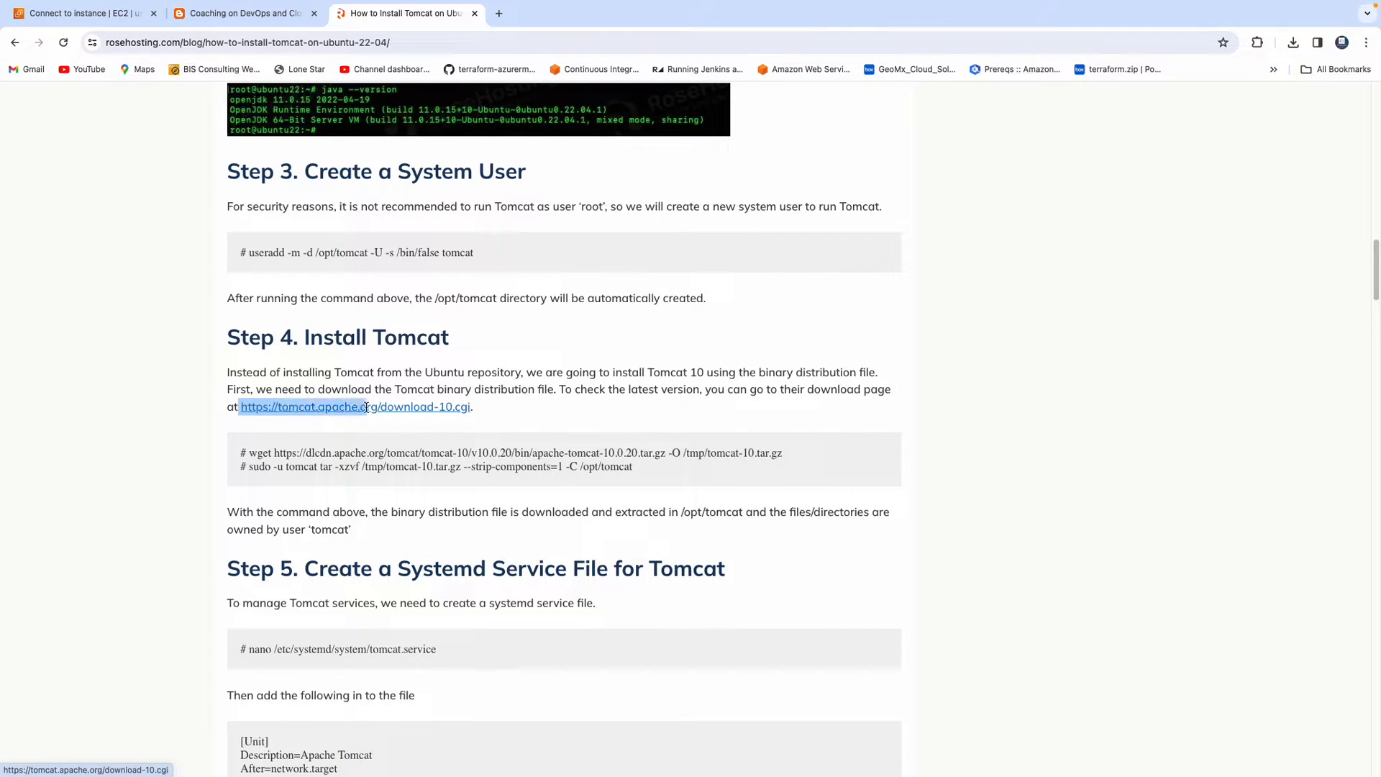
Open the tomcat.apache.org Tomcat 9 download page, then return to the coachdevops tutorial
{"action": "left_click", "coordinate": [355, 406]}
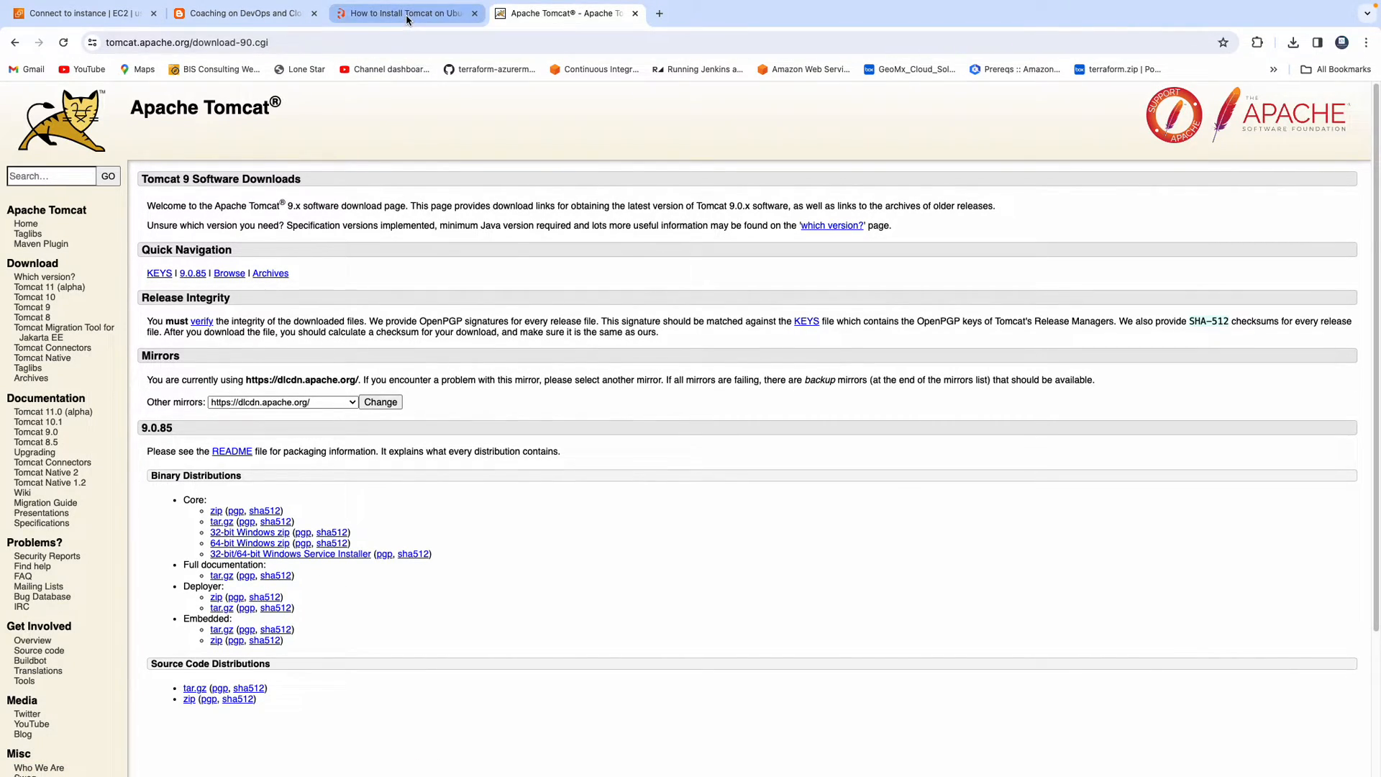
{"action": "left_click", "coordinate": [405, 13]}
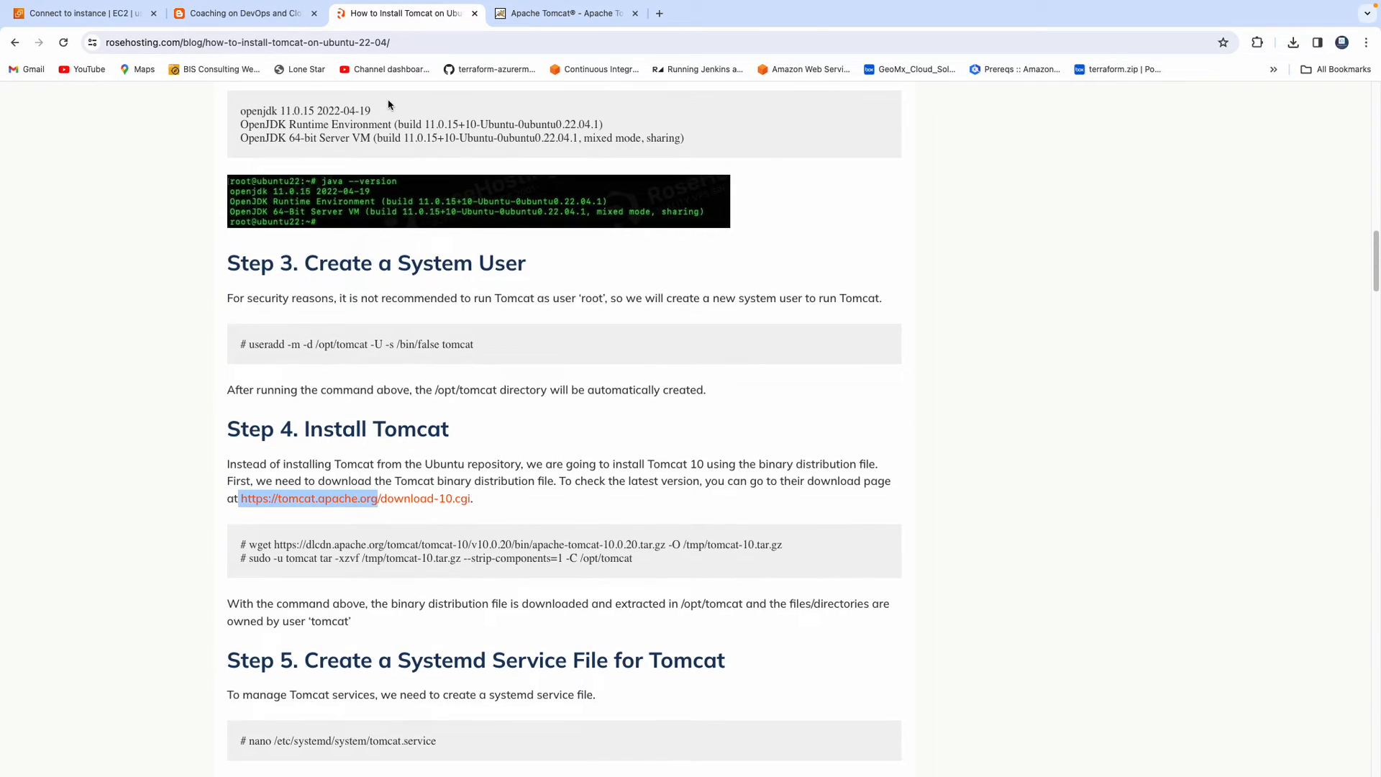
{"action": "left_click", "coordinate": [243, 13]}
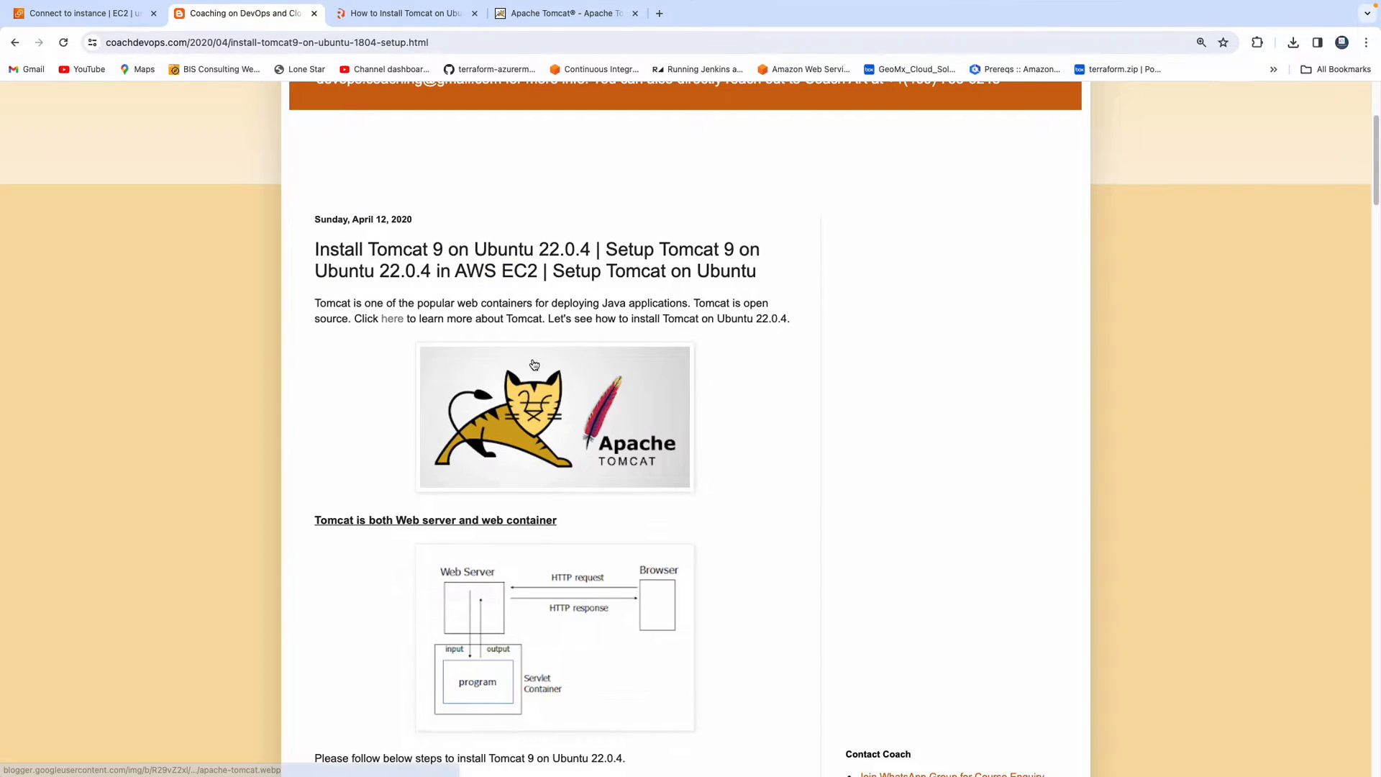
Read the tutorial's Pre-requisites section, then switch to the EC2 'Connect to instance' page
{"action": "scroll", "scroll_direction": "down", "scroll_amount": 3}
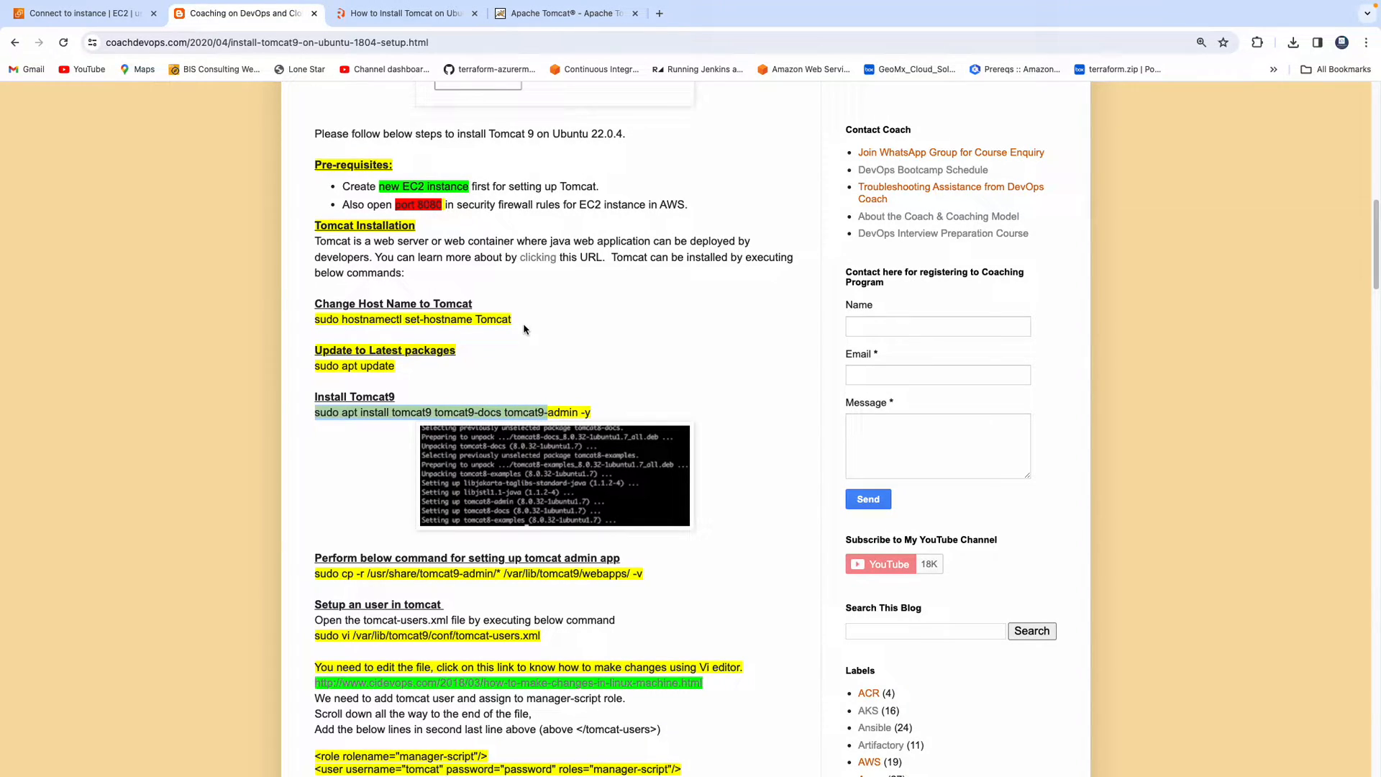
{"action": "mouse_move", "coordinate": [473, 302]}
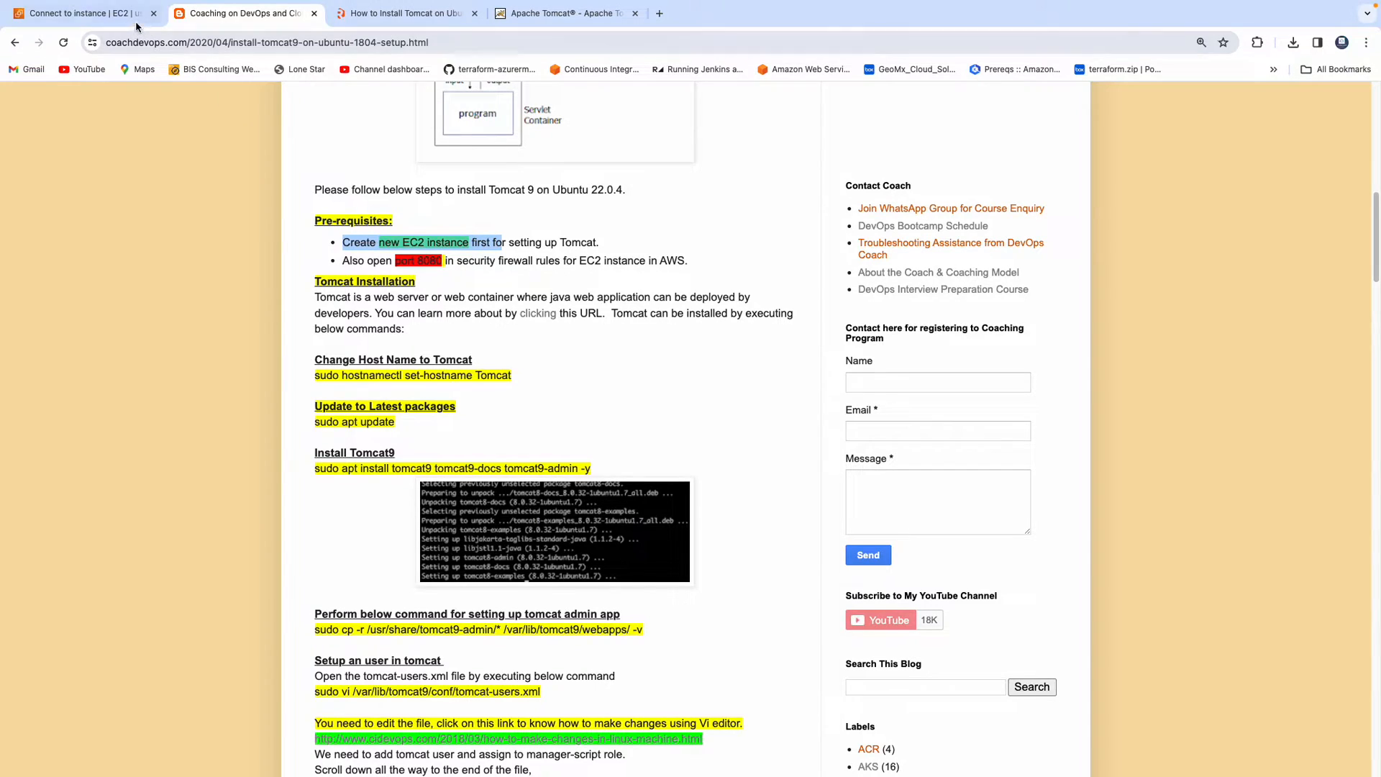
{"action": "left_click", "coordinate": [79, 13]}
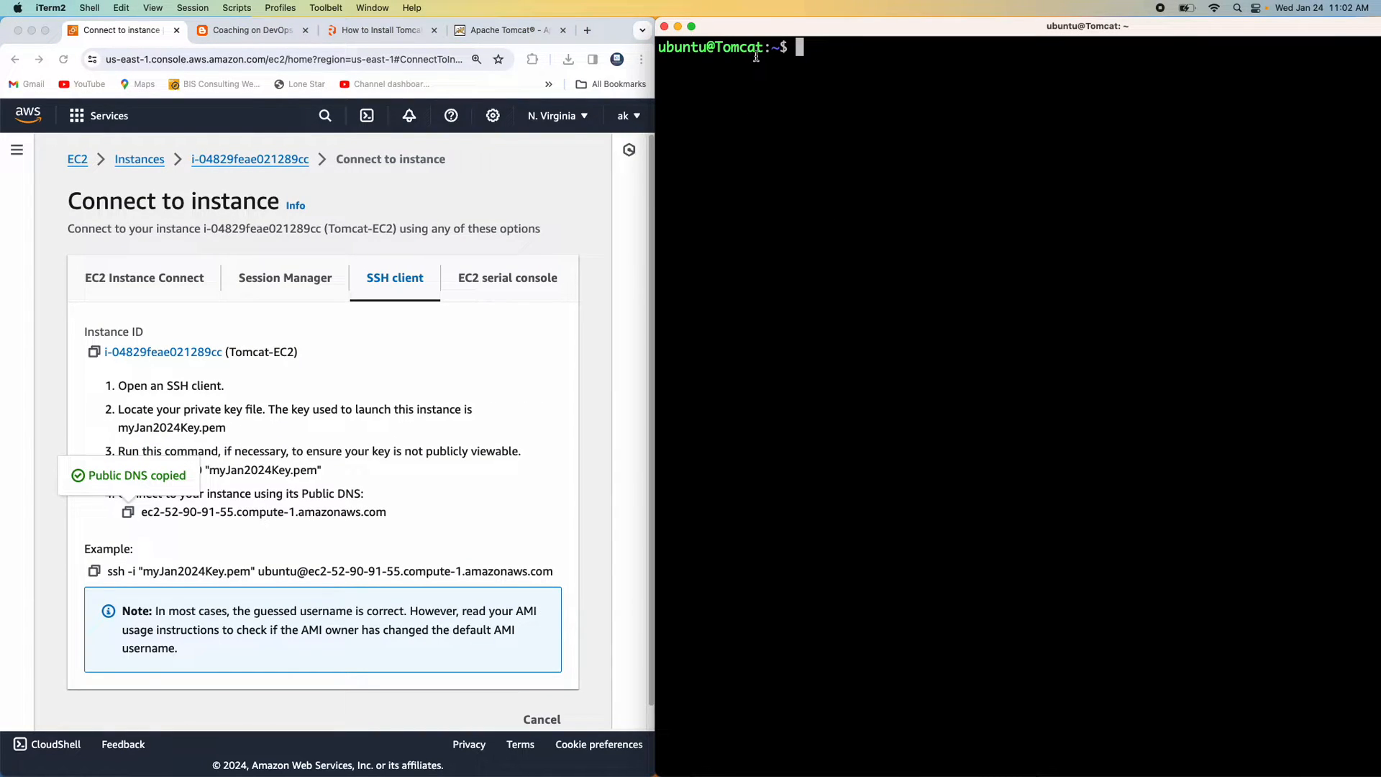
{"action": "mouse_move", "coordinate": [665, 87]}
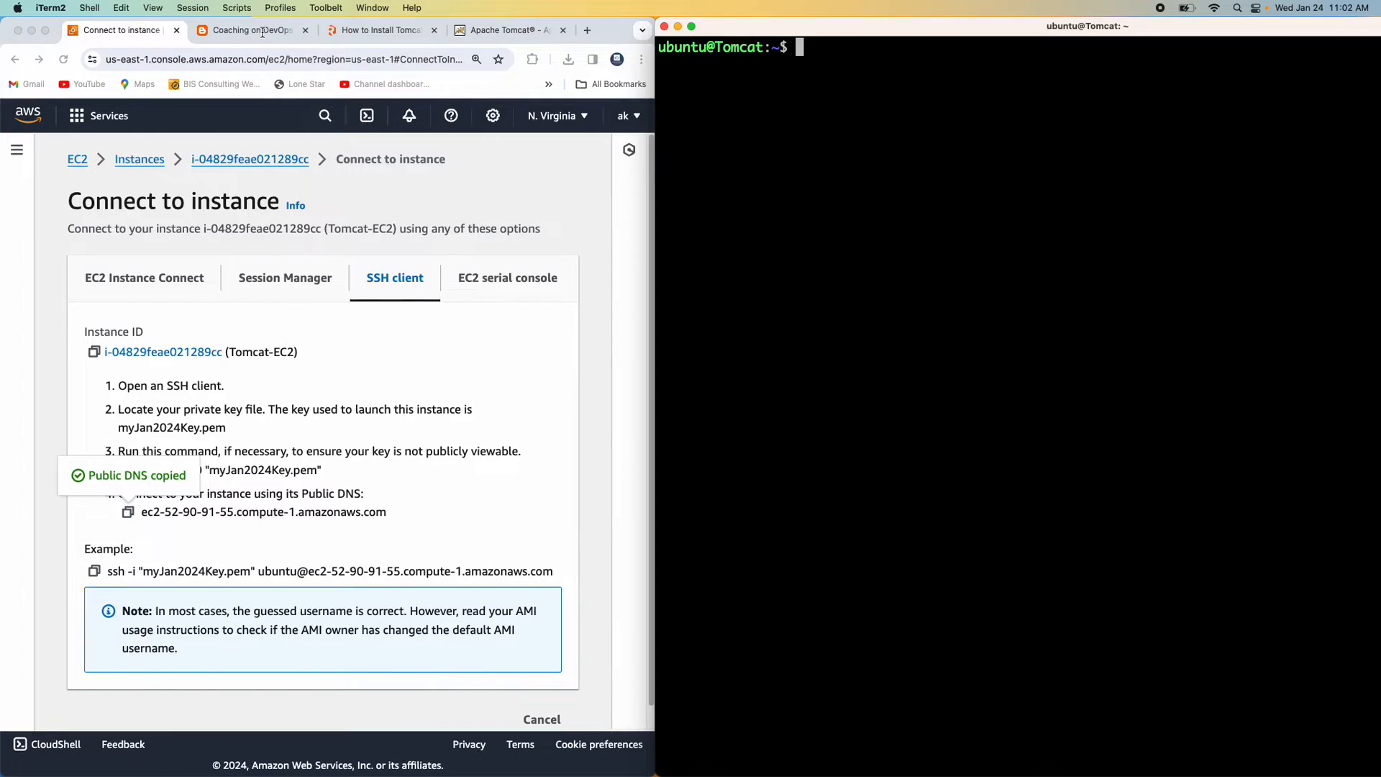
Verify Tomcat-EC2 inbound rules open ports 8080 and 22, then scroll to the tutorial's install commands
{"action": "left_click", "coordinate": [250, 30]}
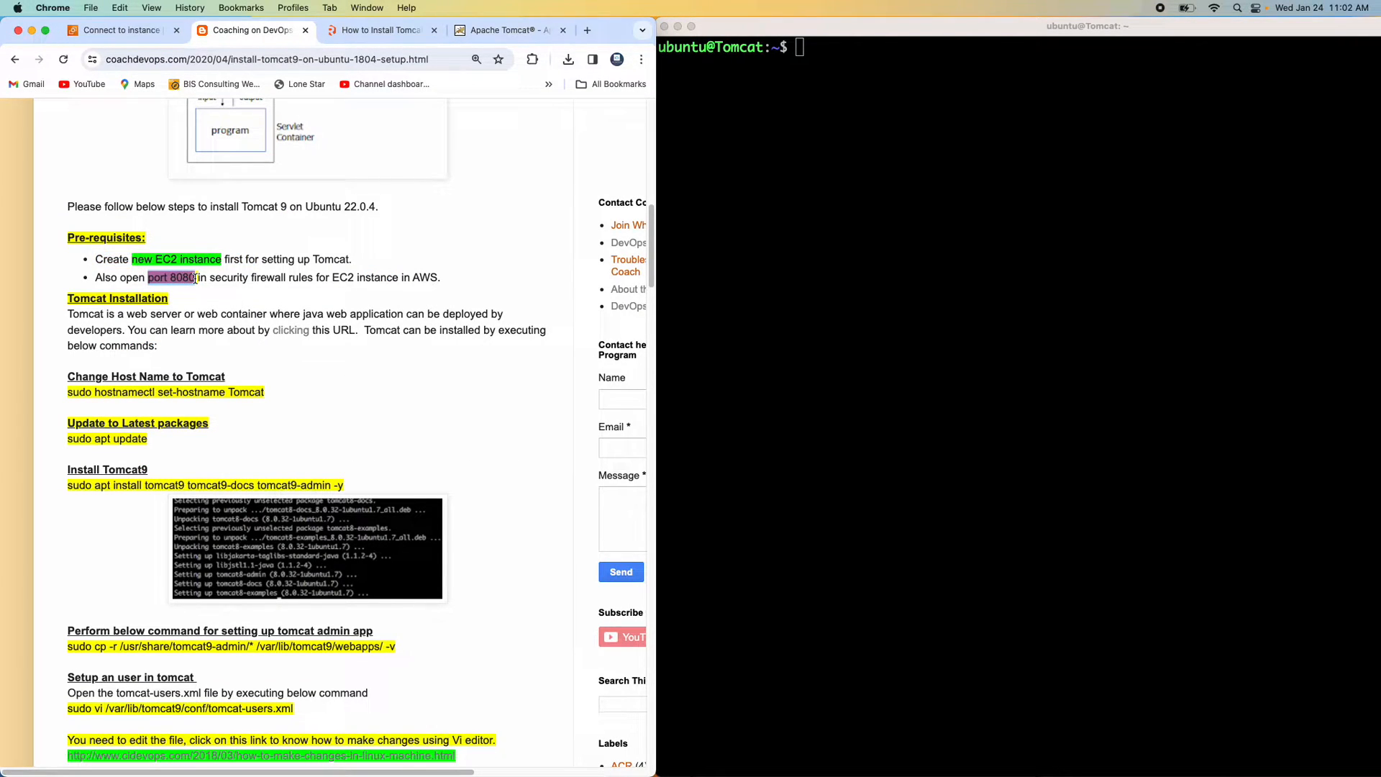
{"action": "left_click", "coordinate": [118, 31]}
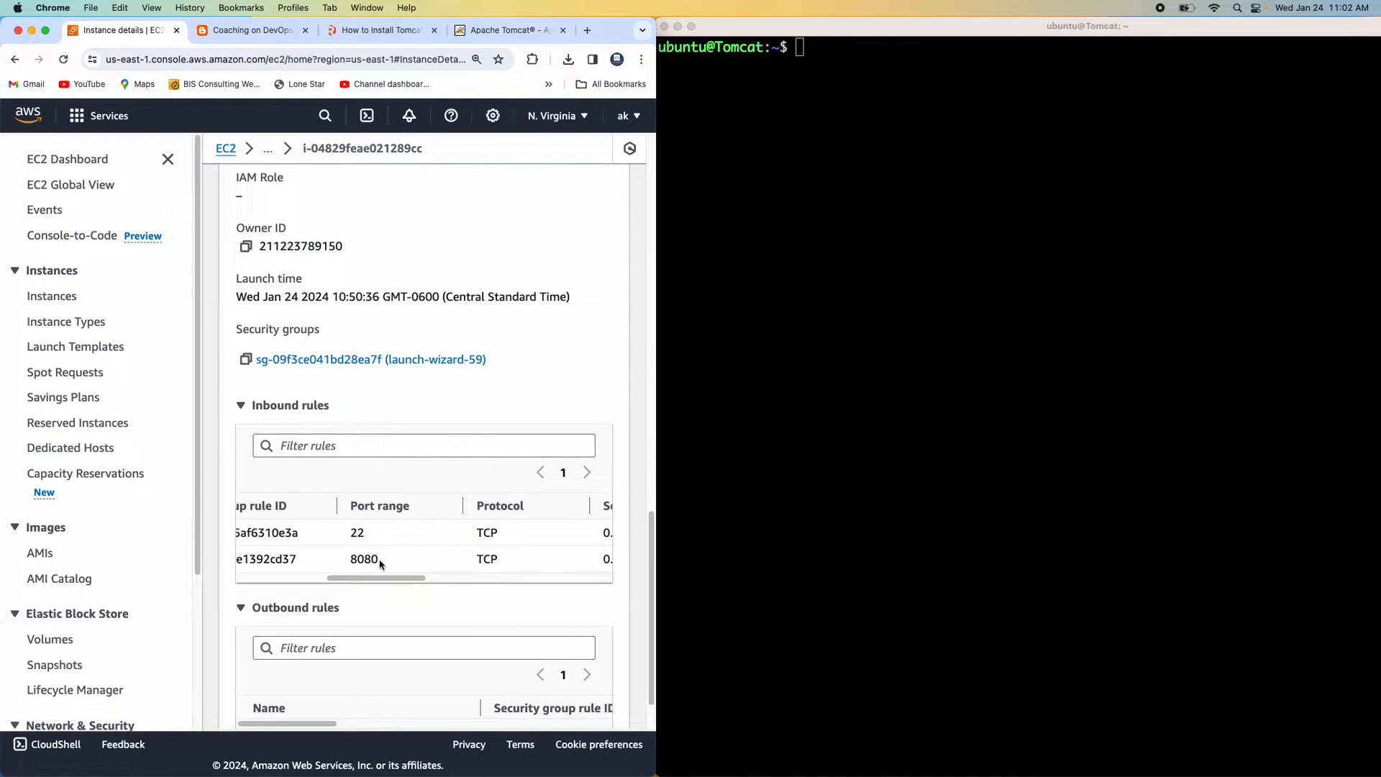
{"action": "scroll", "scroll_direction": "left", "scroll_amount": 3}
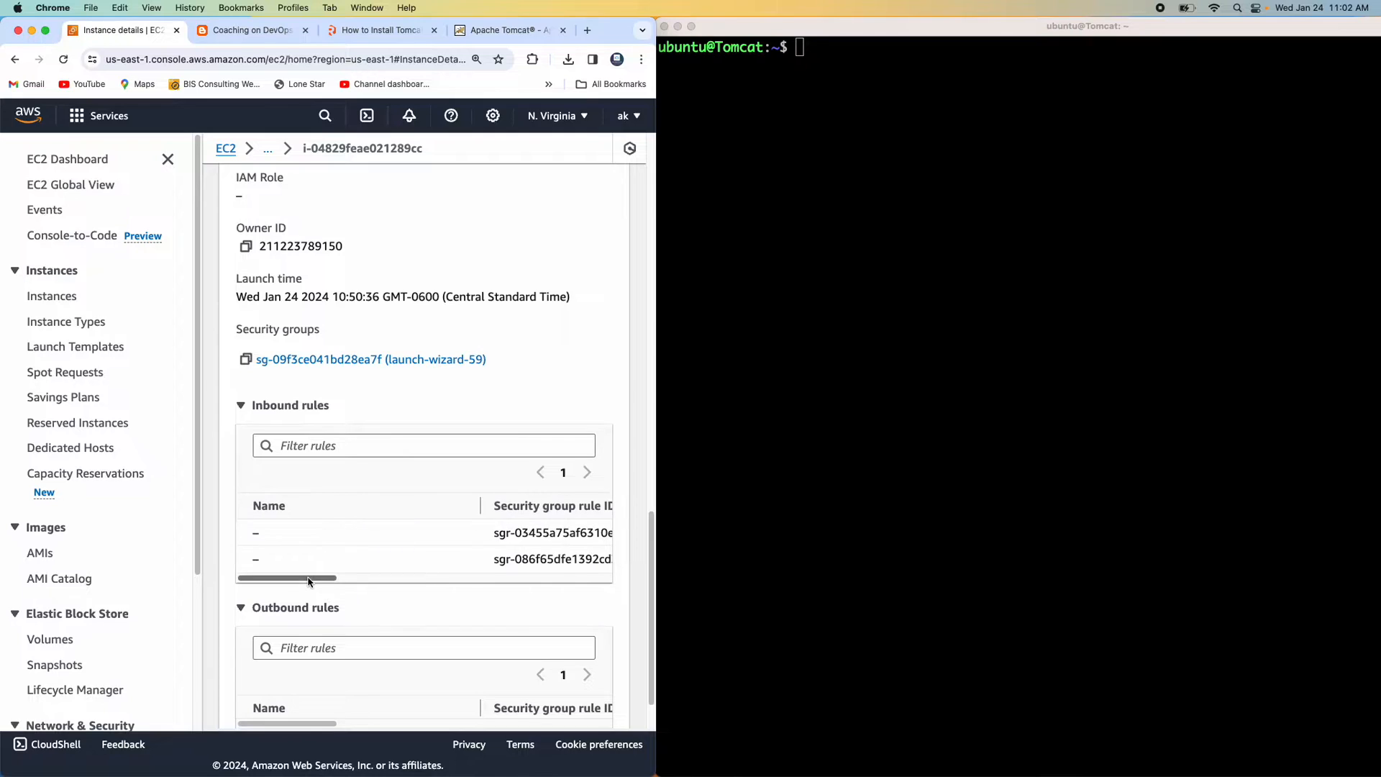
{"action": "left_click", "coordinate": [251, 29]}
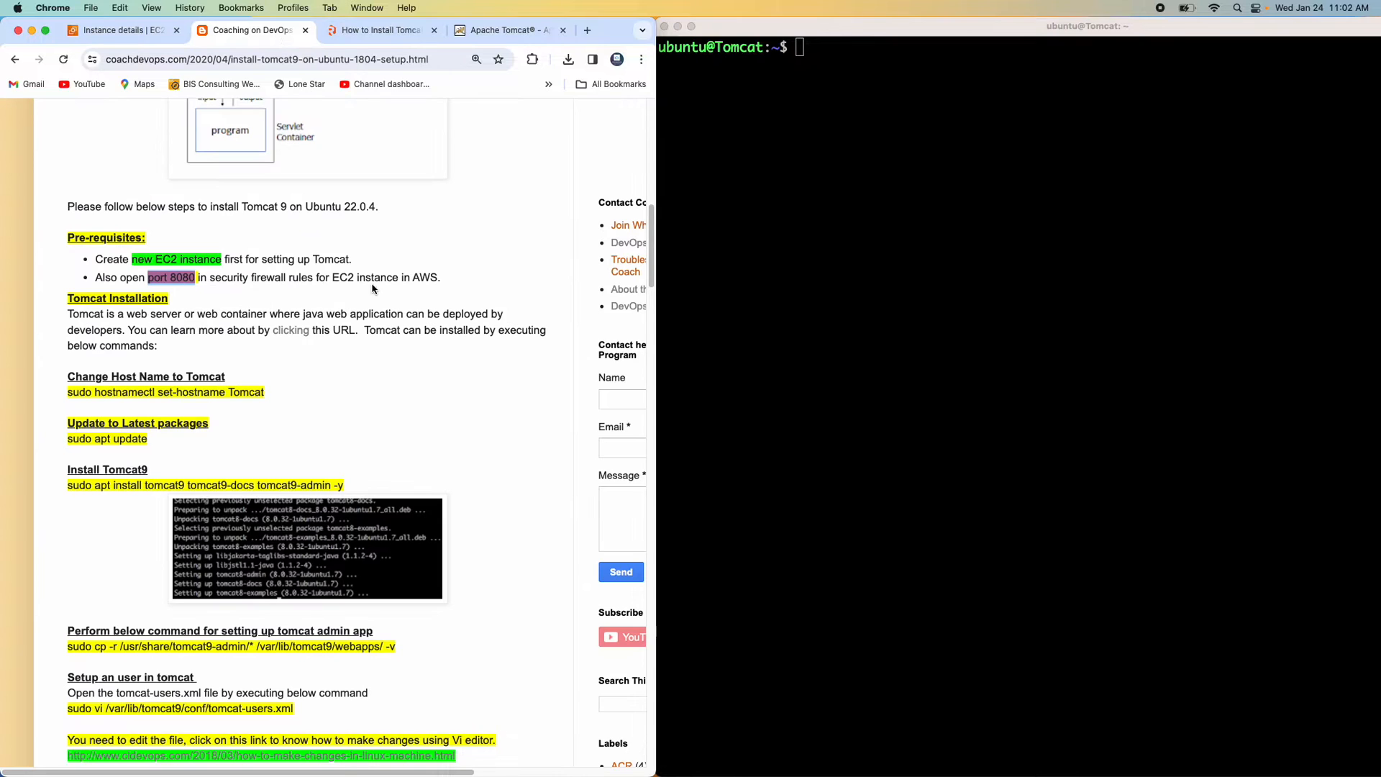
{"action": "scroll", "scroll_direction": "down", "scroll_amount": 3}
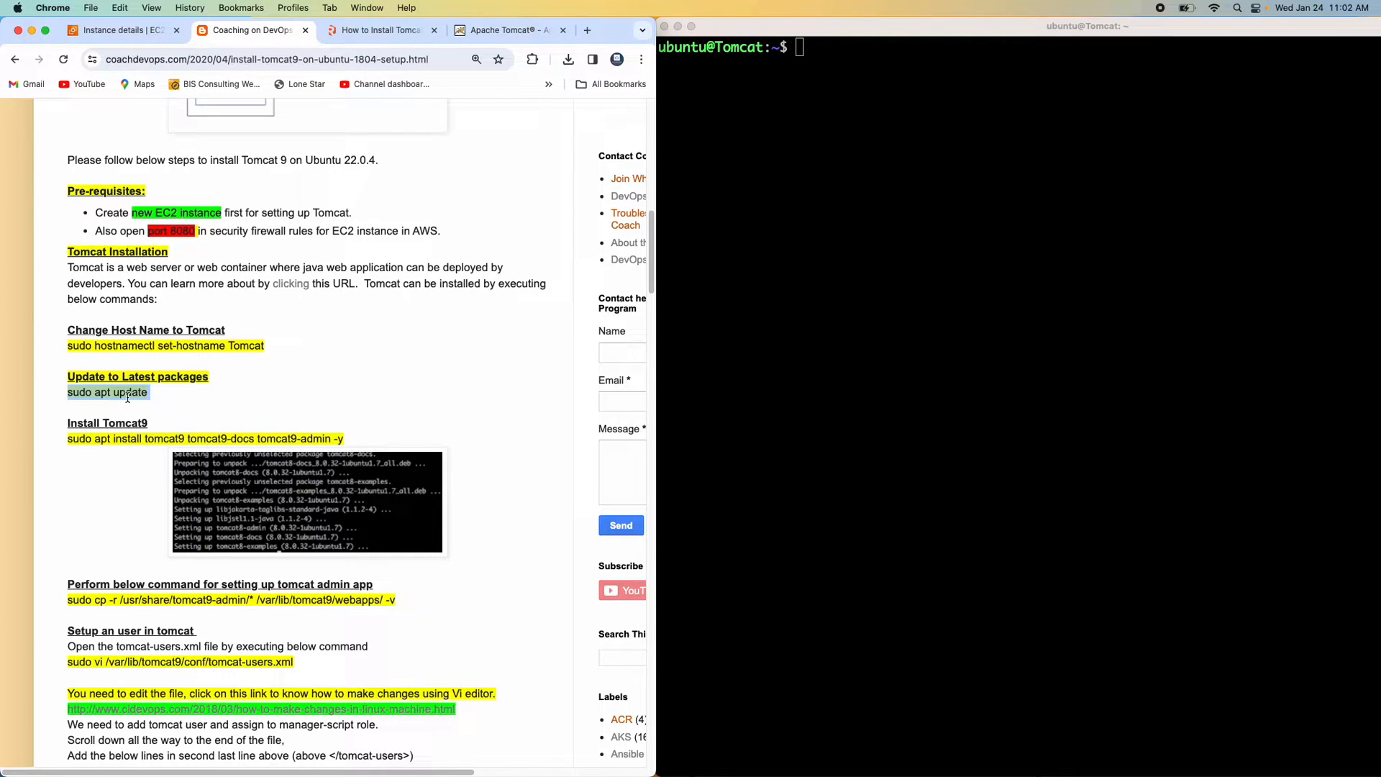
Run apt update, install tomcat9, tomcat9-docs and tomcat9-admin, and accept restarting outdated services
{"action": "type", "text": "sudo apt update"}
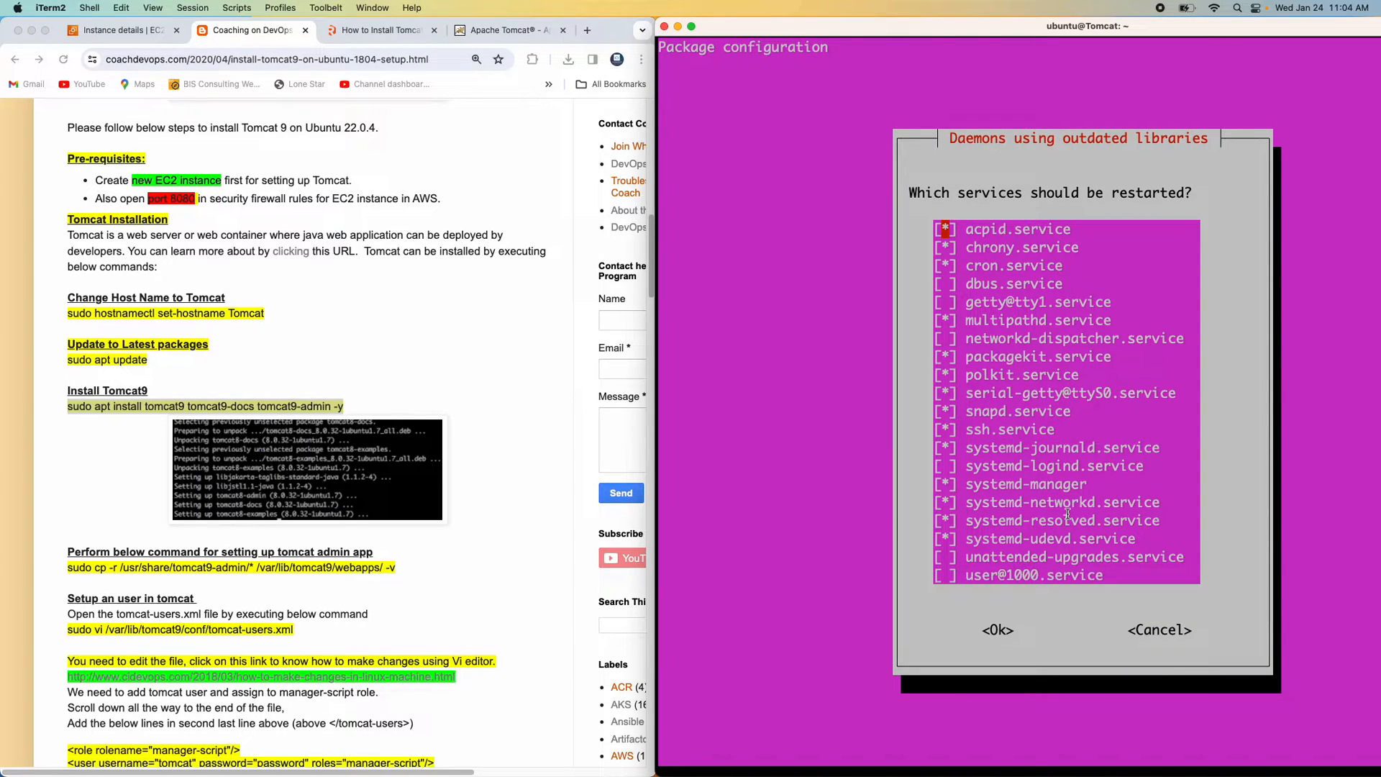
{"action": "left_click", "coordinate": [997, 630]}
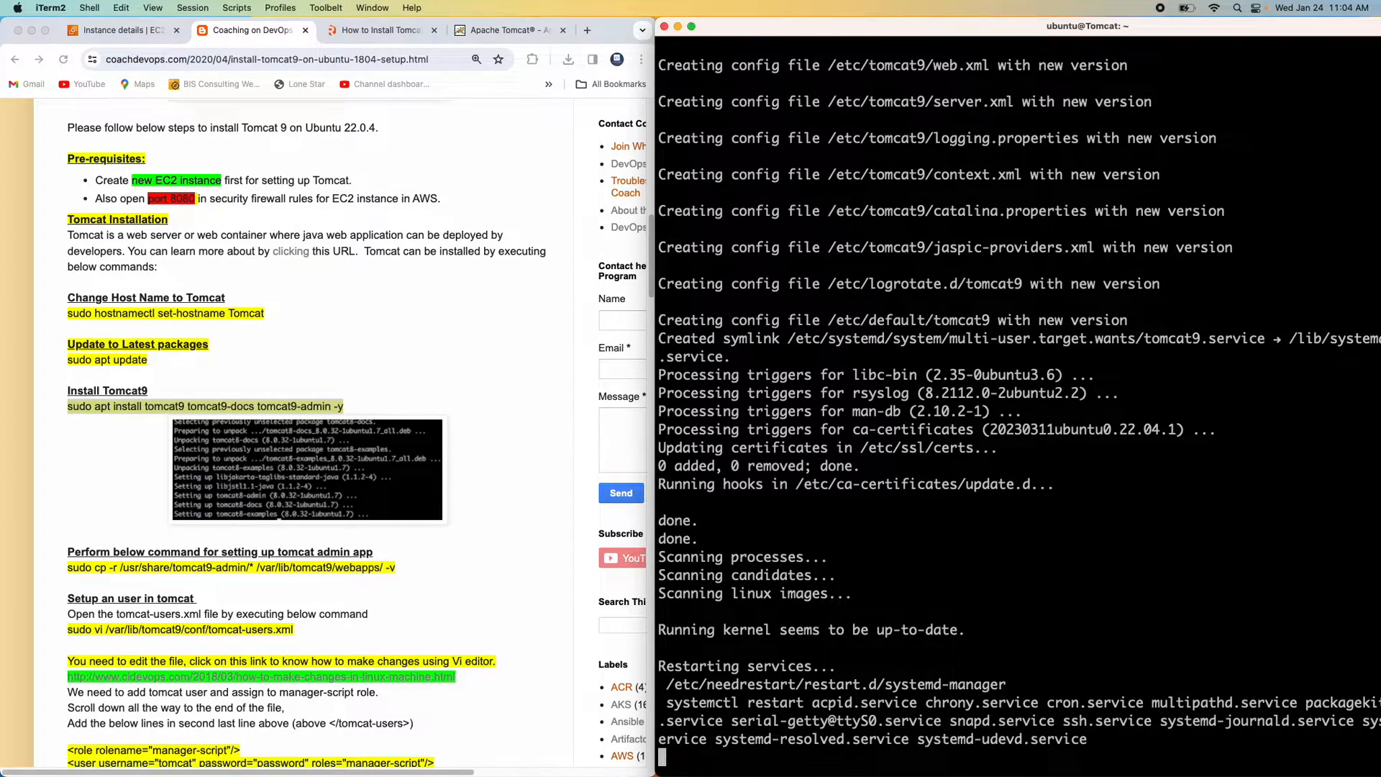
{"action": "scroll", "scroll_direction": "down", "scroll_amount": 3}
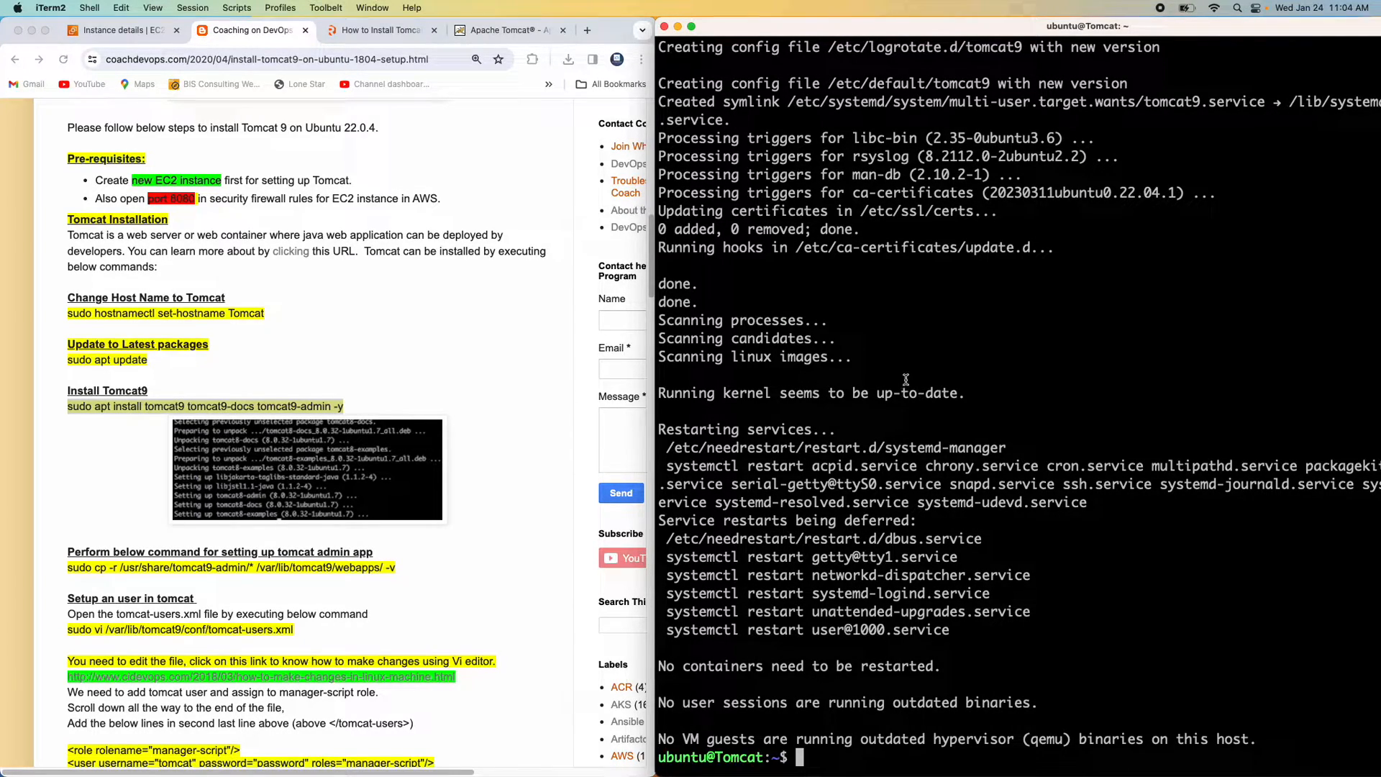
Check the Java version, change into /var/lib/tomcat9, clear the screen and list its contents
{"action": "type", "text": "java -version"}
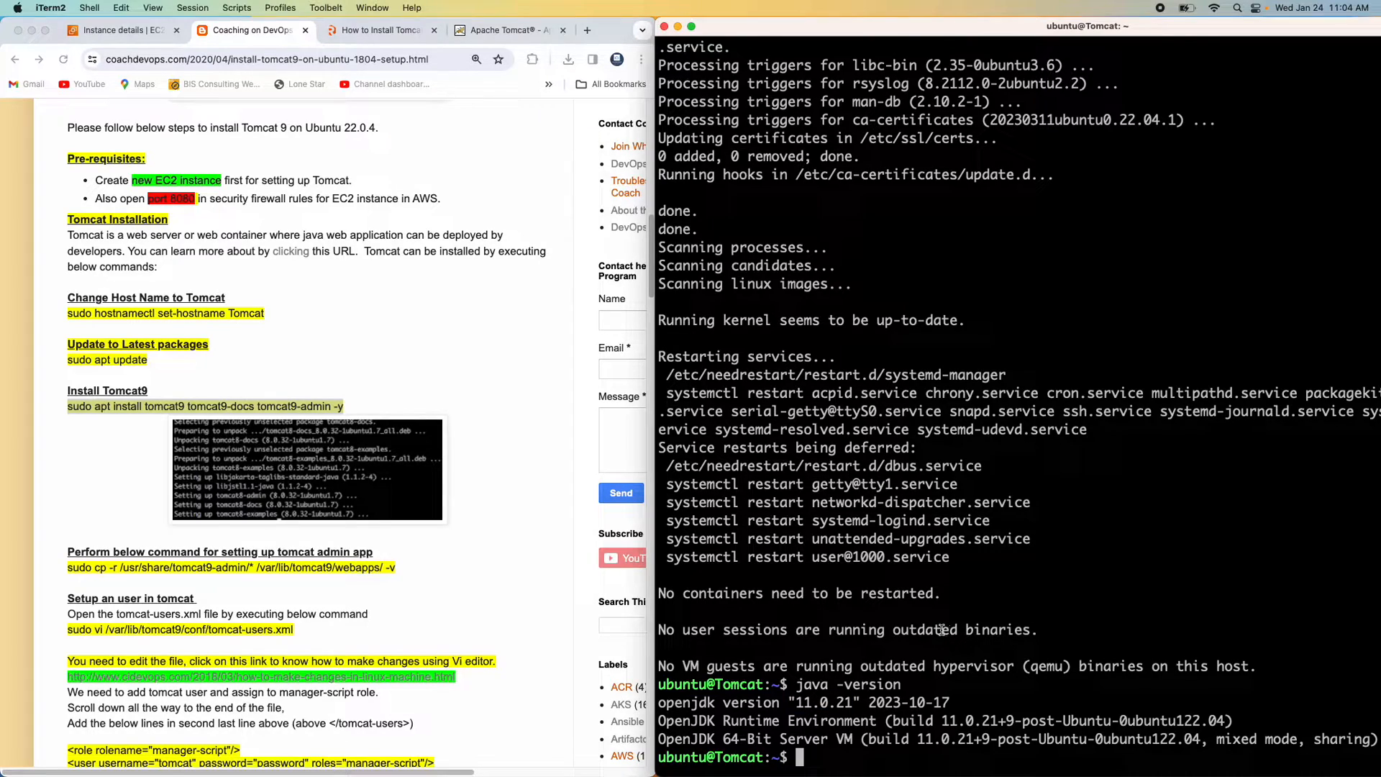
{"action": "type", "text": "cd /var/l"}
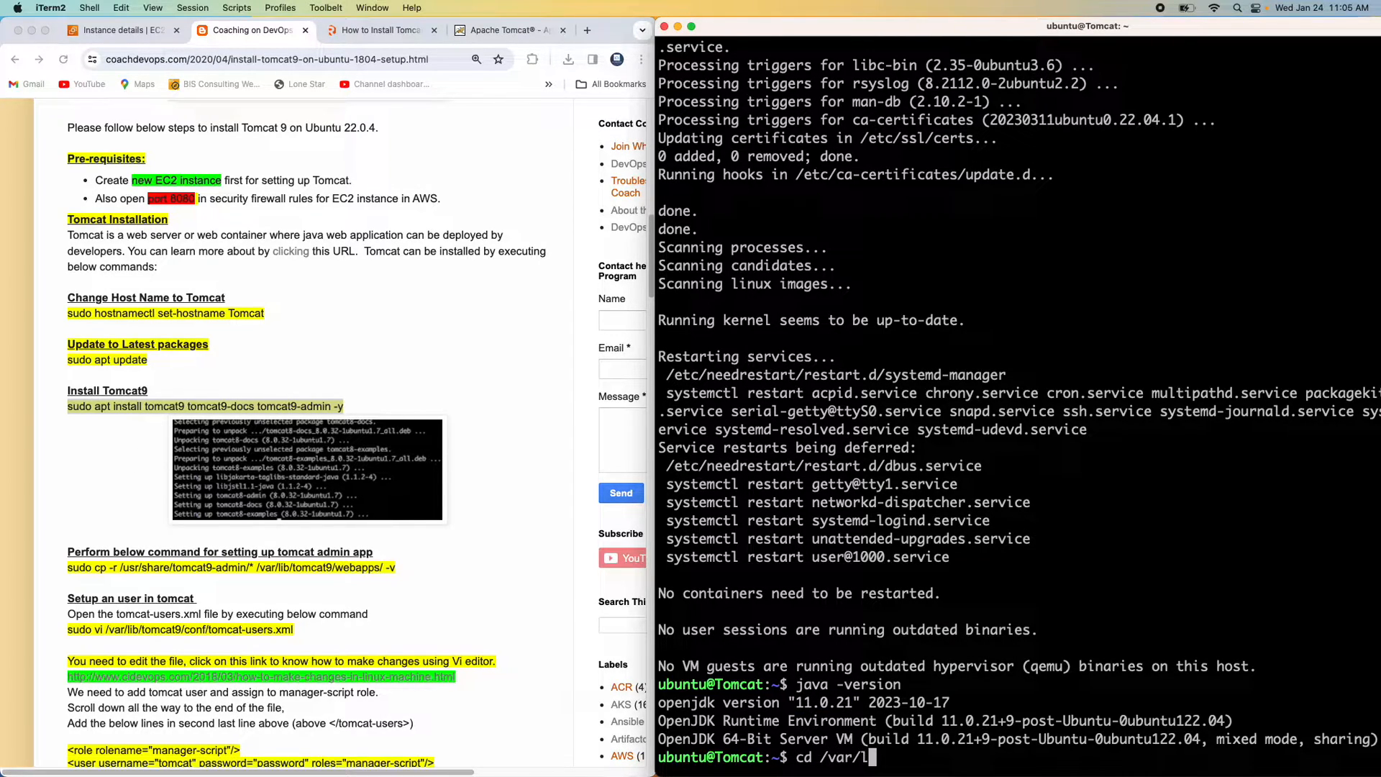
{"action": "key", "text": "Return"}
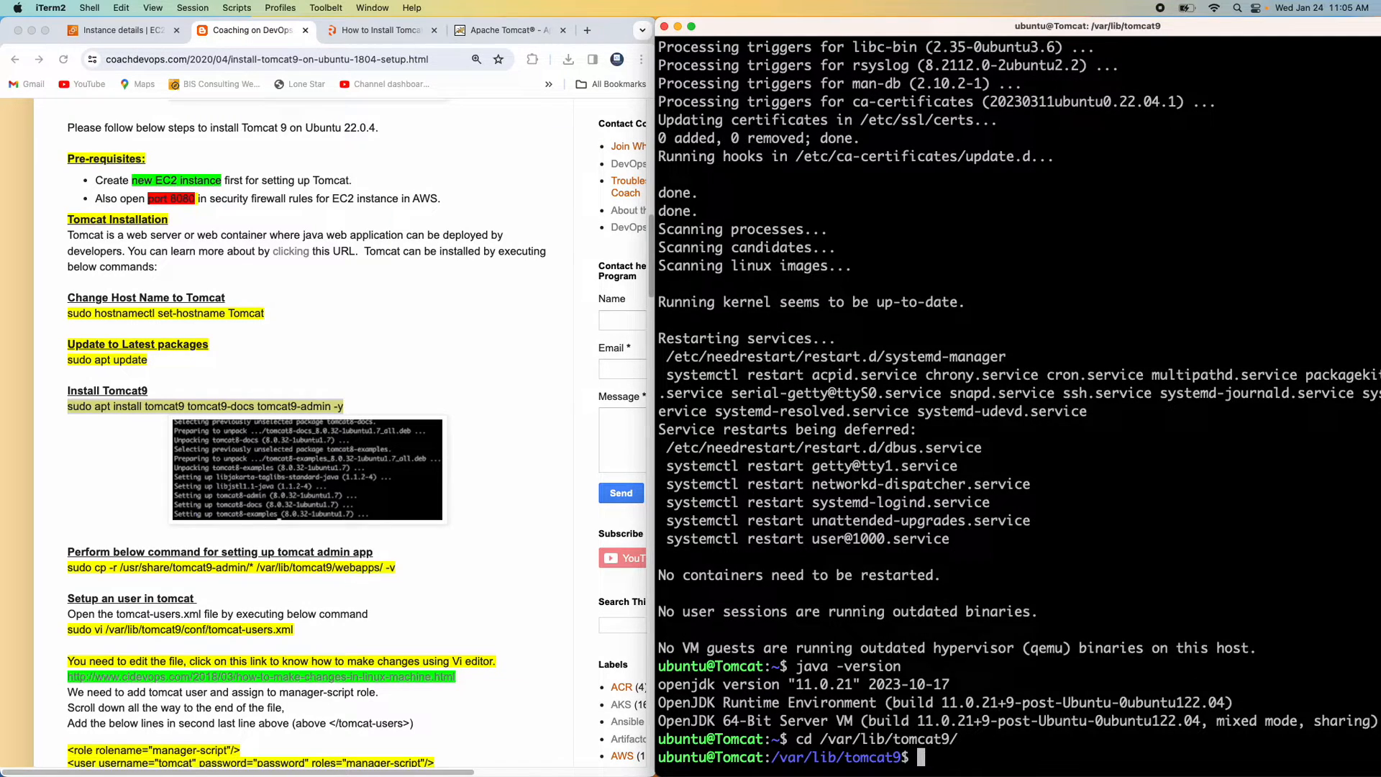
{"action": "type", "text": "cle"}
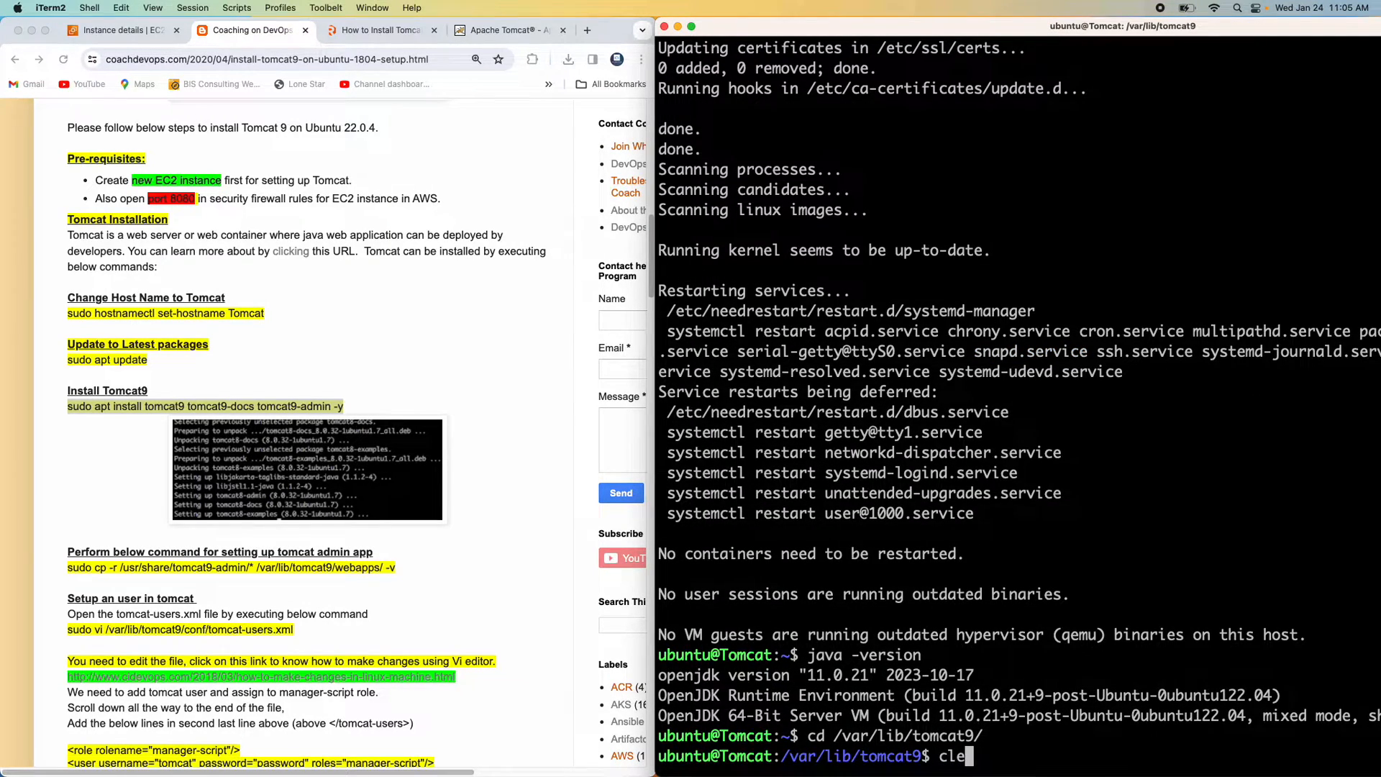
{"action": "key", "text": "Return"}
{"action": "type", "text": "pwd"}
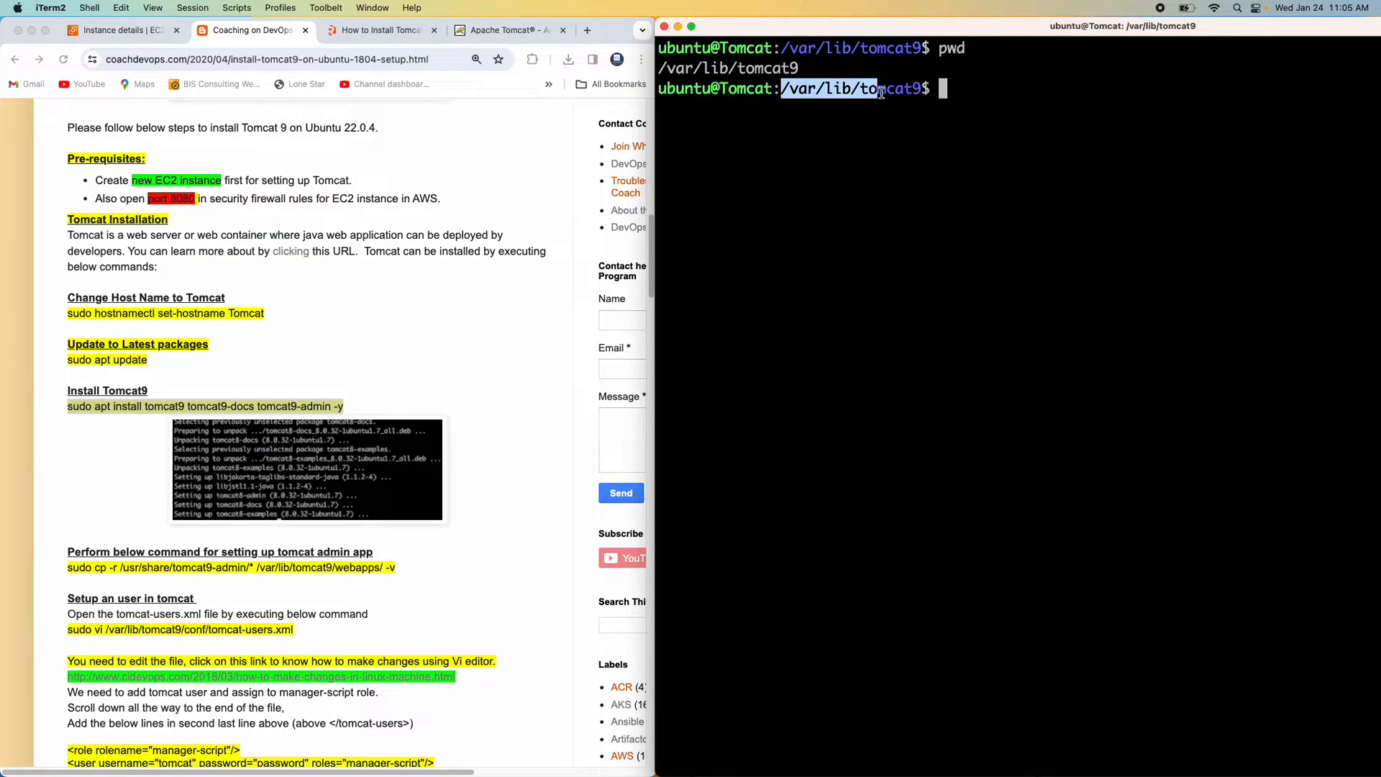
{"action": "type", "text": "ls -al"}
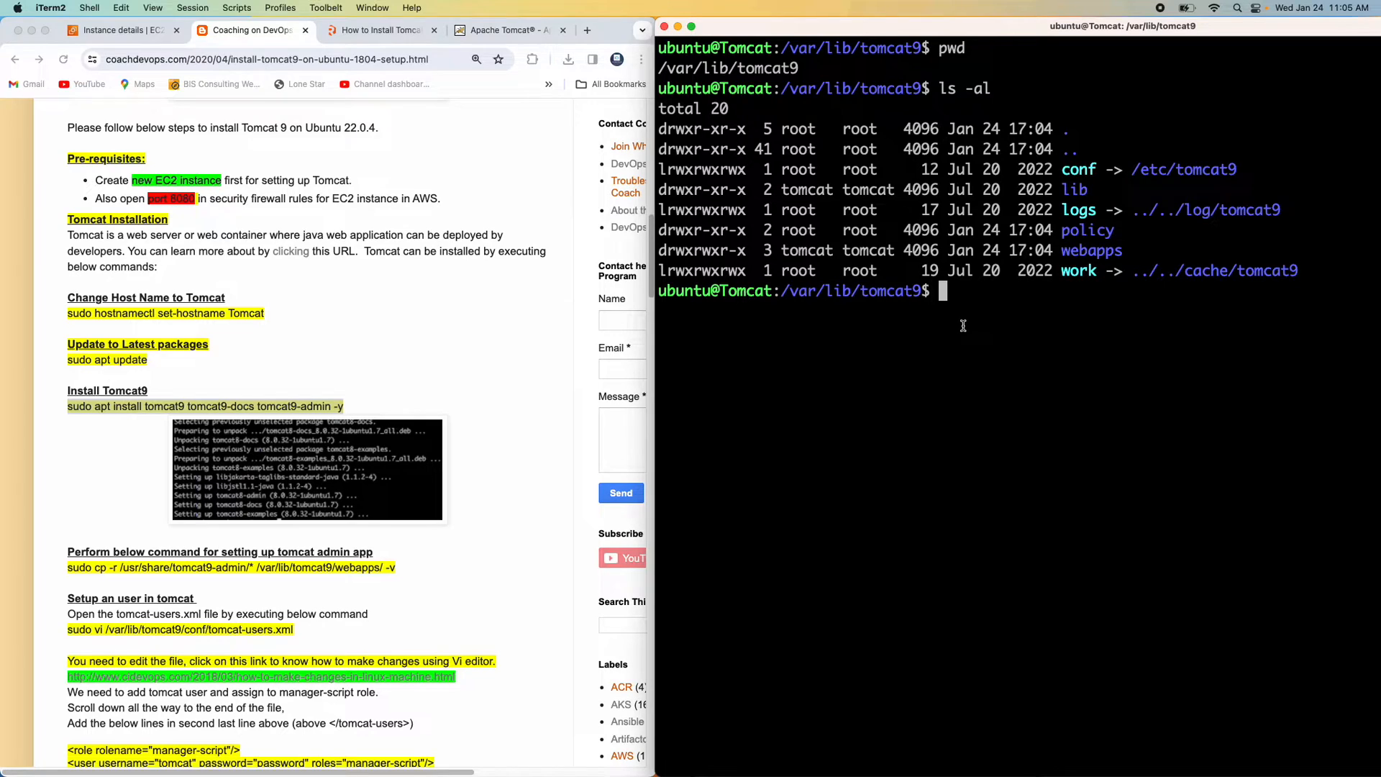
Copy /usr/share/tomcat9-admin/* into /var/lib/tomcat9/webapps with -v, then list the directory
{"action": "scroll", "scroll_direction": "down", "scroll_amount": 3}
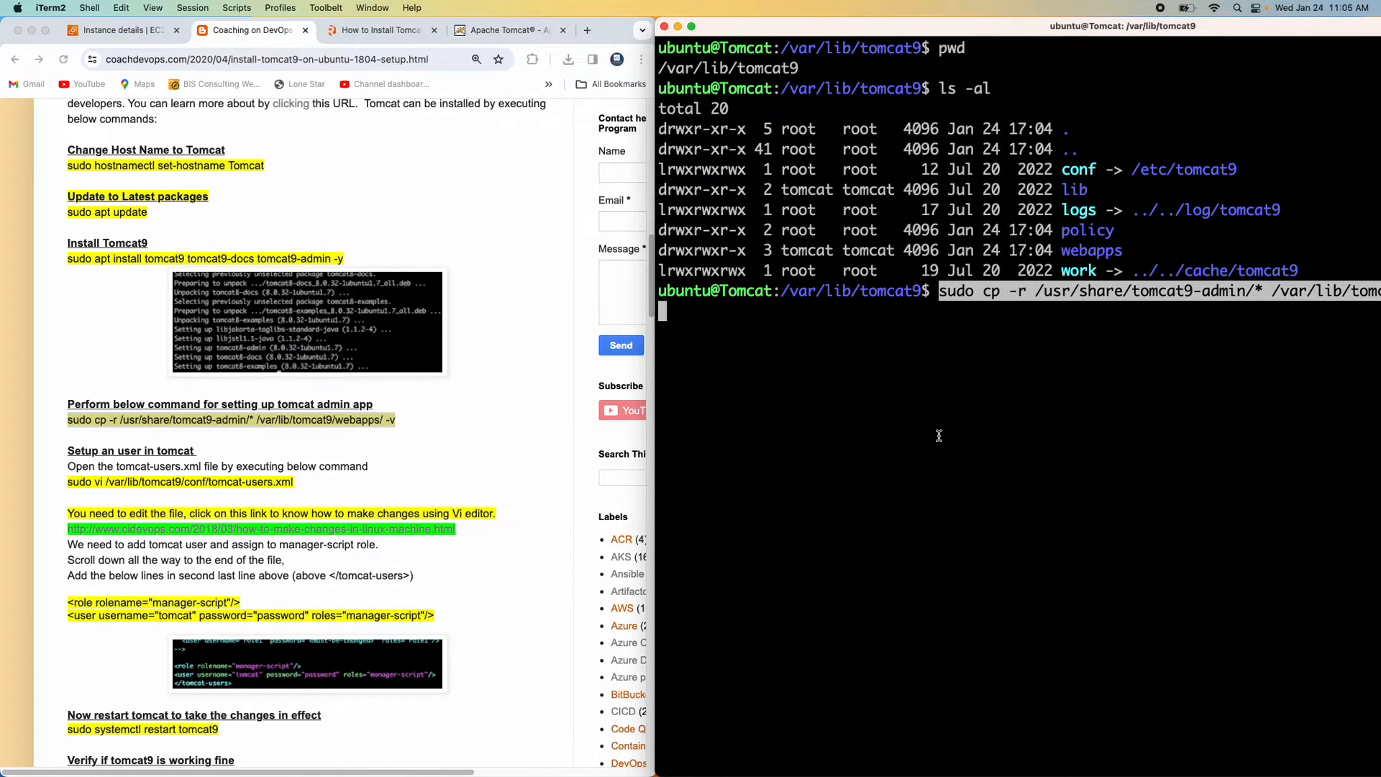
{"action": "key", "text": "Return"}
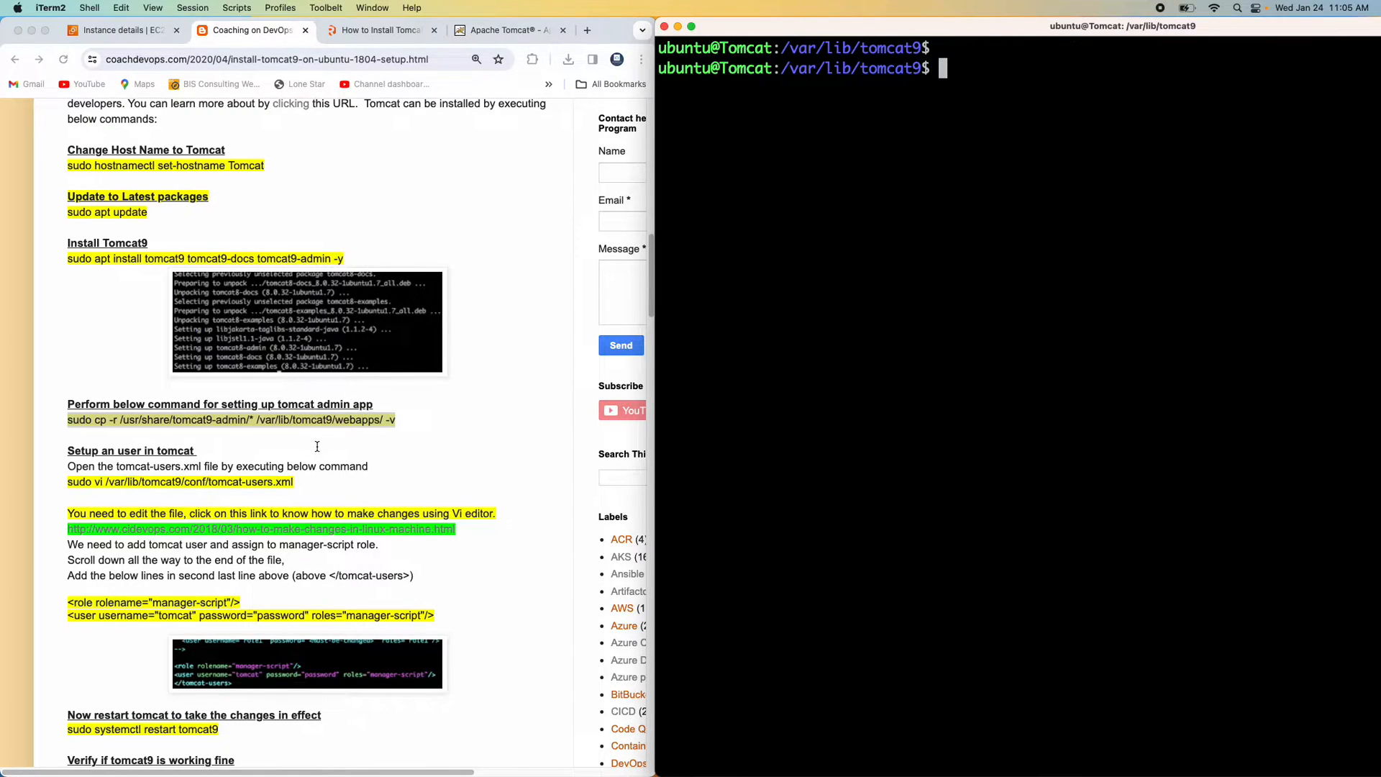
{"action": "scroll", "scroll_direction": "down", "scroll_amount": 3}
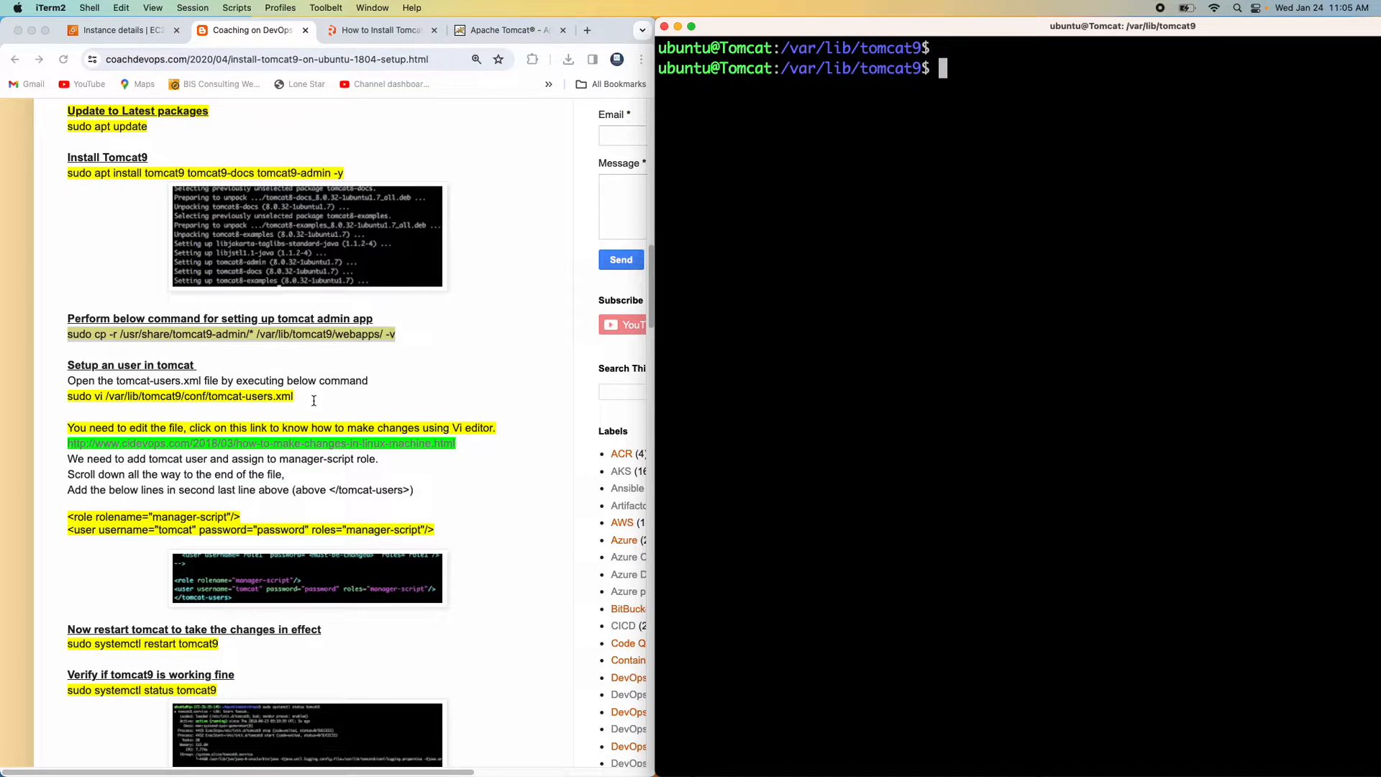
{"action": "scroll", "scroll_direction": "down", "scroll_amount": 3}
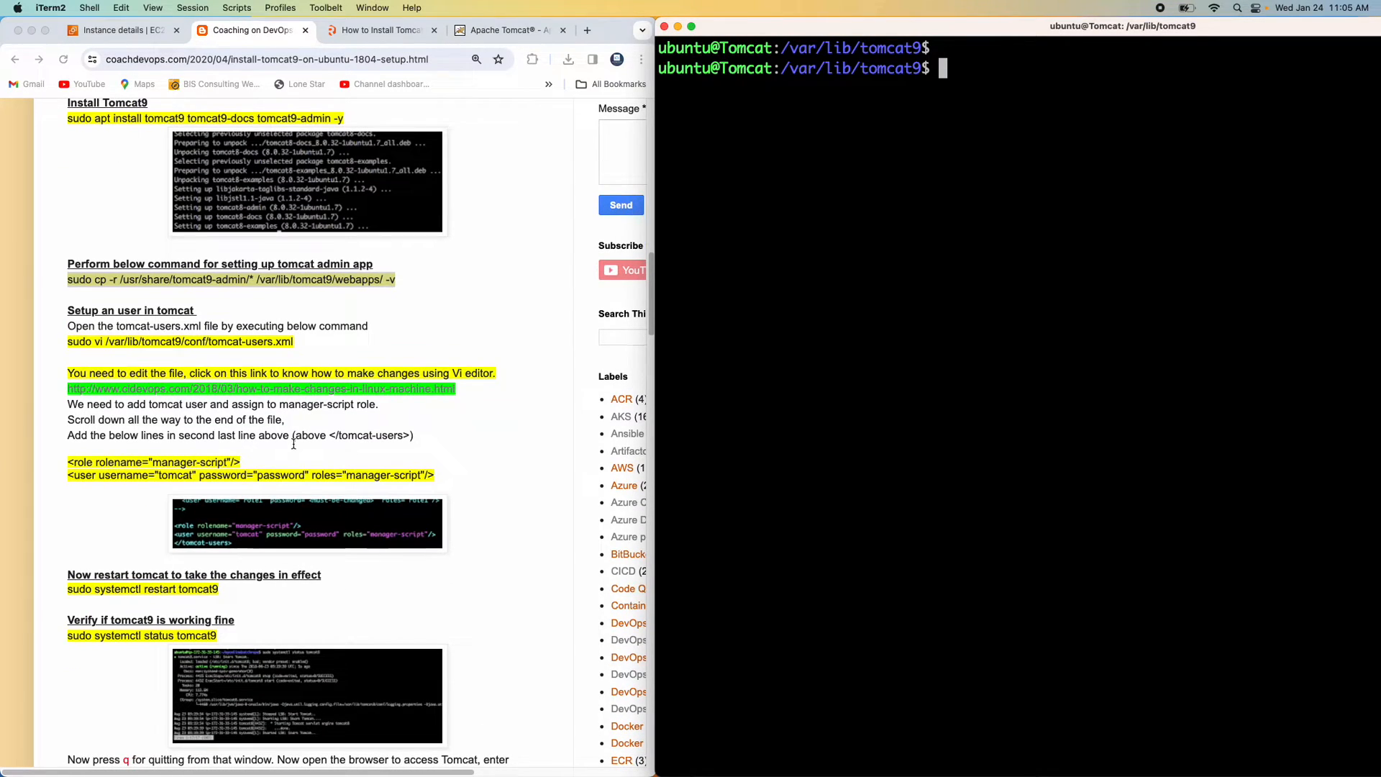
{"action": "type", "text": "ls"}
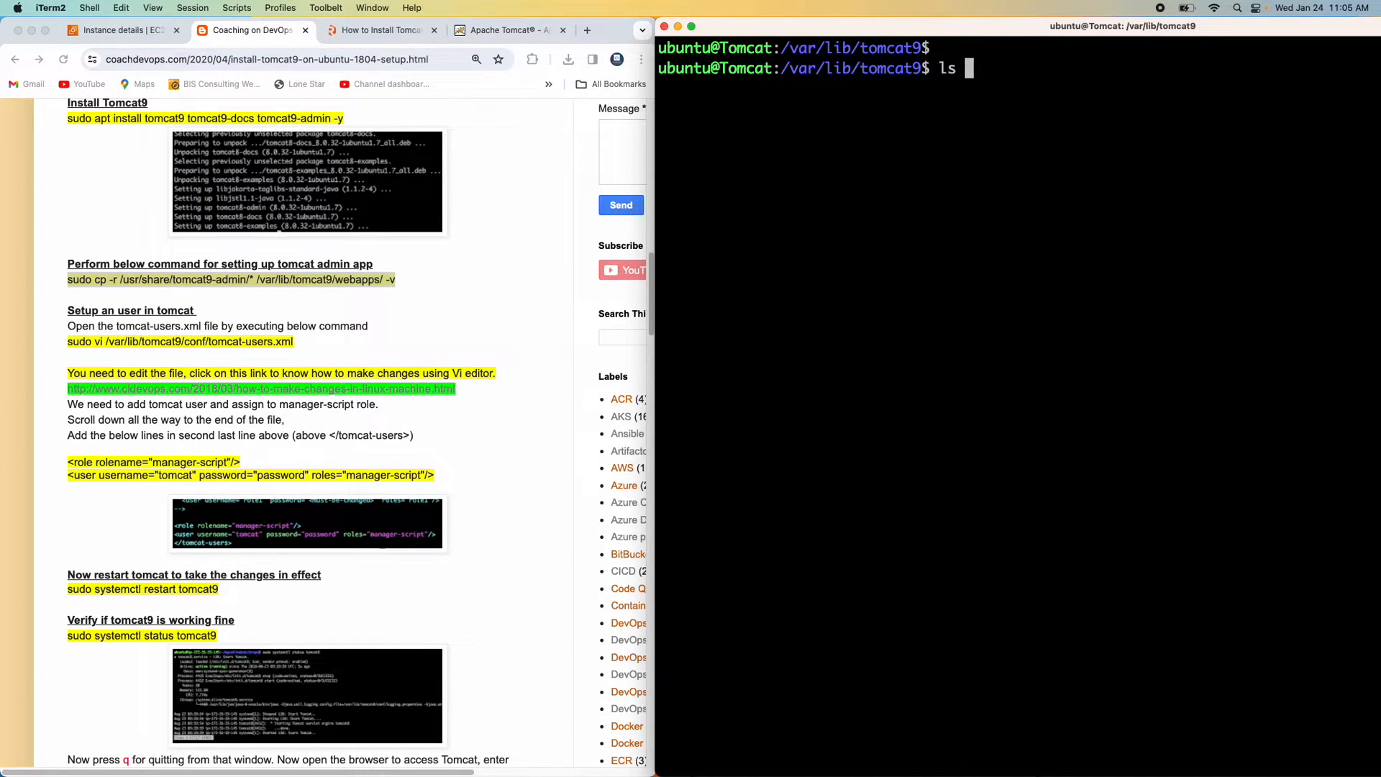
{"action": "key", "text": "Return"}
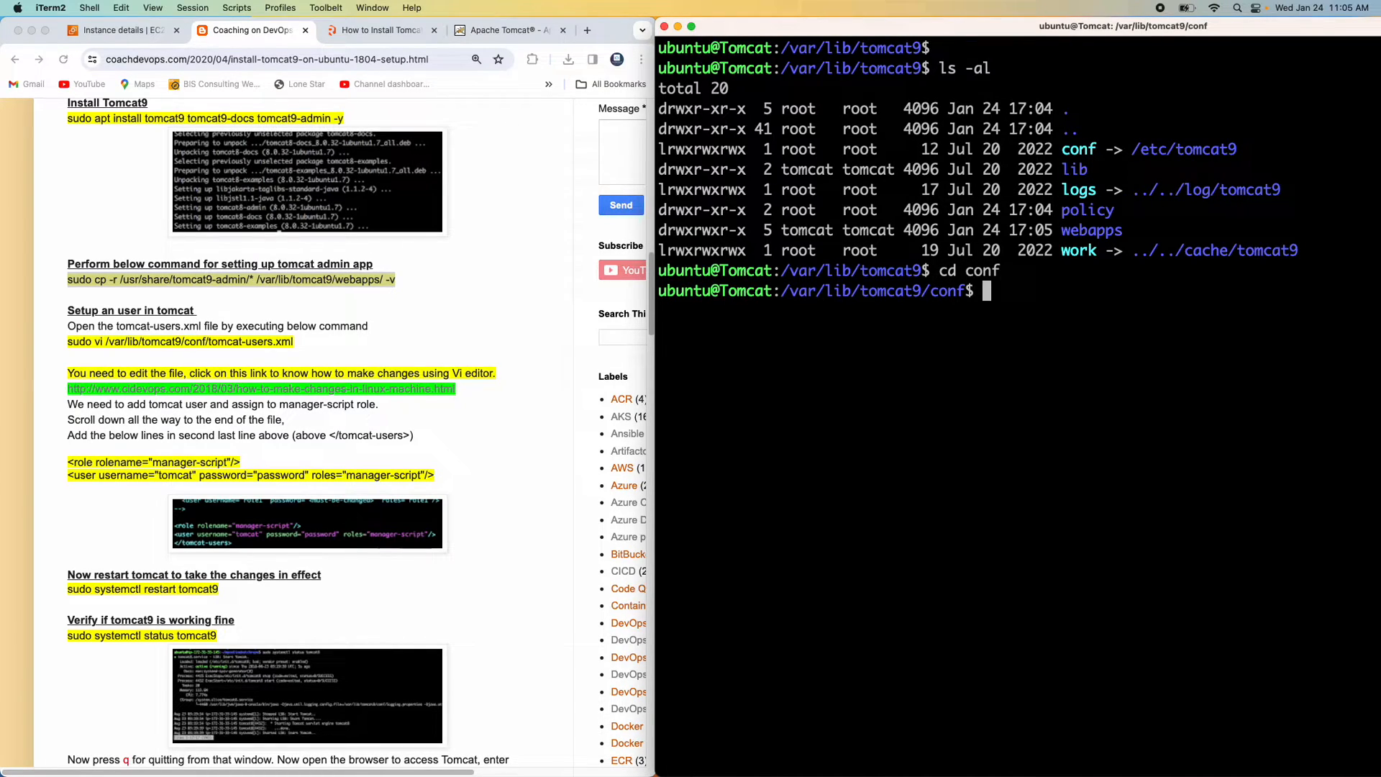
List the conf folder with ls -al and locate tomcat-users.xml
{"action": "type", "text": "ls -al"}
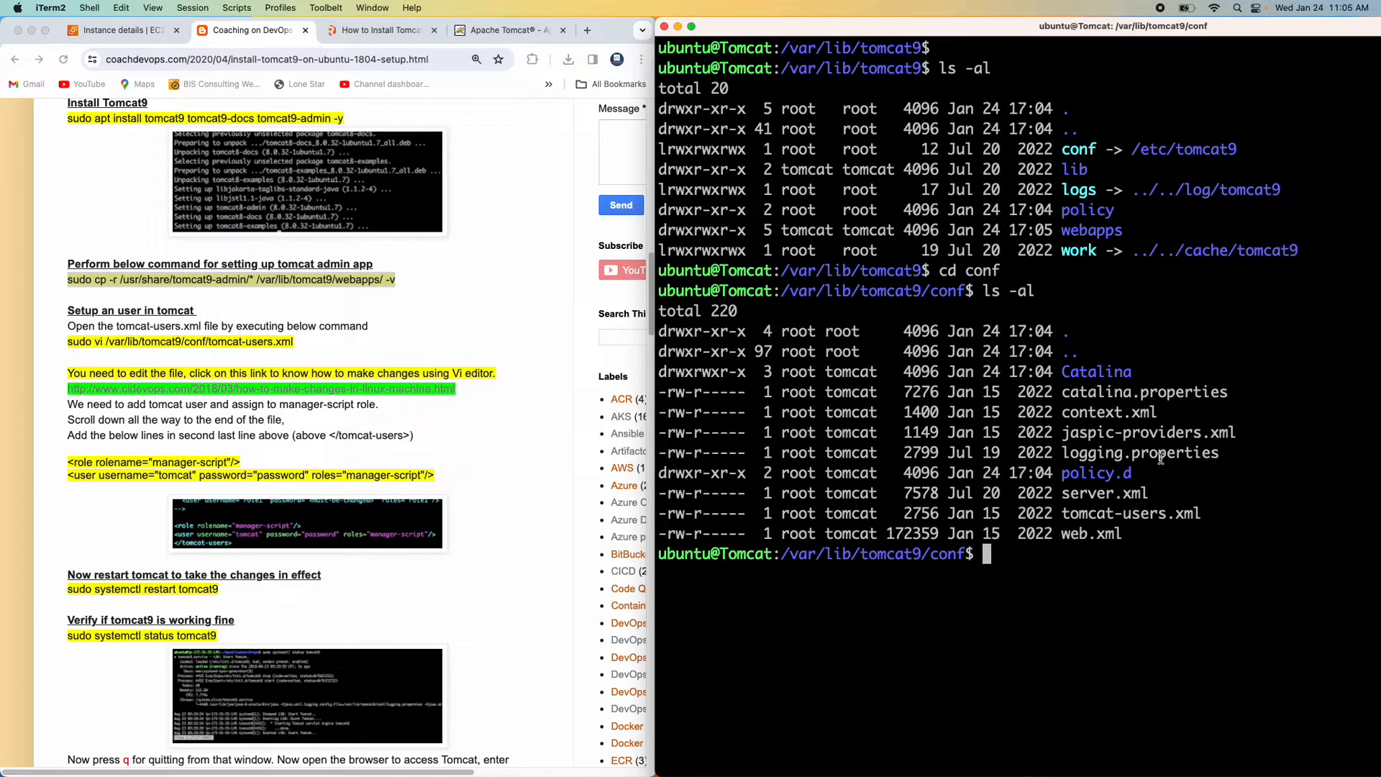
{"action": "mouse_move", "coordinate": [1061, 514]}
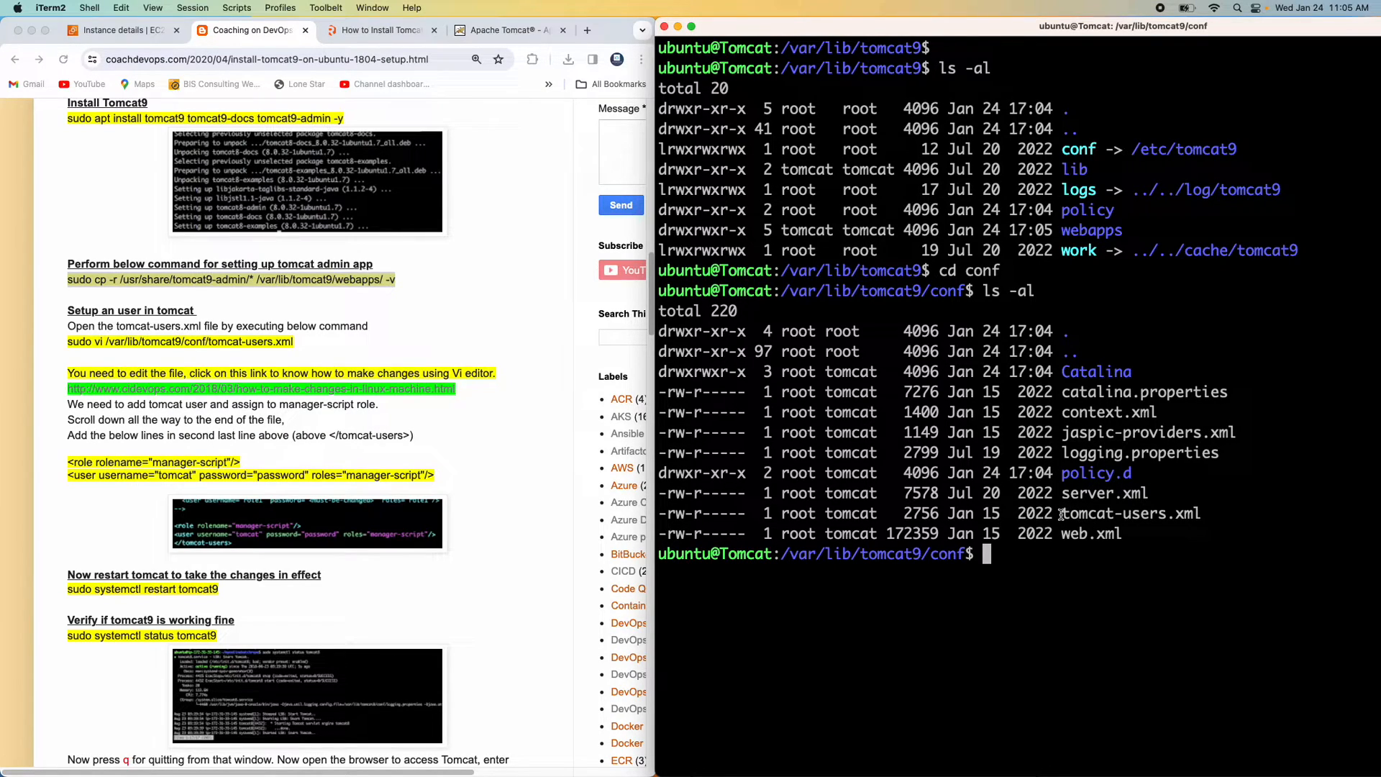
{"action": "double_click", "coordinate": [1130, 514]}
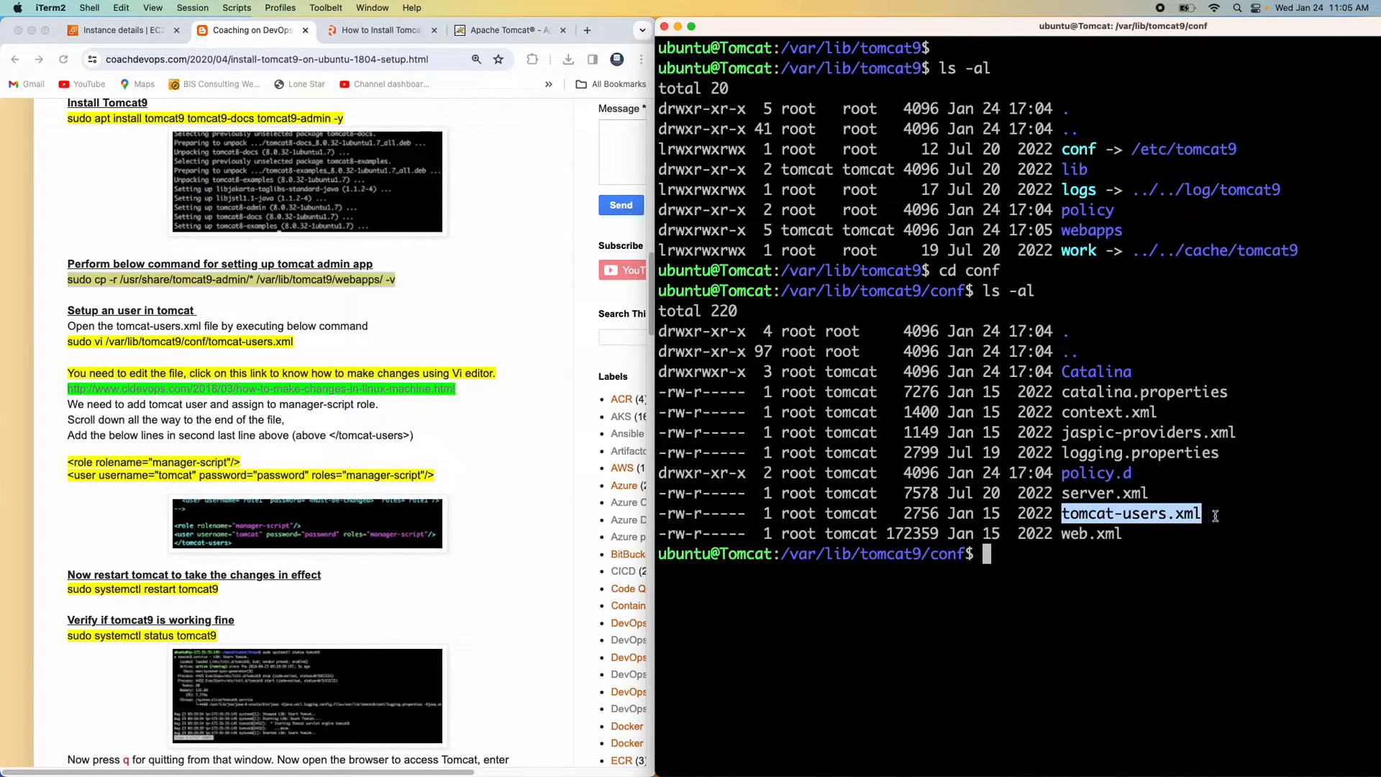
{"action": "left_click", "coordinate": [1235, 510]}
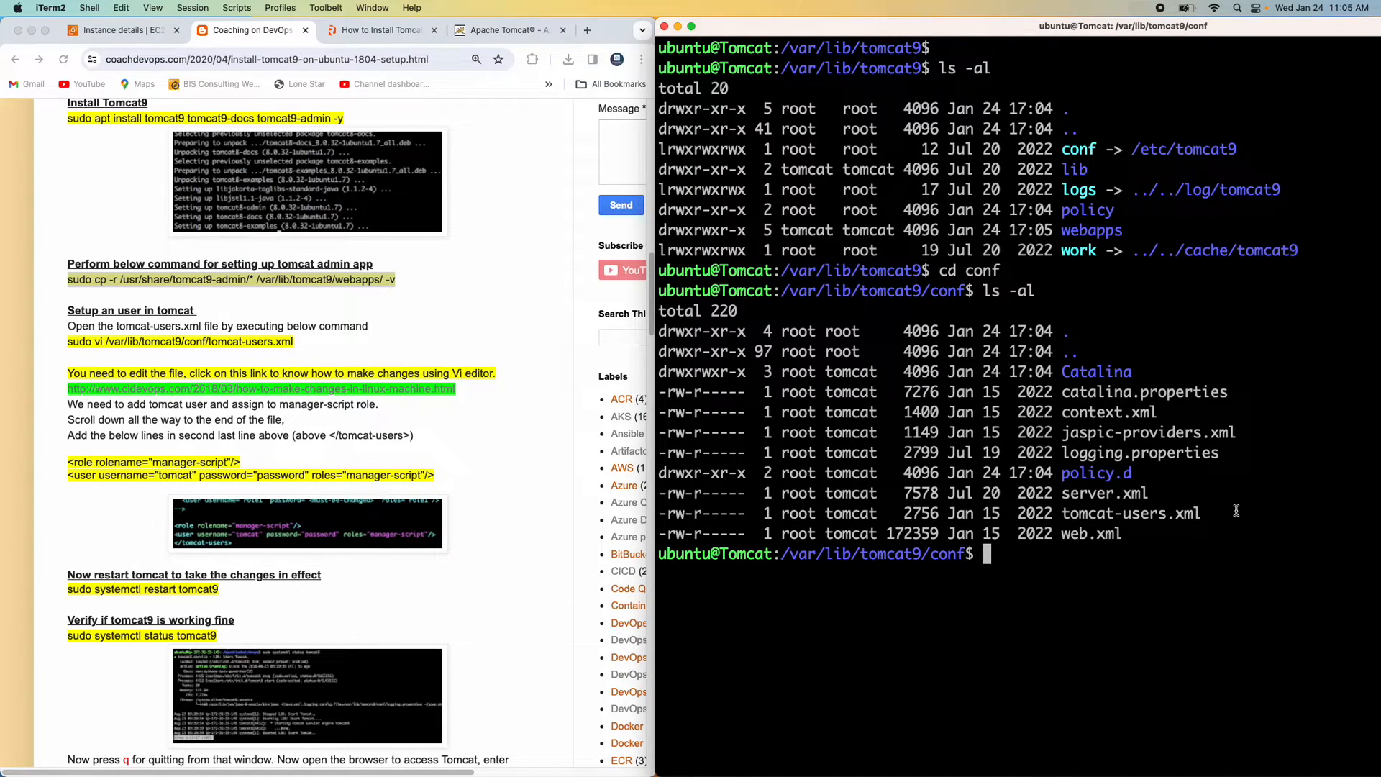
Open tomcat-users.xml in nano with sudo
{"action": "type", "text": "sudo"}
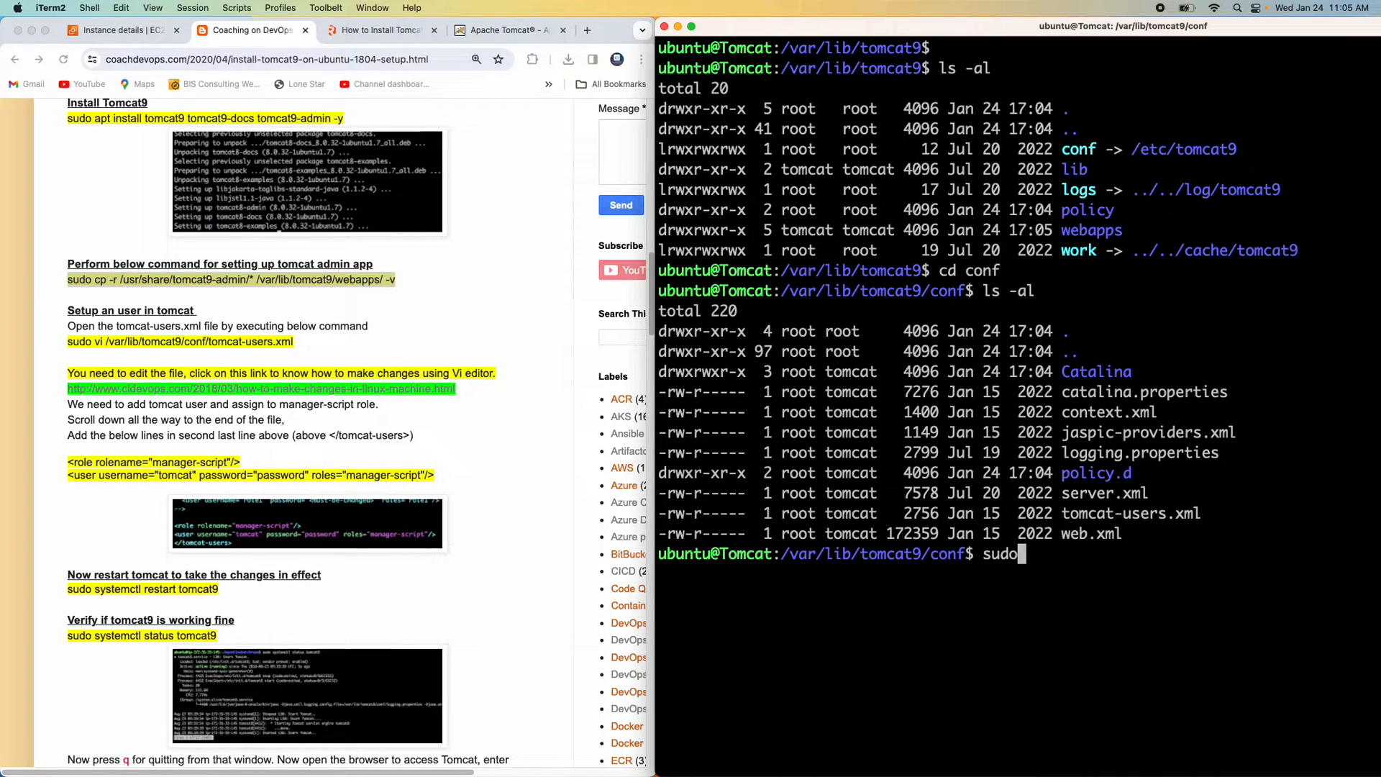
{"action": "type", "text": "nano t"}
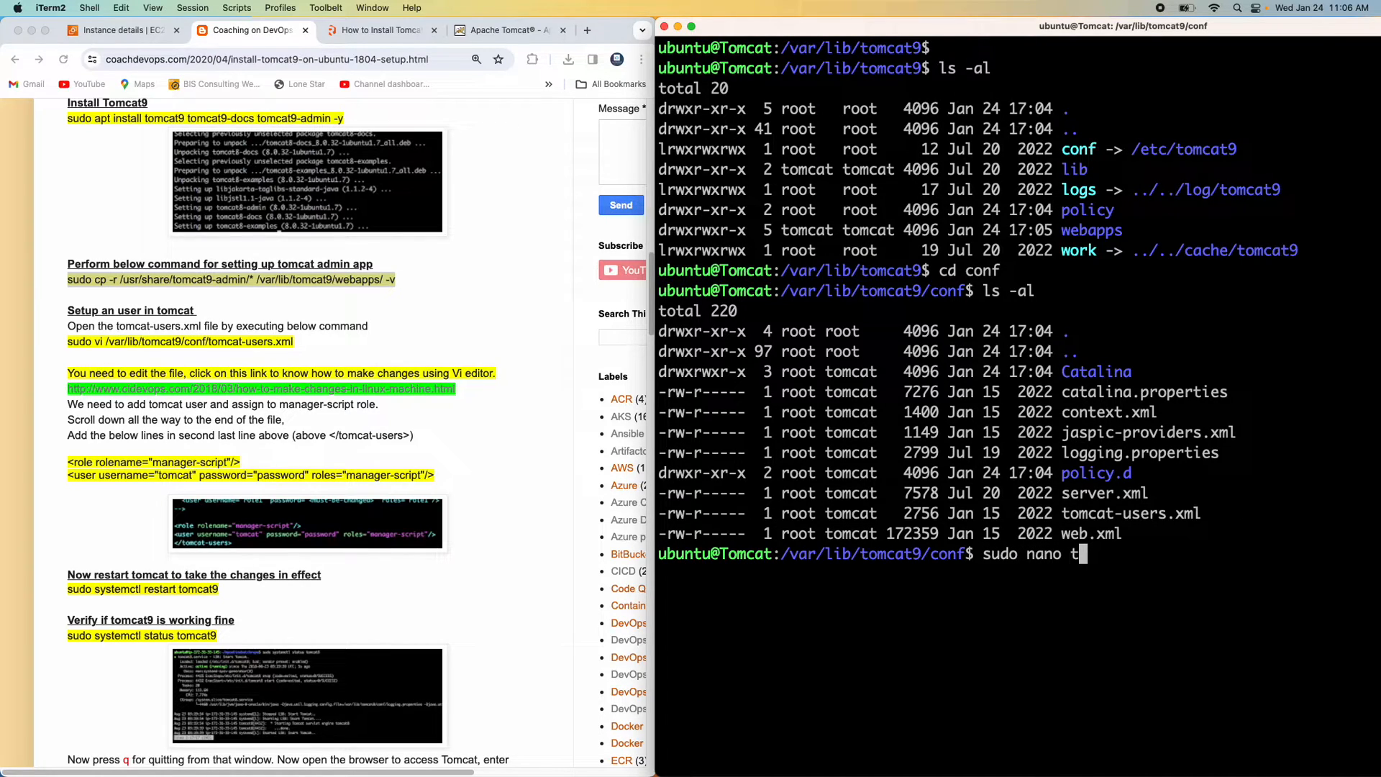
{"action": "type", "text": "omcat-users.xml"}
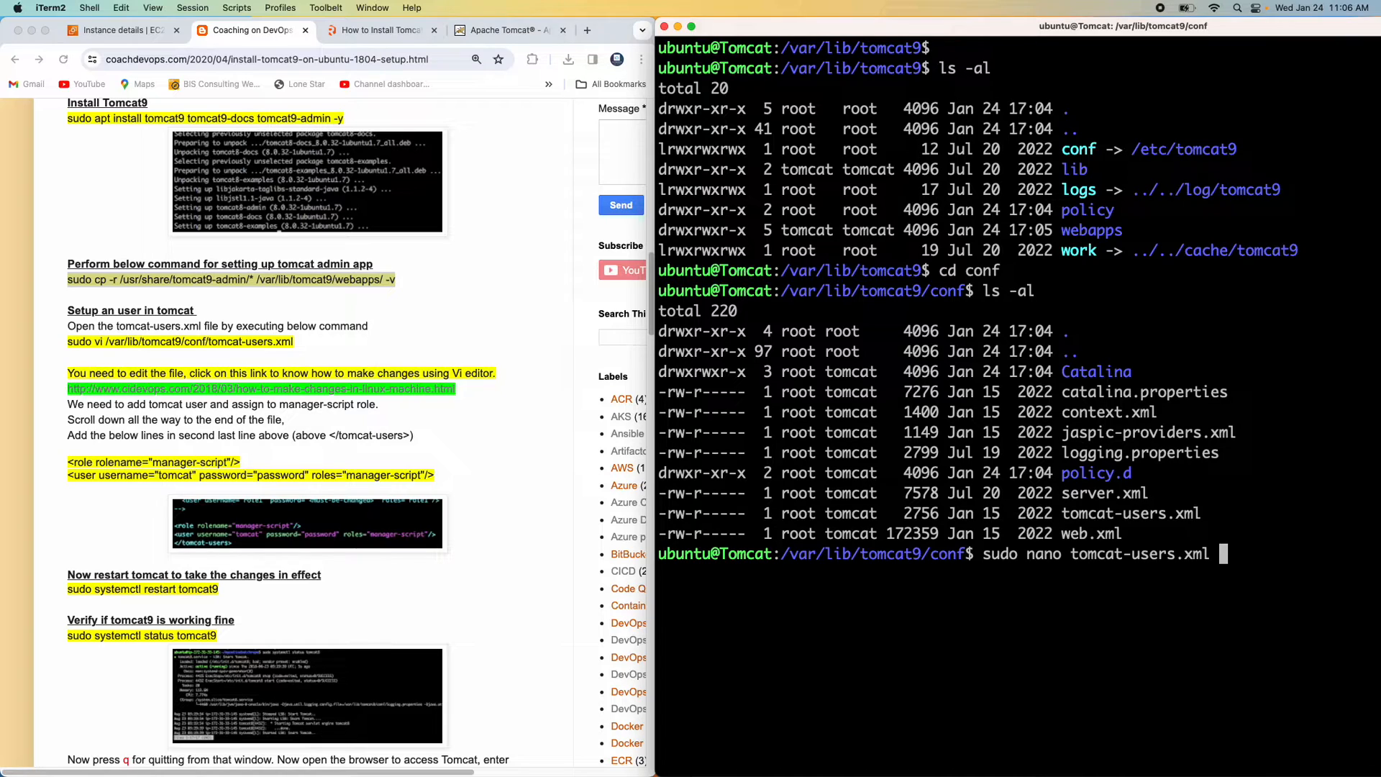
{"action": "key", "text": "Return"}
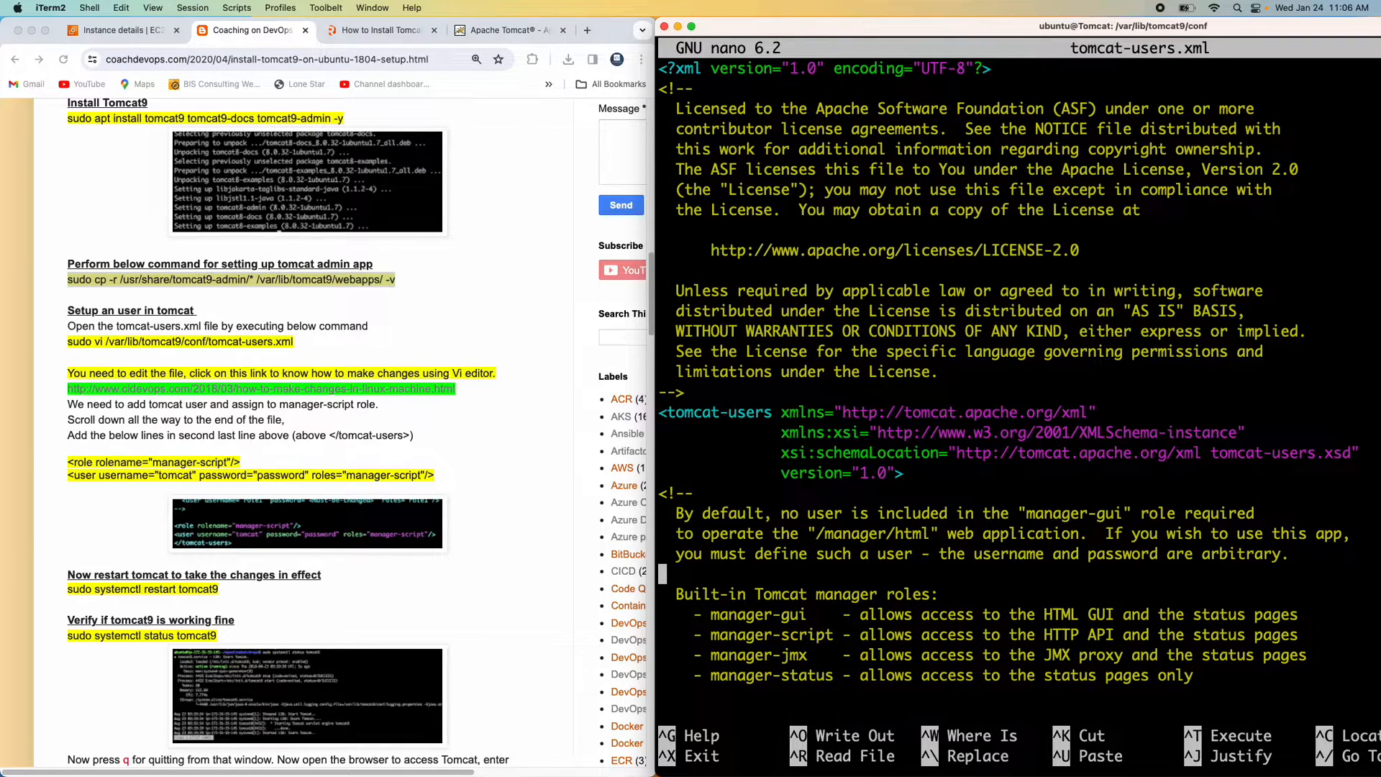
Add the manager-script role and tomcat user lines before </tomcat-users>, then save and exit nano
{"action": "scroll", "scroll_direction": "down", "scroll_amount": 3}
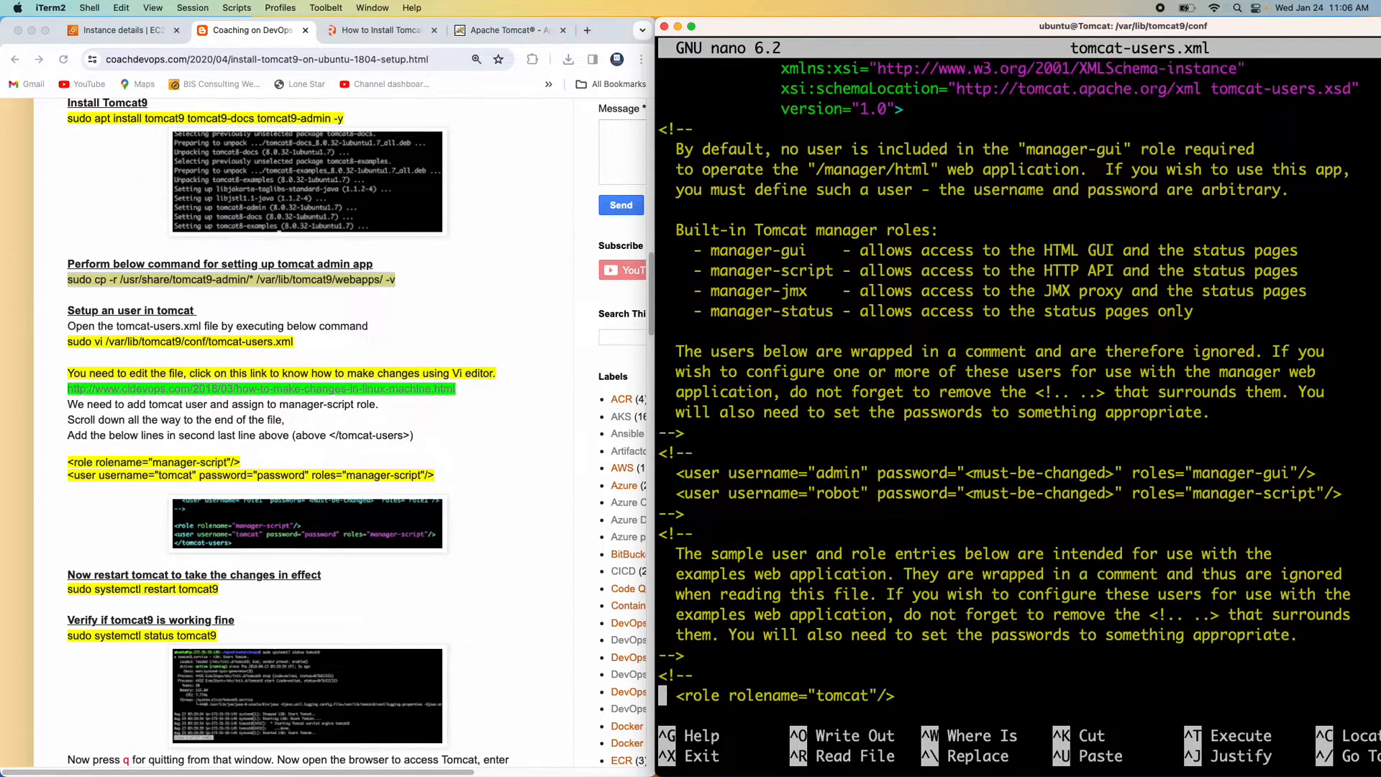
{"action": "scroll", "scroll_direction": "down", "scroll_amount": 3}
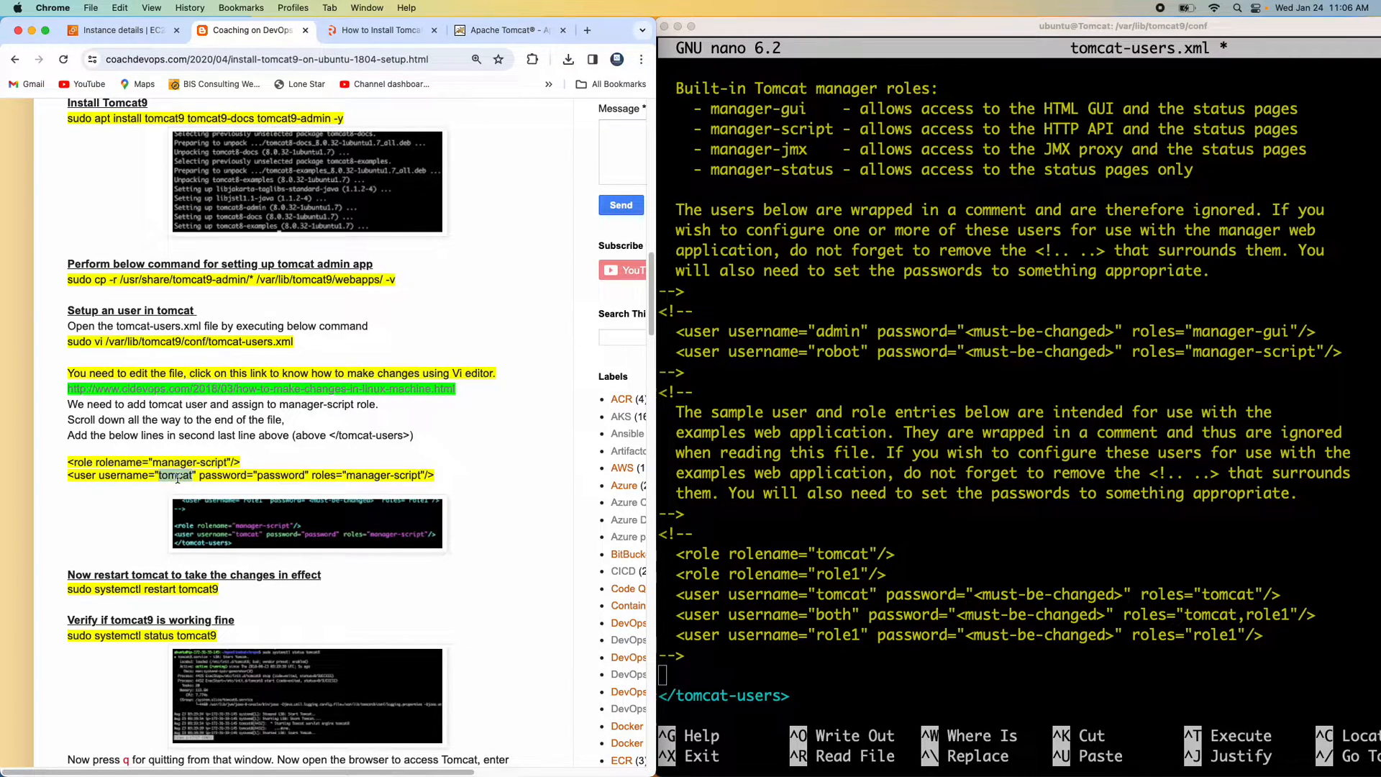
{"action": "double_click", "coordinate": [281, 475]}
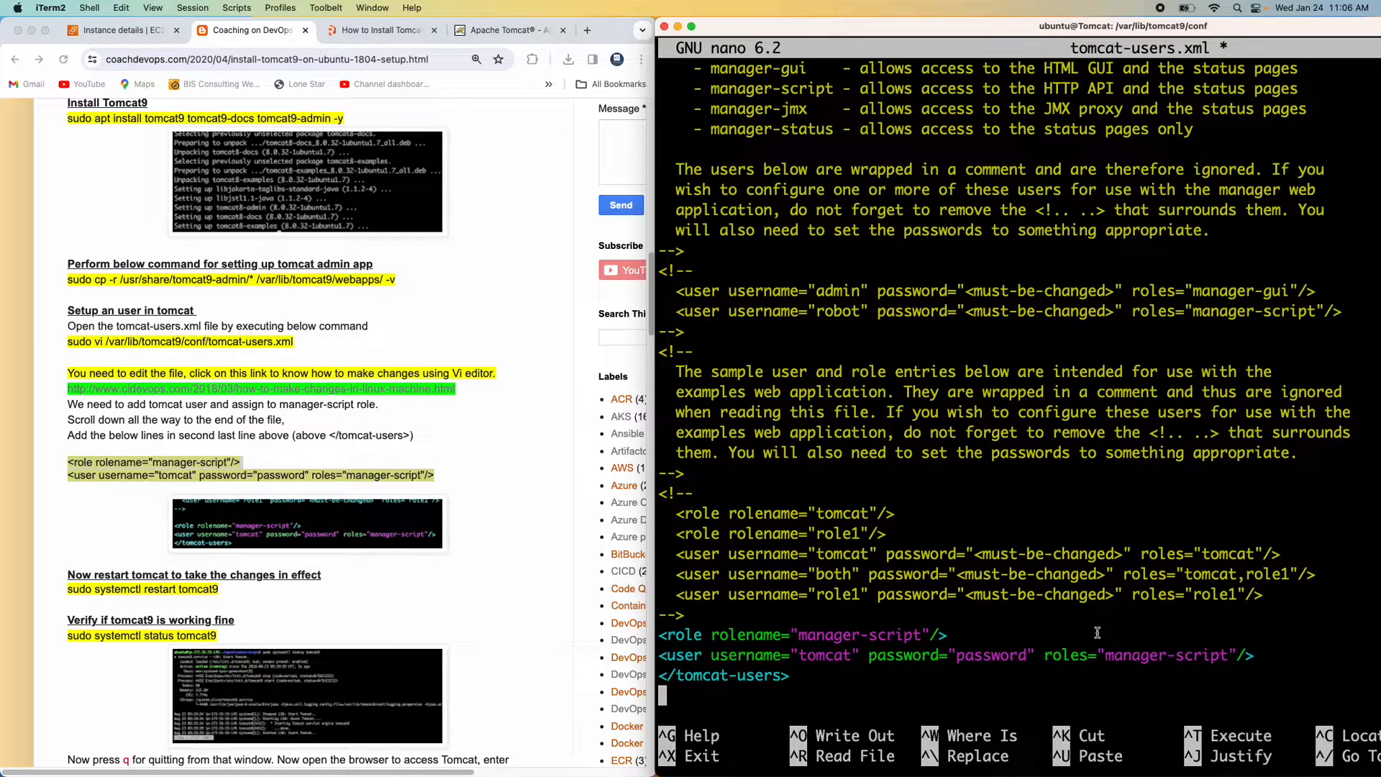
{"action": "mouse_move", "coordinate": [354, 511]}
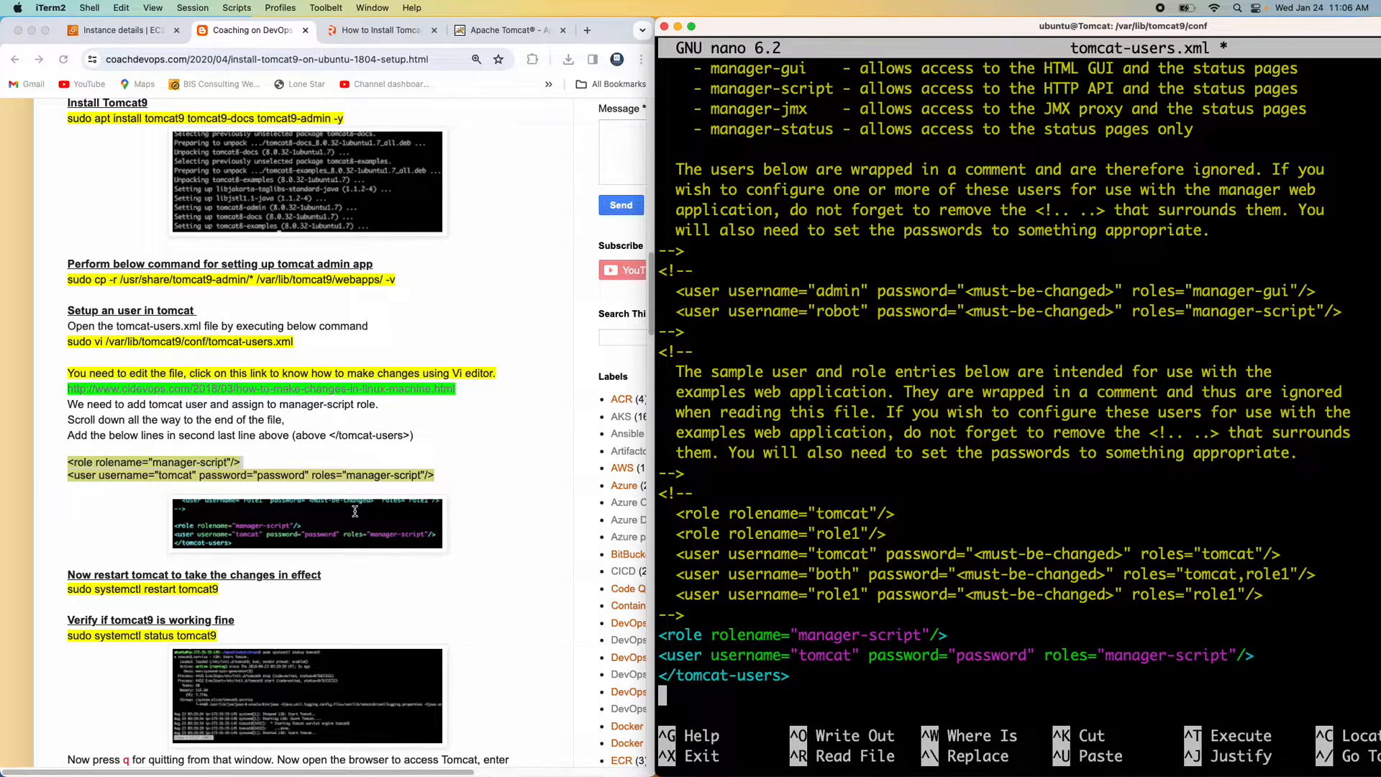
{"action": "scroll", "scroll_direction": "down", "scroll_amount": 3}
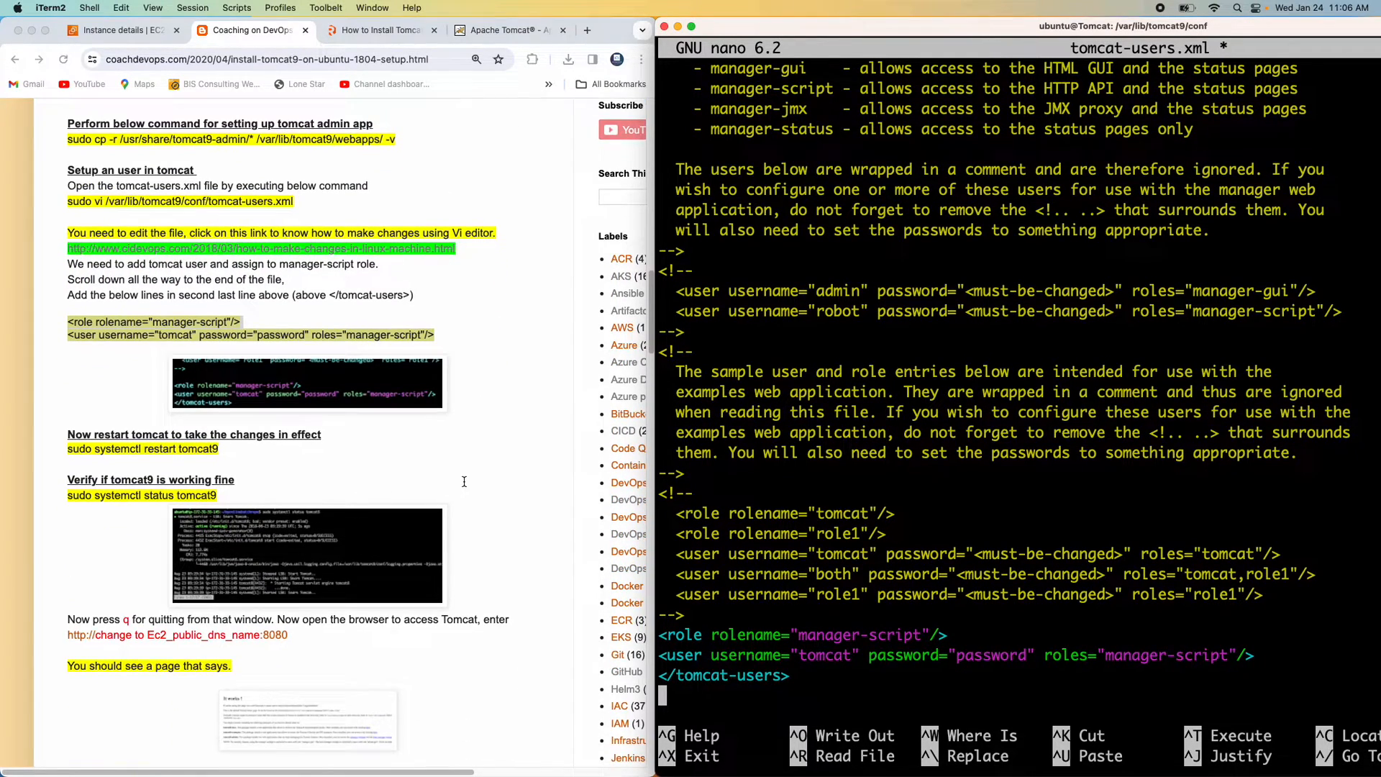
{"action": "scroll", "scroll_direction": "down", "scroll_amount": 3}
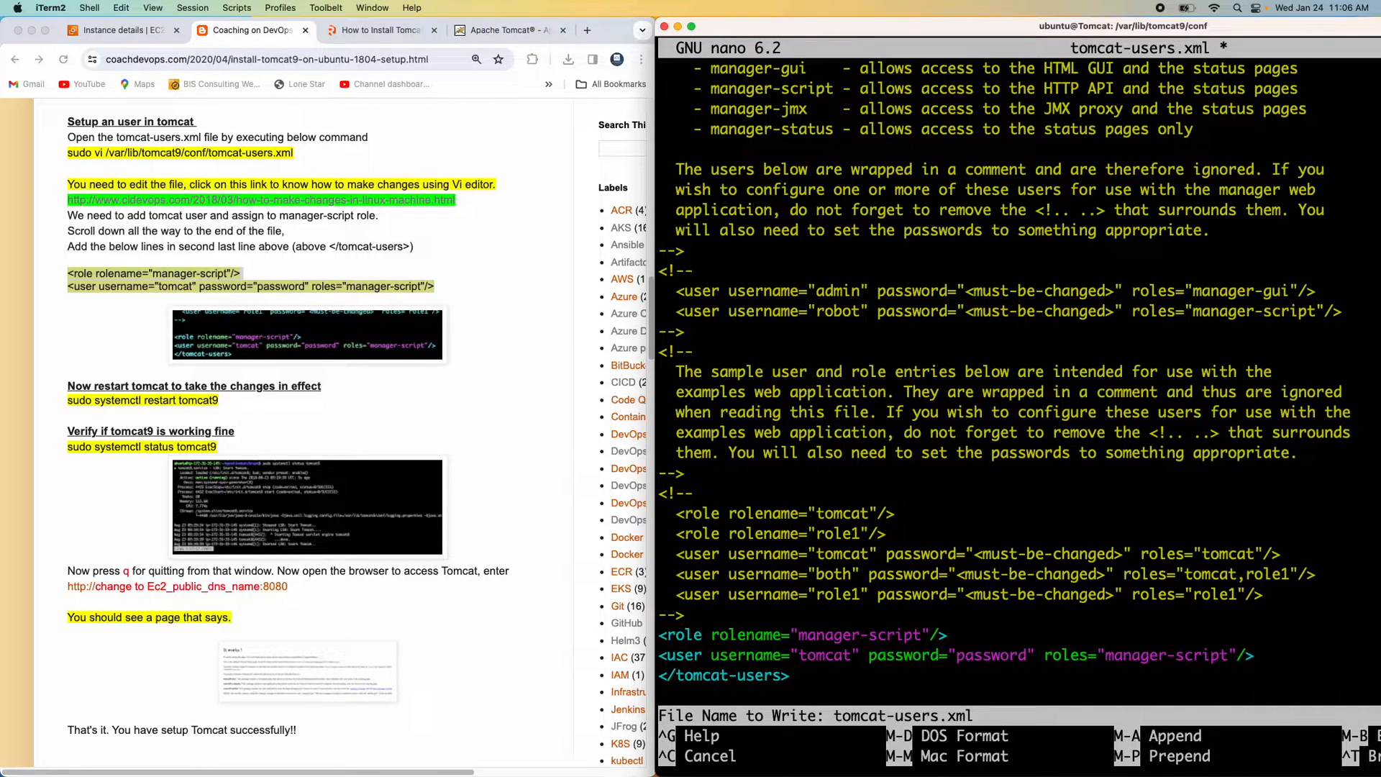
{"action": "key", "text": "Return"}
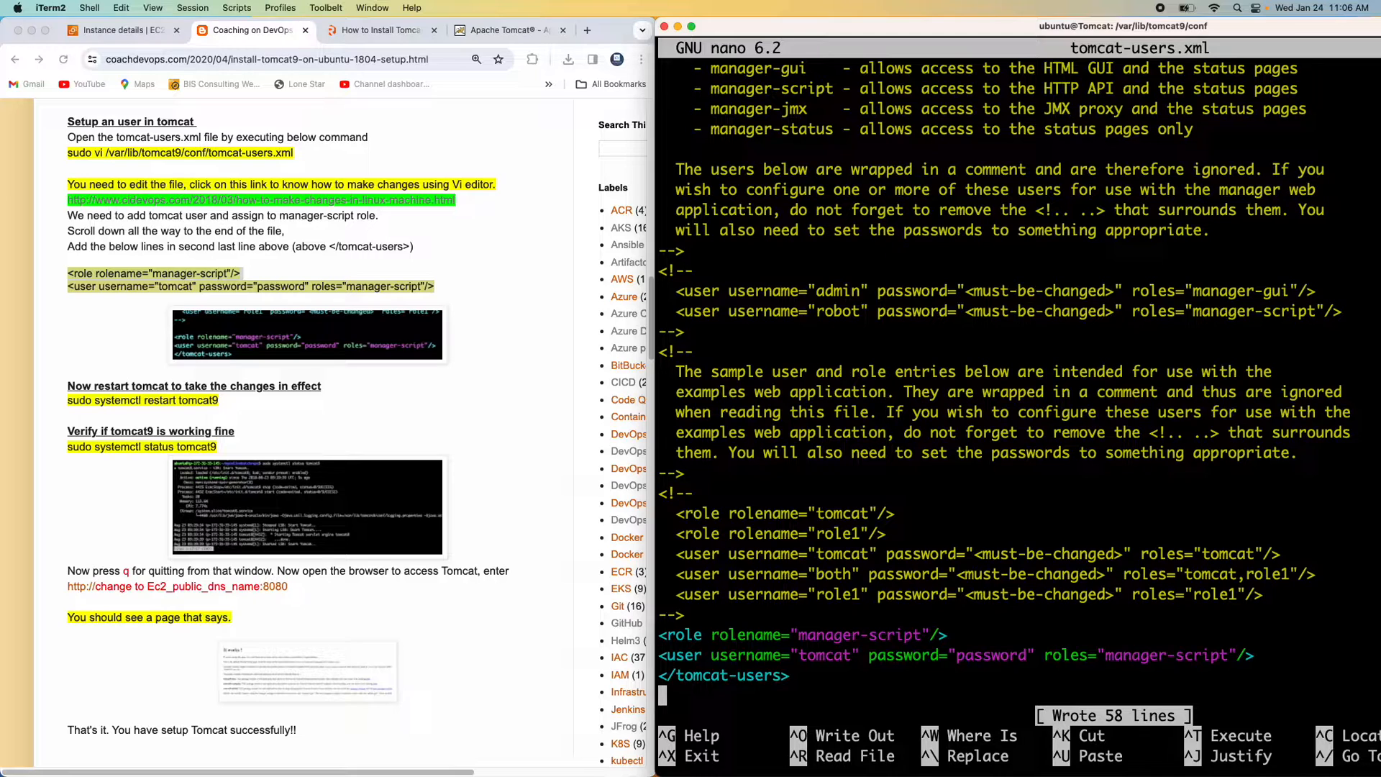
{"action": "key", "text": "ctrl+x"}
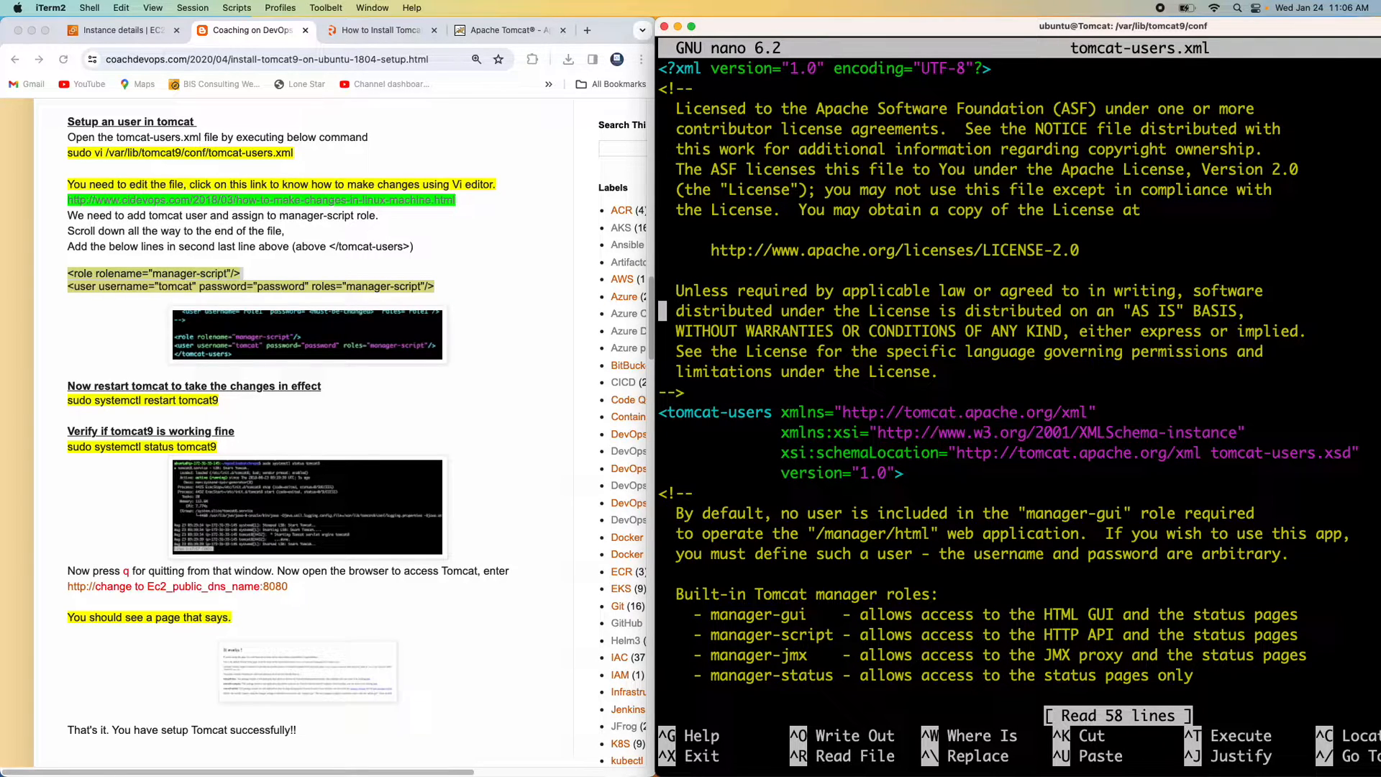
Scroll to the end of tomcat-users.xml to confirm the tomcat user, then exit nano
{"action": "scroll", "scroll_direction": "down", "scroll_amount": 3}
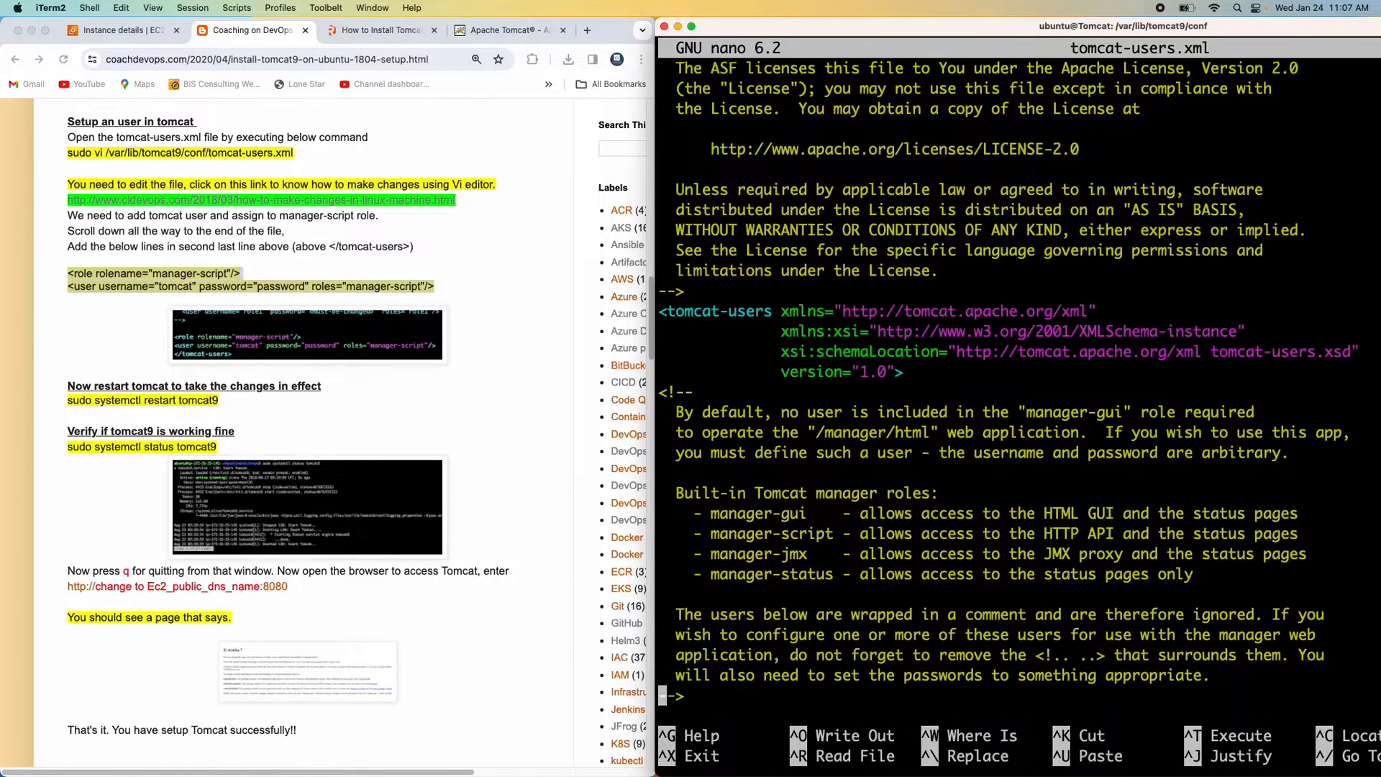
{"action": "scroll", "scroll_direction": "down", "scroll_amount": 3}
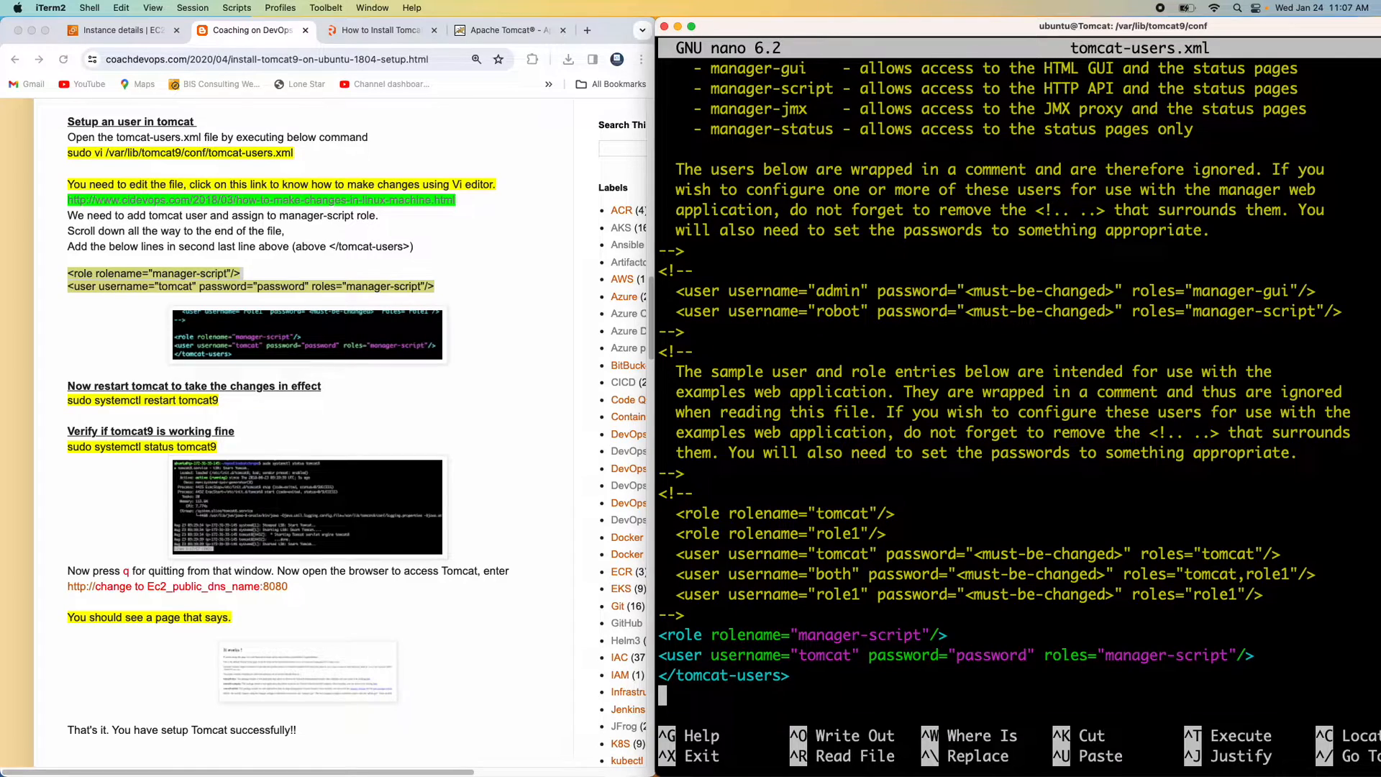
{"action": "key", "text": "ctrl+x"}
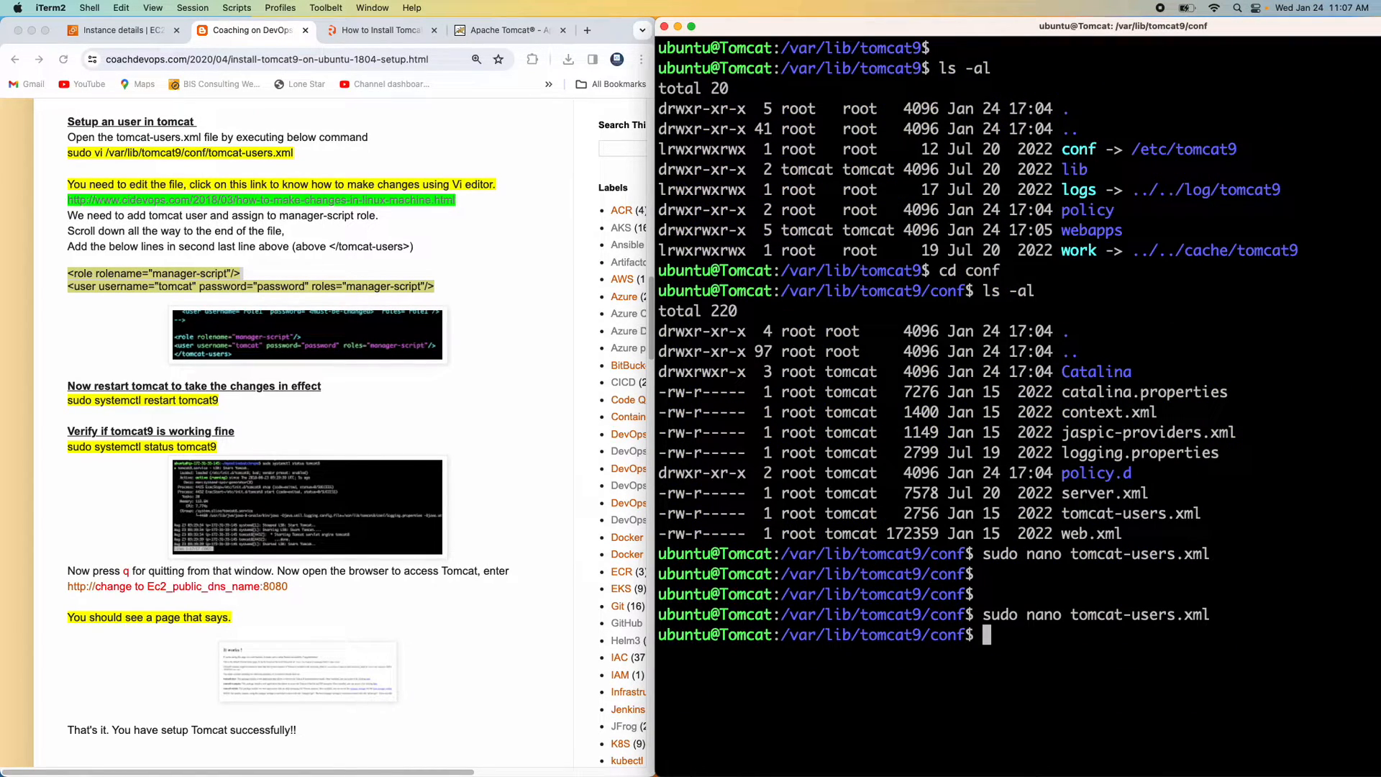
{"action": "scroll", "scroll_direction": "down", "scroll_amount": 3}
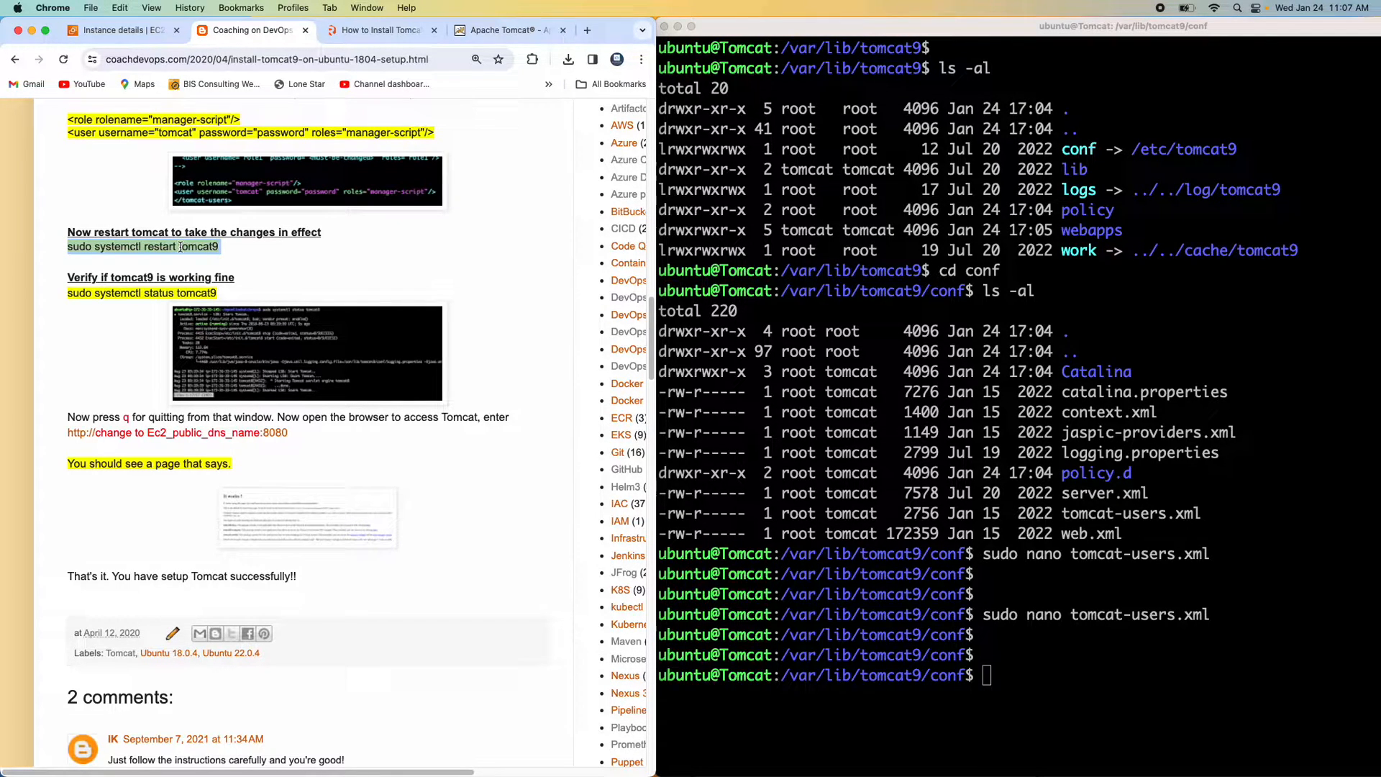
Restart the tomcat9 service with systemctl and clear the terminal
{"action": "type", "text": "sudo systemctl restart tomcat9"}
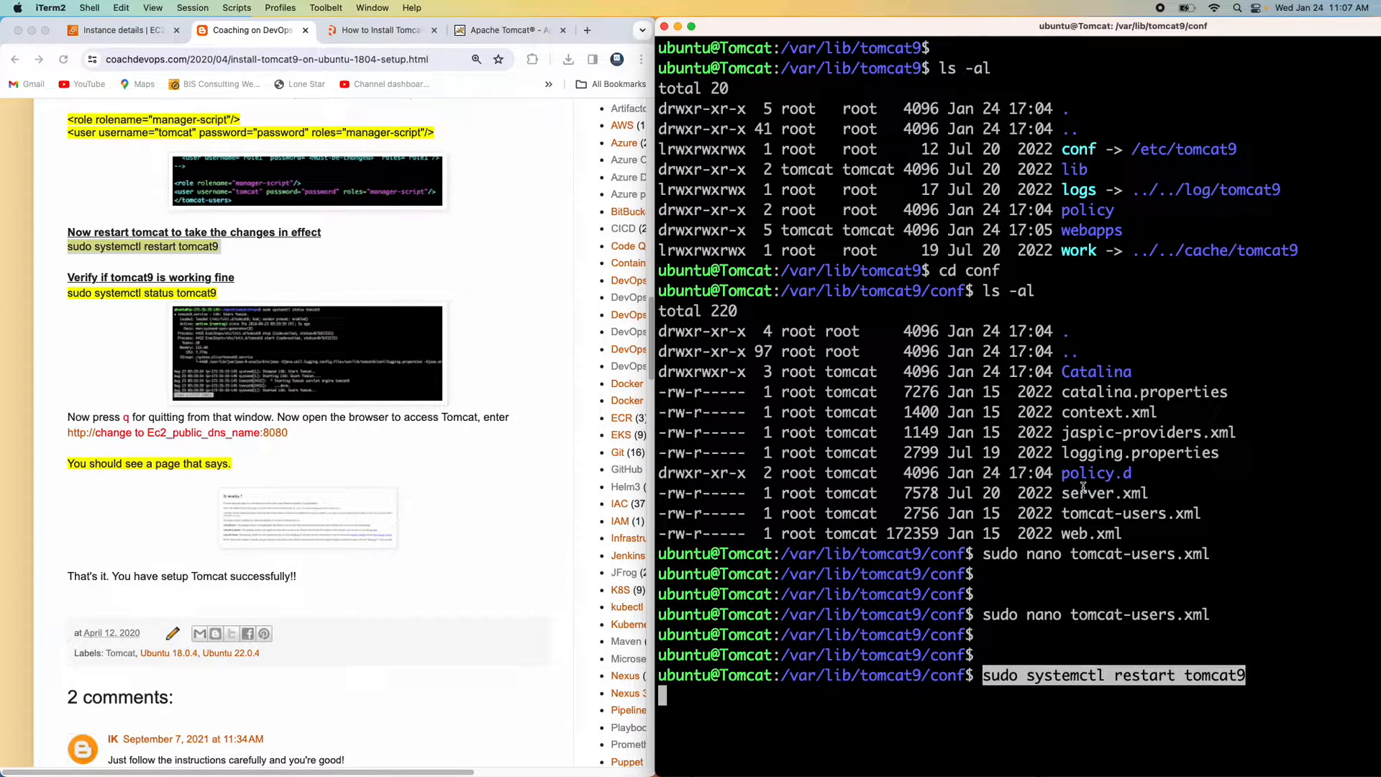
{"action": "key", "text": "Return"}
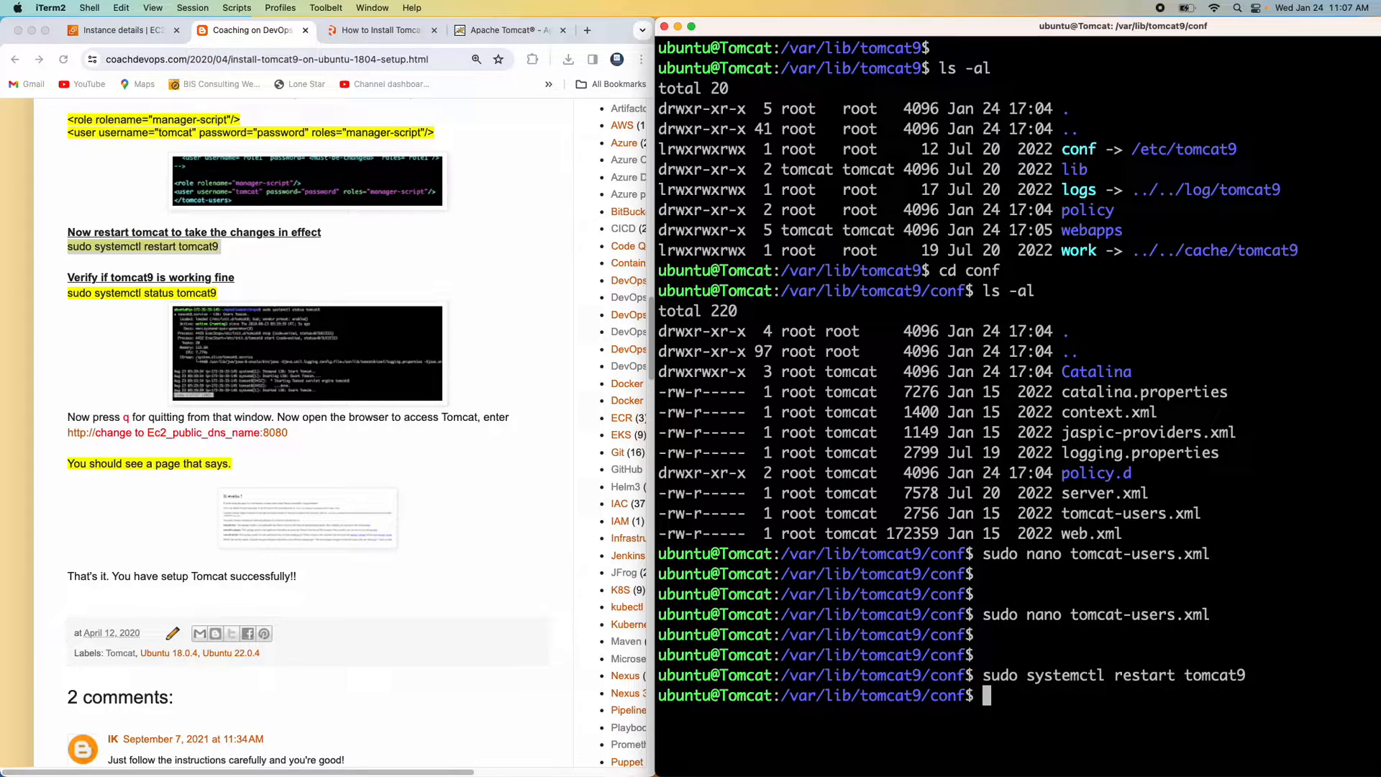
{"action": "type", "text": "clear"}
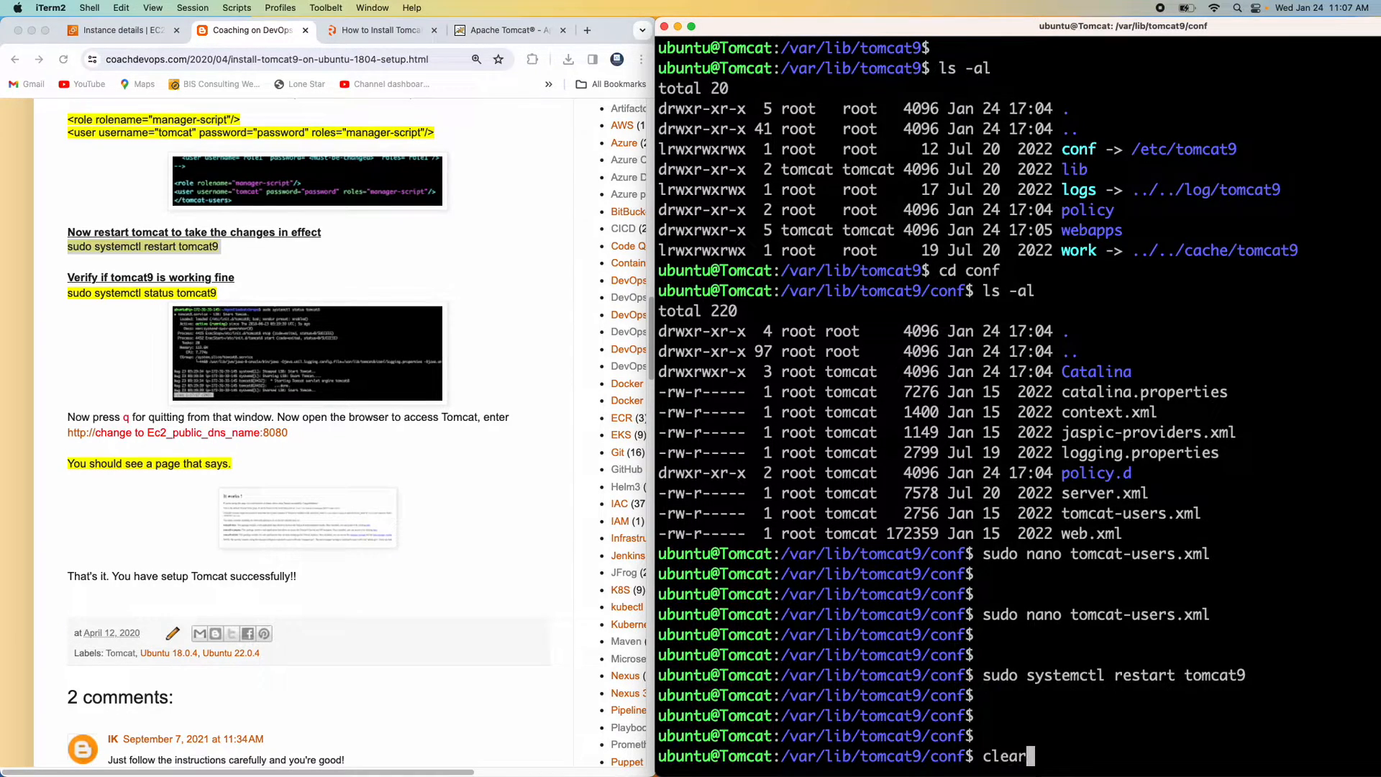
{"action": "type", "text": "sudo systemctl status tomcat9"}
{"action": "key", "text": "Return"}
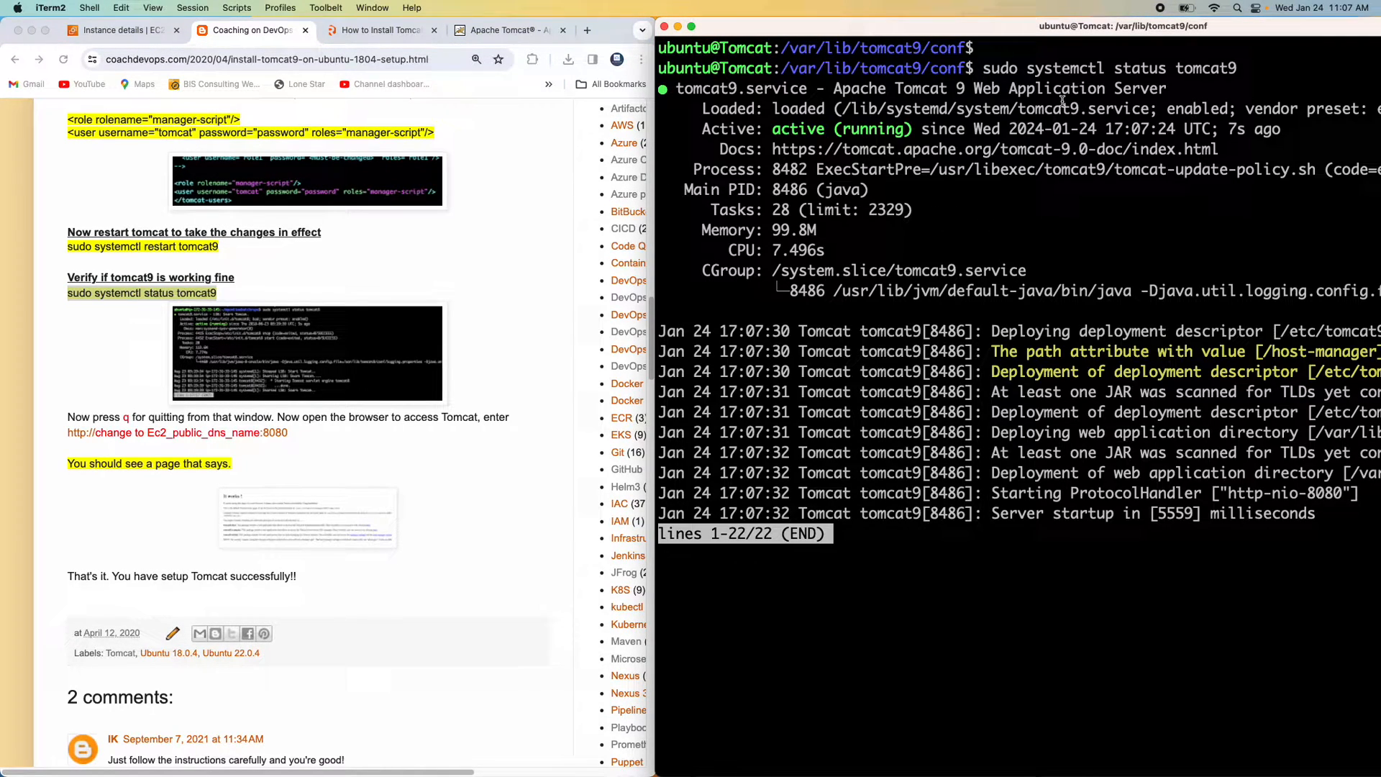
Check that tomcat9 status shows active with server startup complete, then exit the view
{"action": "double_click", "coordinate": [797, 128]}
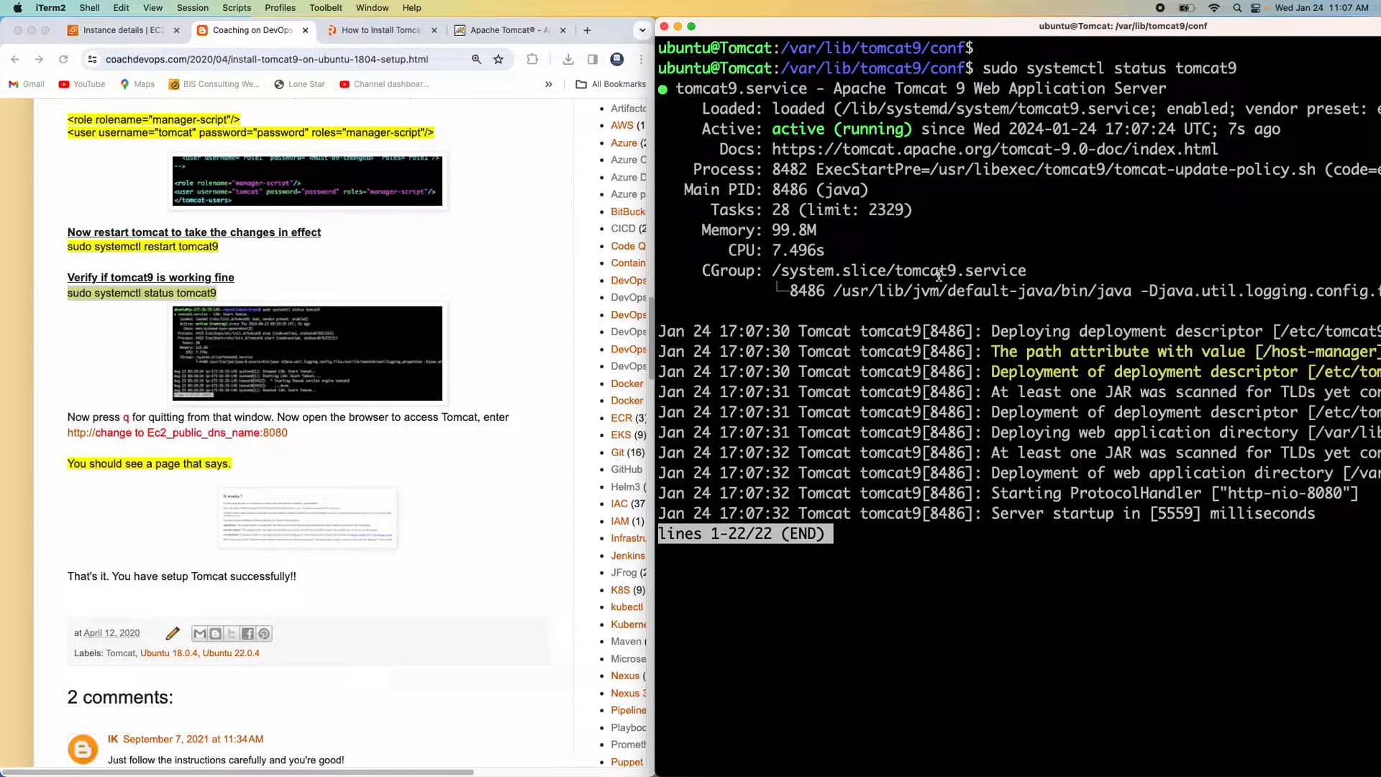
{"action": "key", "text": "q"}
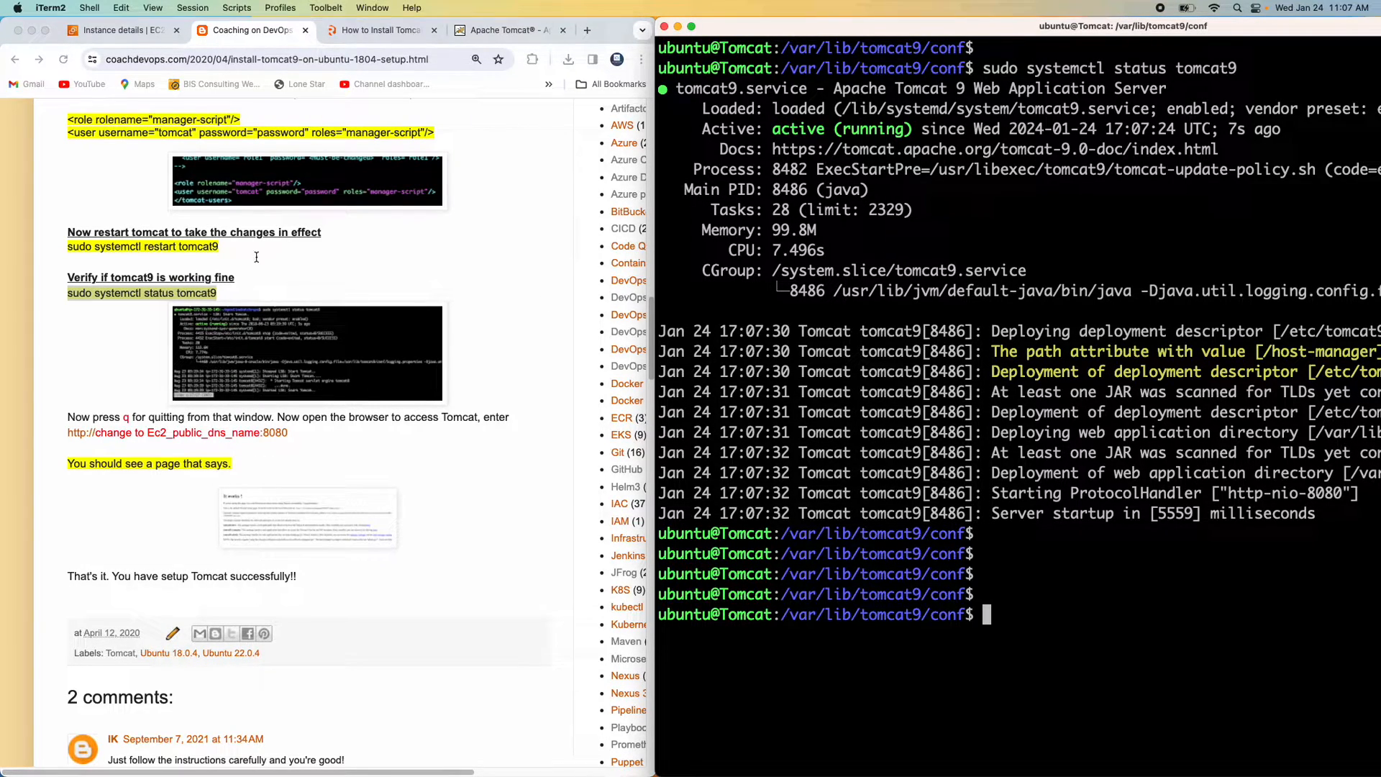
{"action": "left_click", "coordinate": [123, 30]}
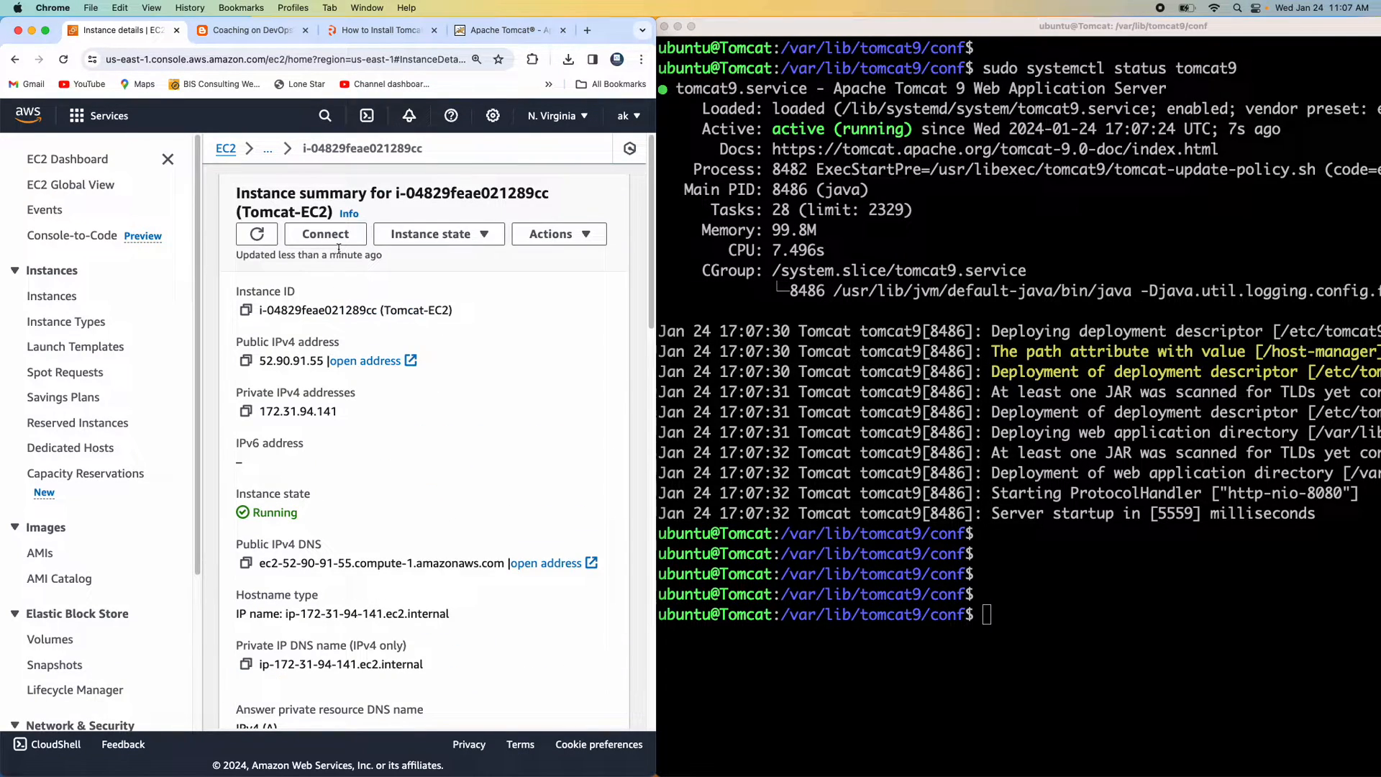
Copy the Tomcat-EC2 instance's Public DNS from the Connect page's SSH client tab
{"action": "left_click", "coordinate": [325, 233]}
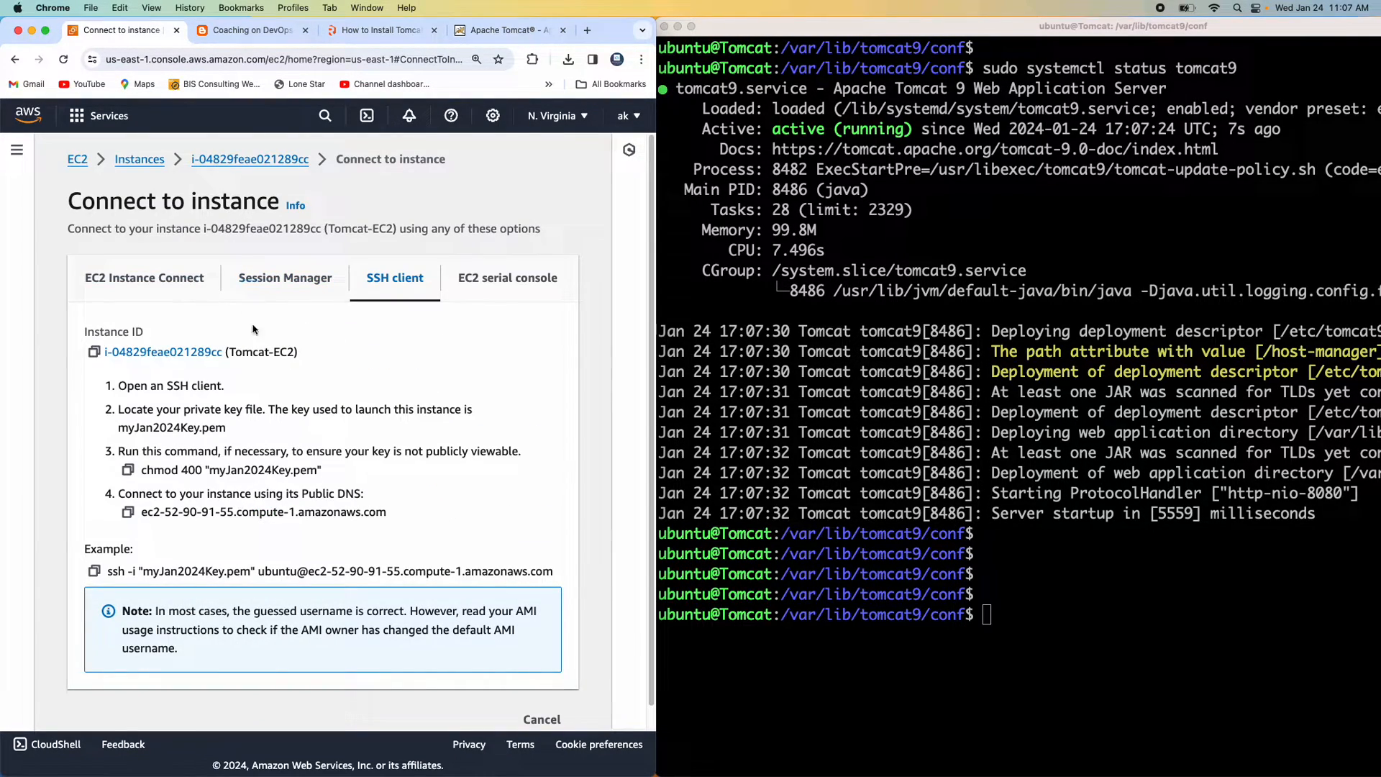
{"action": "left_click", "coordinate": [128, 511]}
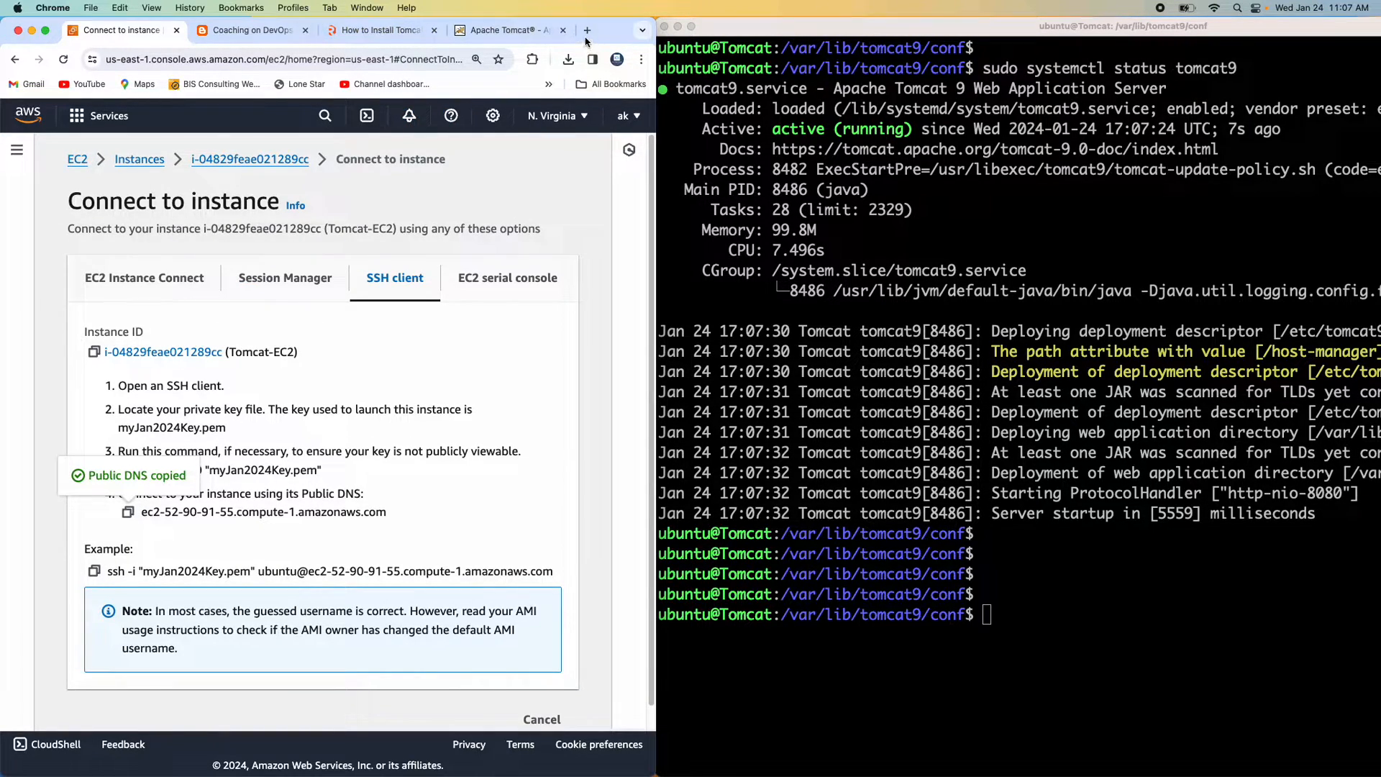
{"action": "left_click", "coordinate": [380, 31]}
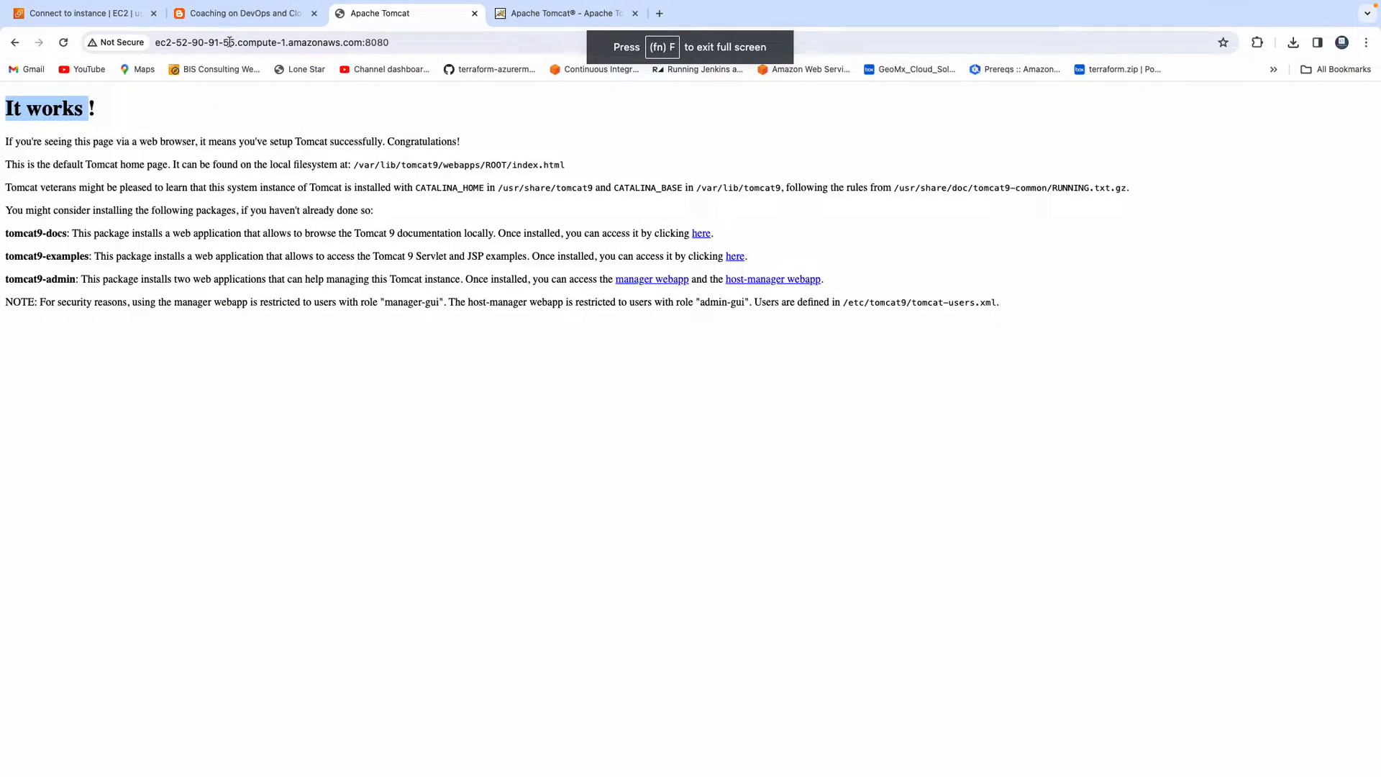
Return to the coachdevops tutorial tab and scroll up to its title
{"action": "left_click", "coordinate": [243, 13]}
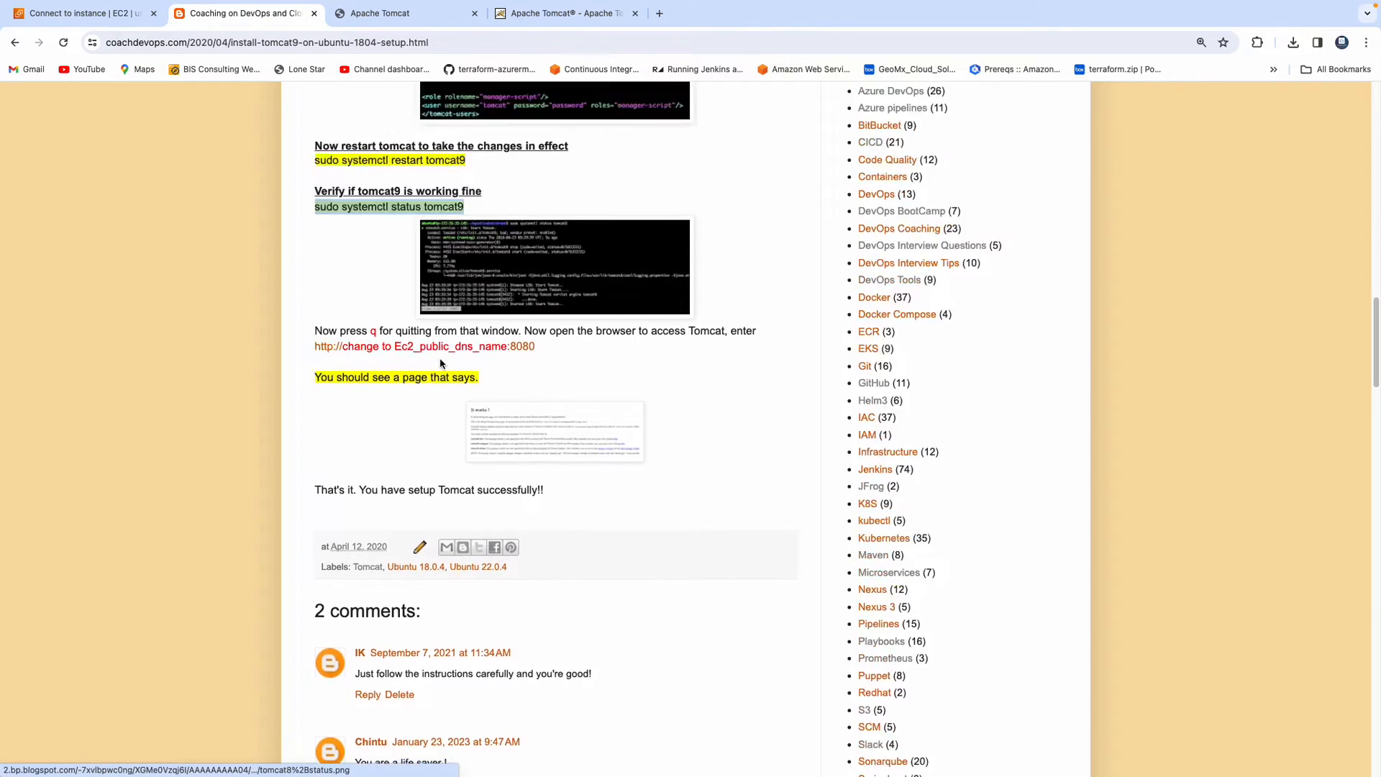
{"action": "scroll", "scroll_direction": "up", "scroll_amount": 3}
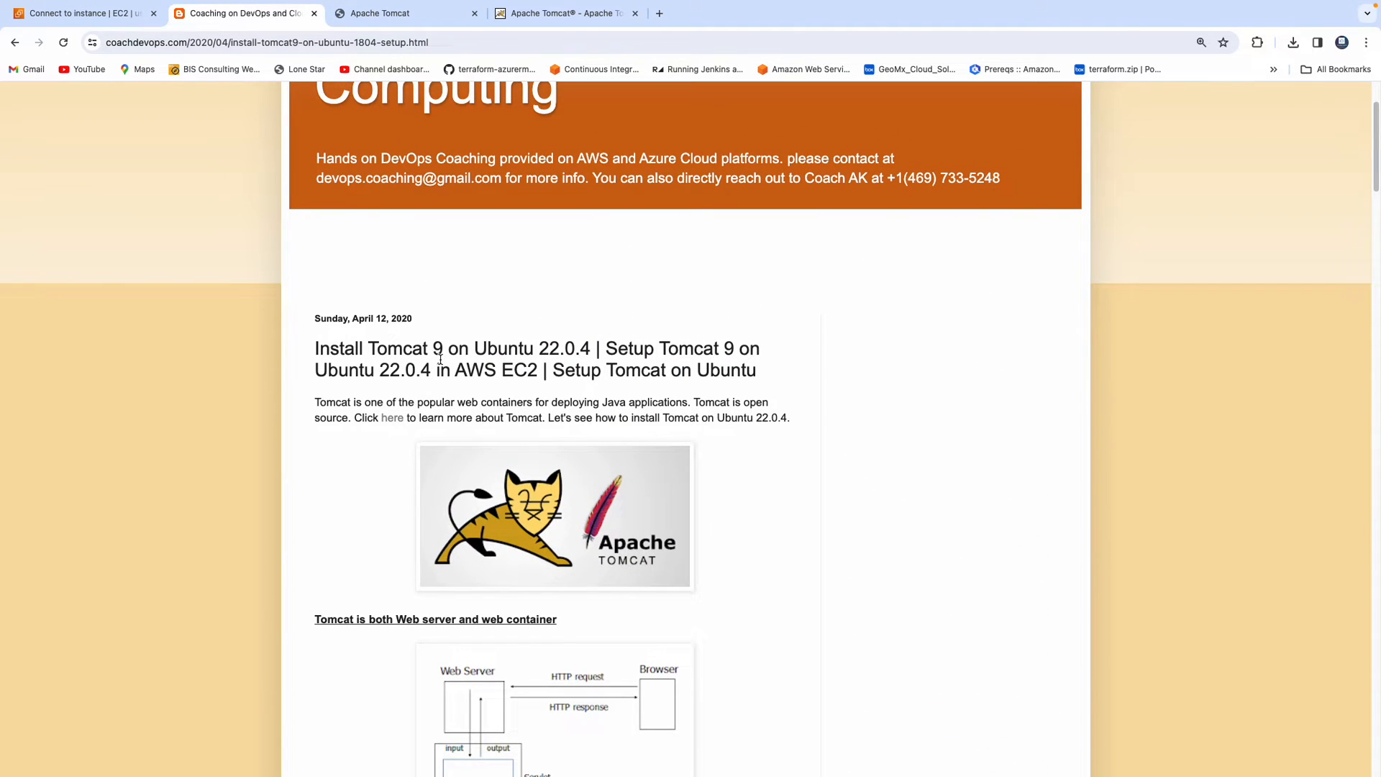